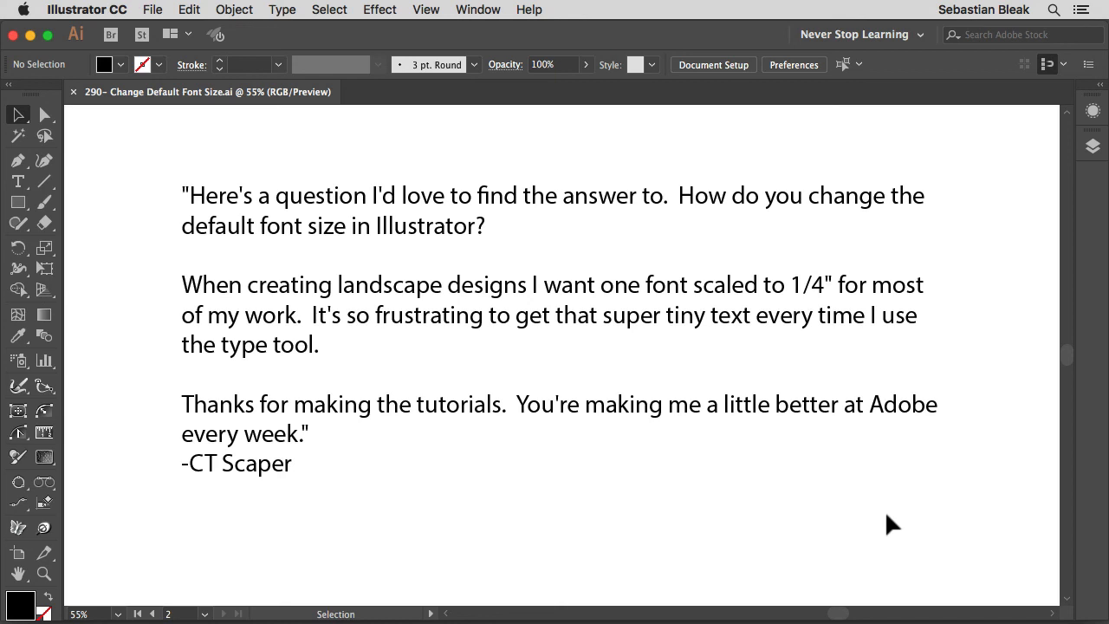
# - Open the New Document dialog showing recent presets such as the 36 × 24 in CT Scaper
pyautogui.press('cmd+n')
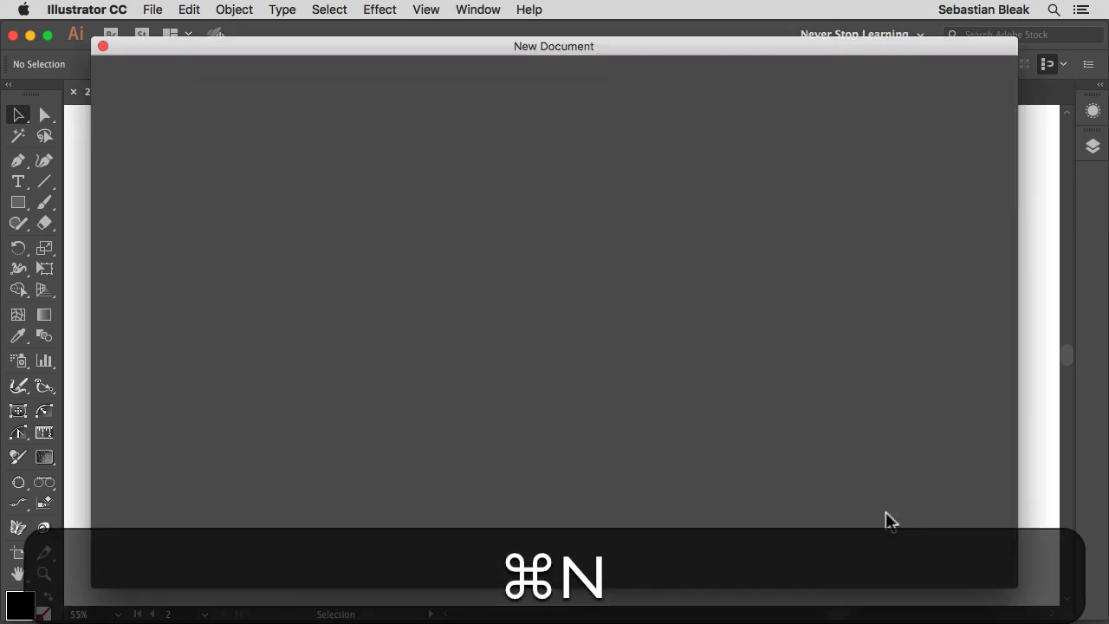
pyautogui.press('cmd+n')
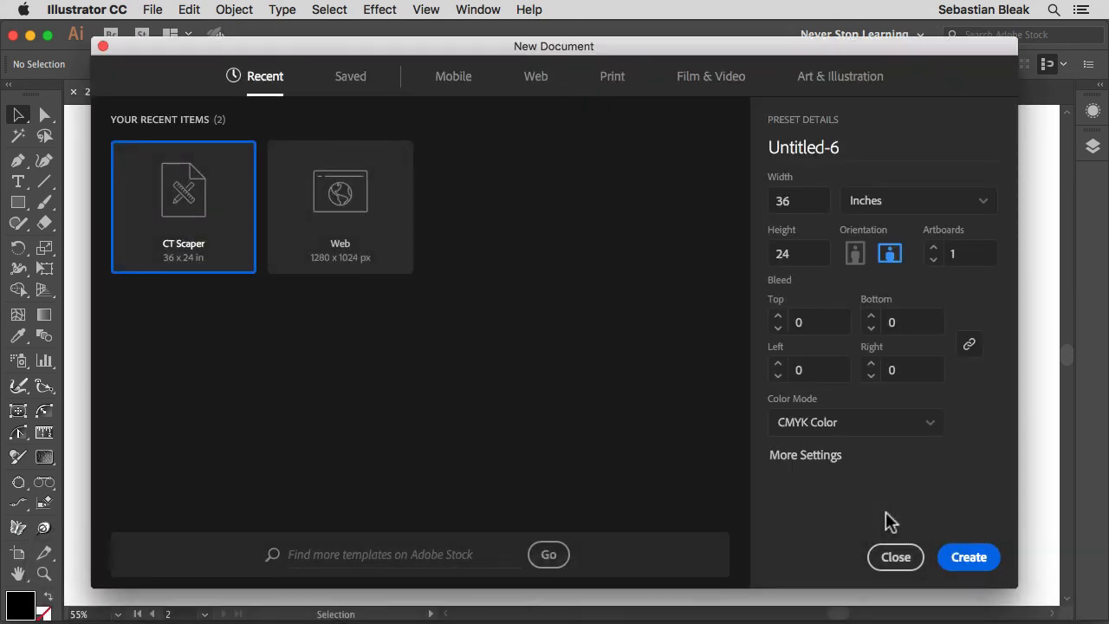
pyautogui.moveTo(641, 312)
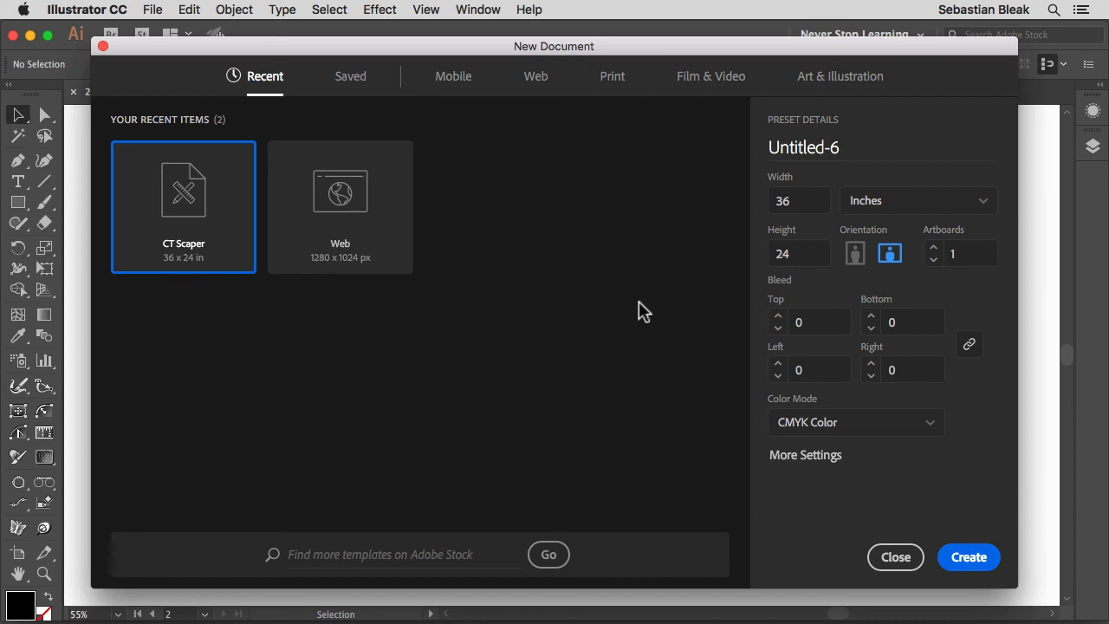
pyautogui.moveTo(607, 268)
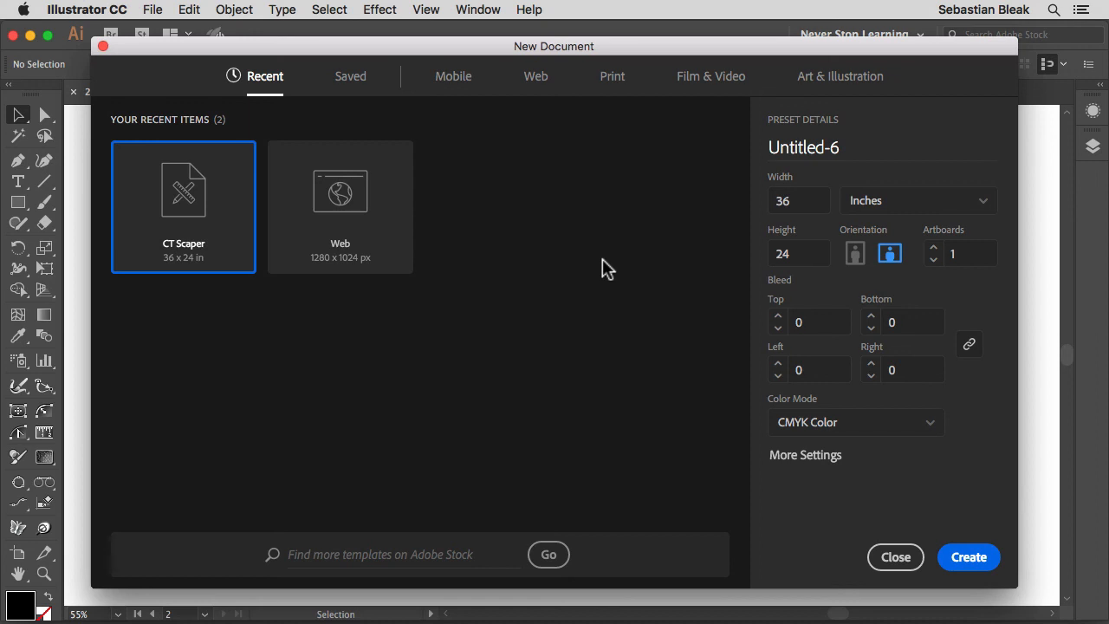
pyautogui.moveTo(615, 212)
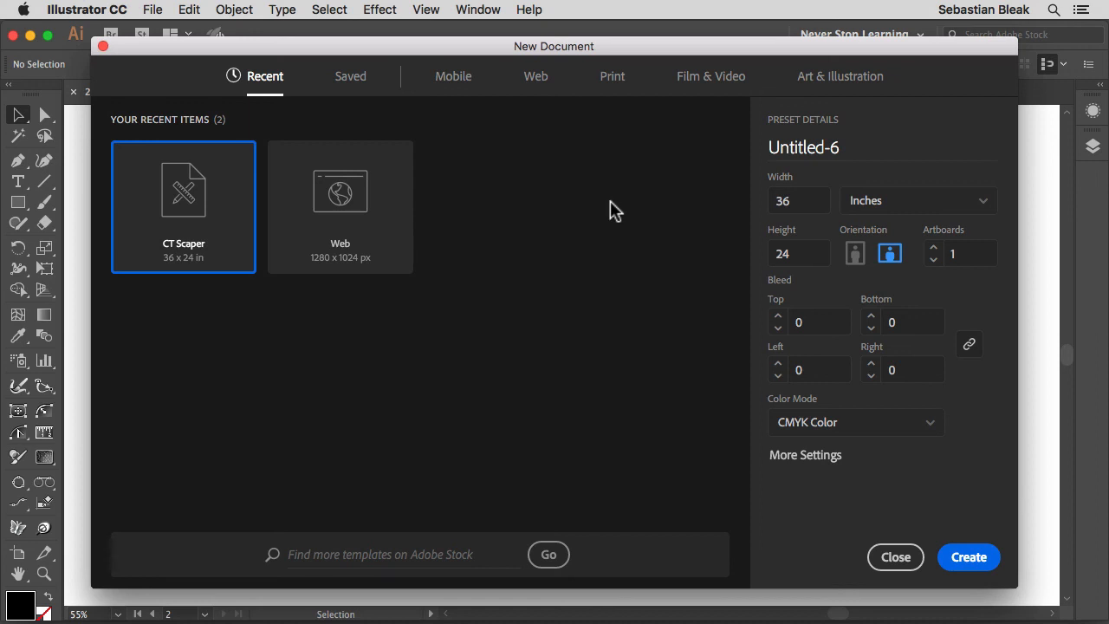
pyautogui.moveTo(613, 82)
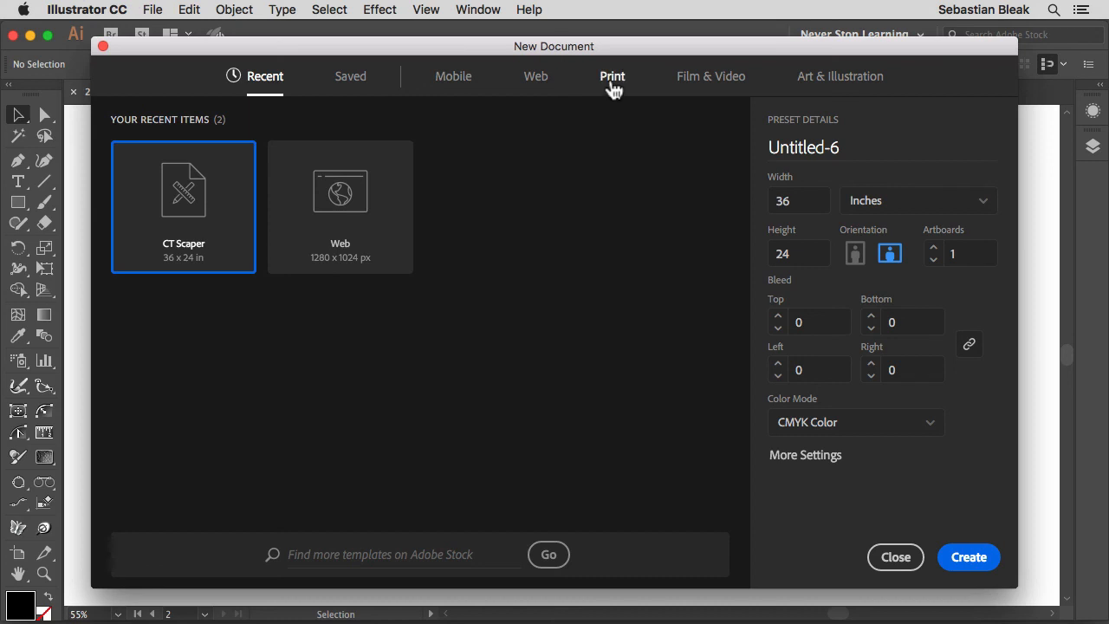
# - Switch to the Print category and expand all seven blank print presets
pyautogui.click(613, 77)
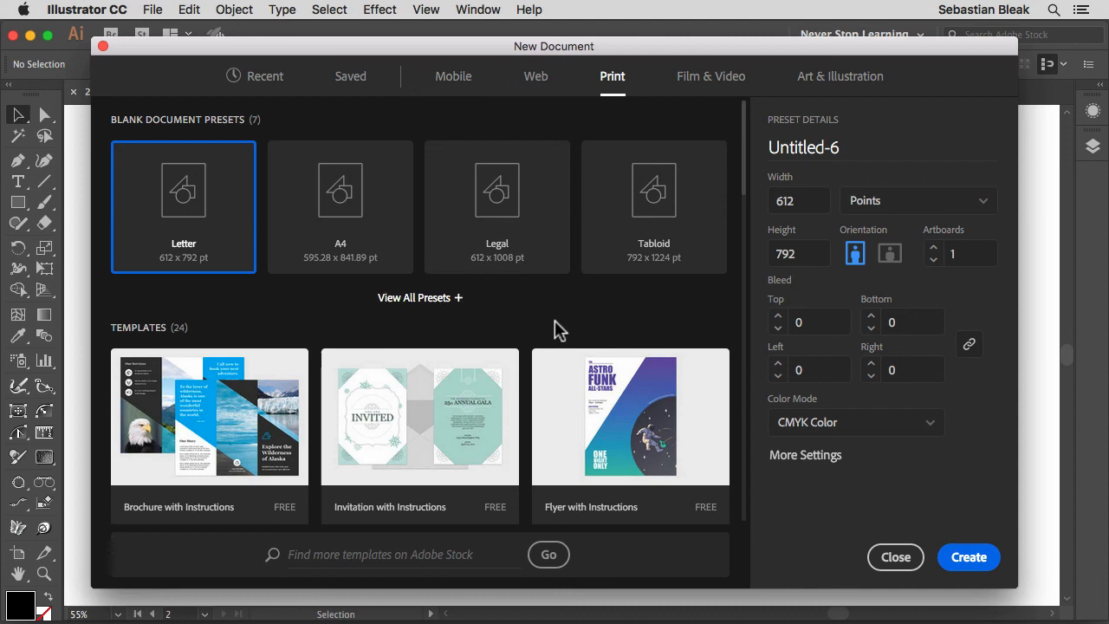
pyautogui.moveTo(421, 298)
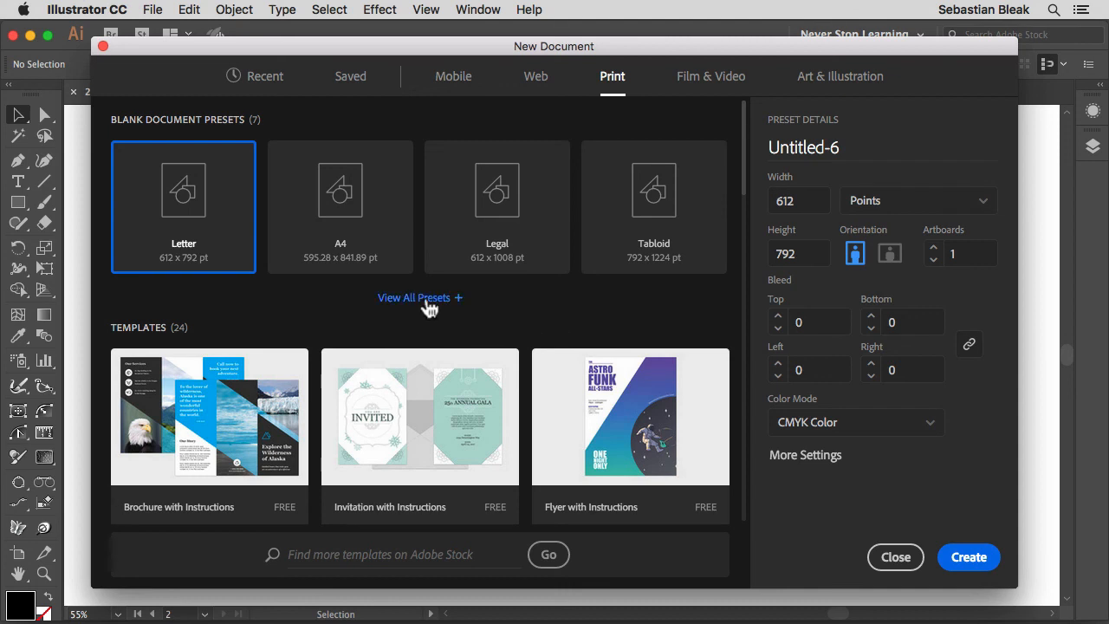
pyautogui.click(414, 297)
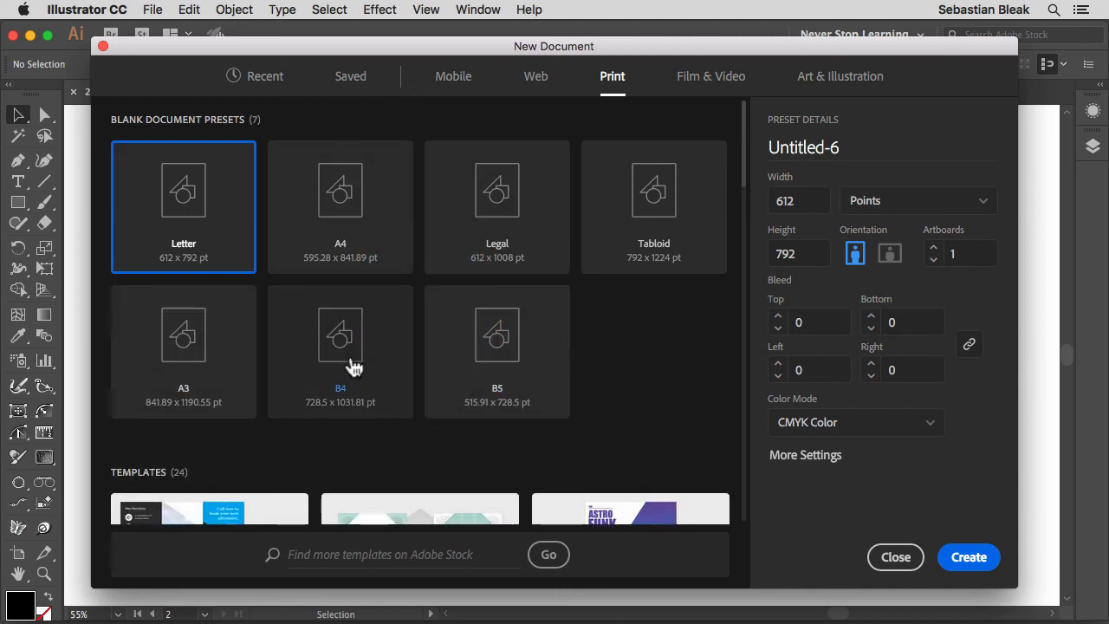
pyautogui.moveTo(623, 343)
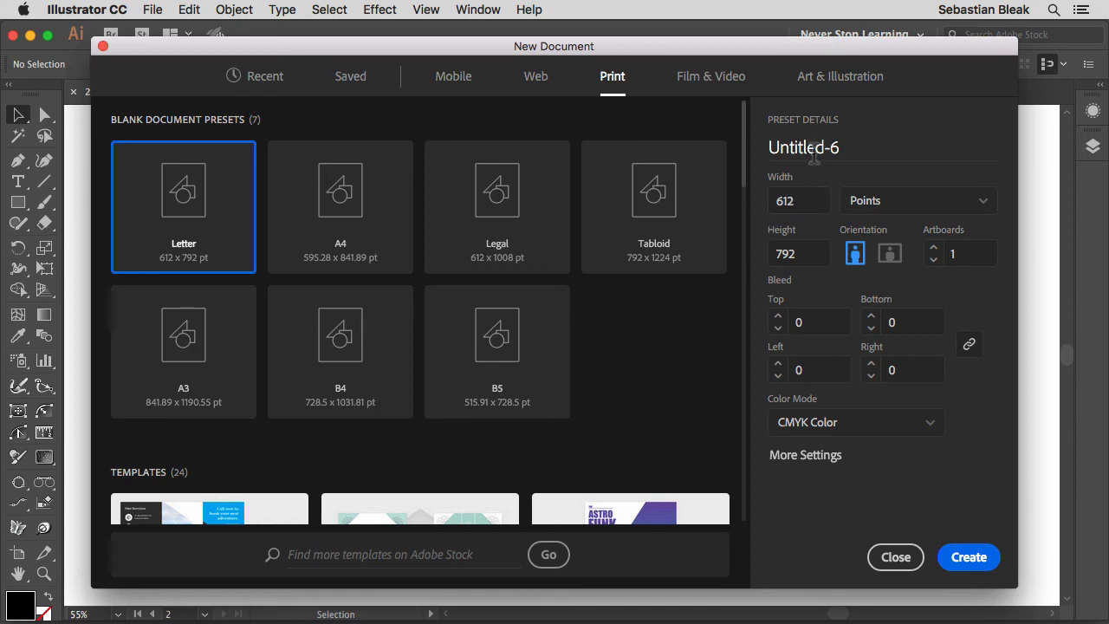
# - Name the document NSL Scaper, set units to Inches and size to 36 × 24 landscape
pyautogui.tripleClick(803, 148)
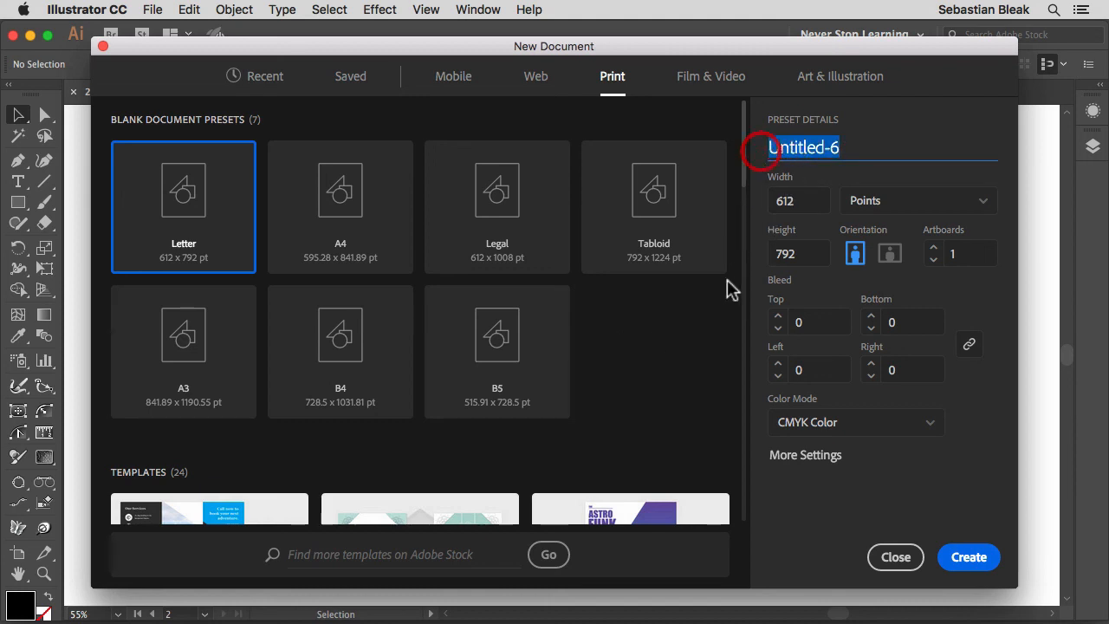
pyautogui.write('NSL')
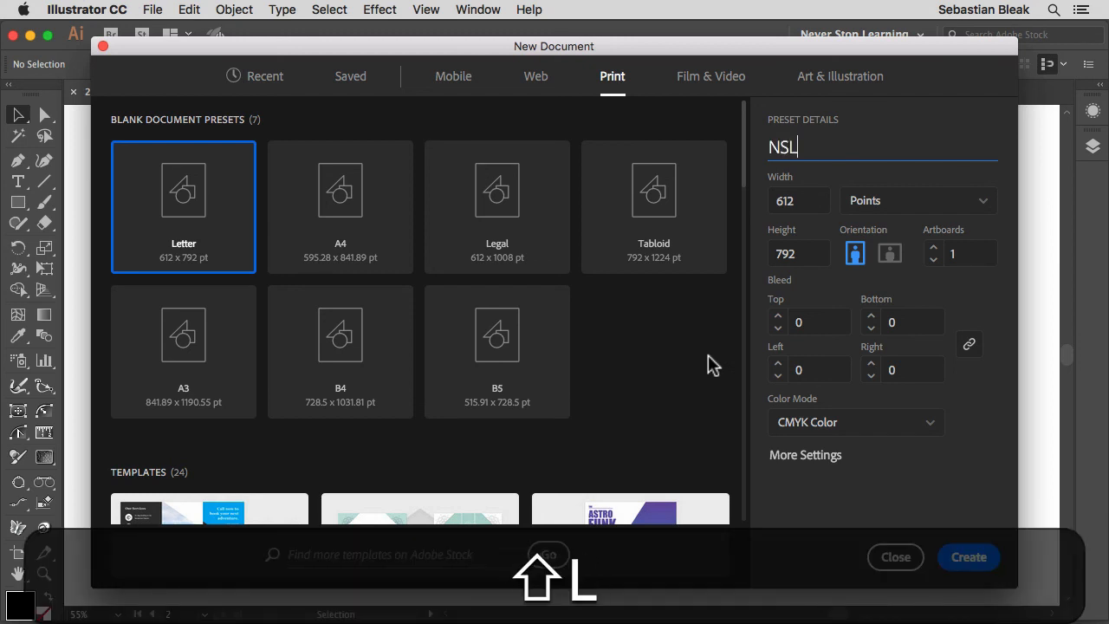
pyautogui.write('Scaper')
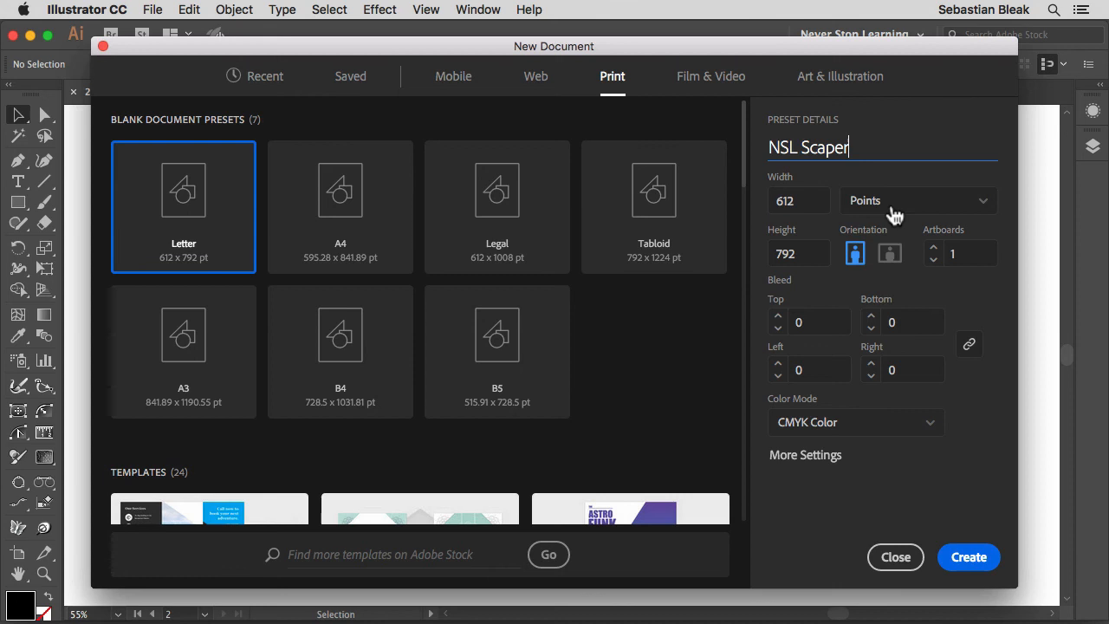
pyautogui.click(916, 200)
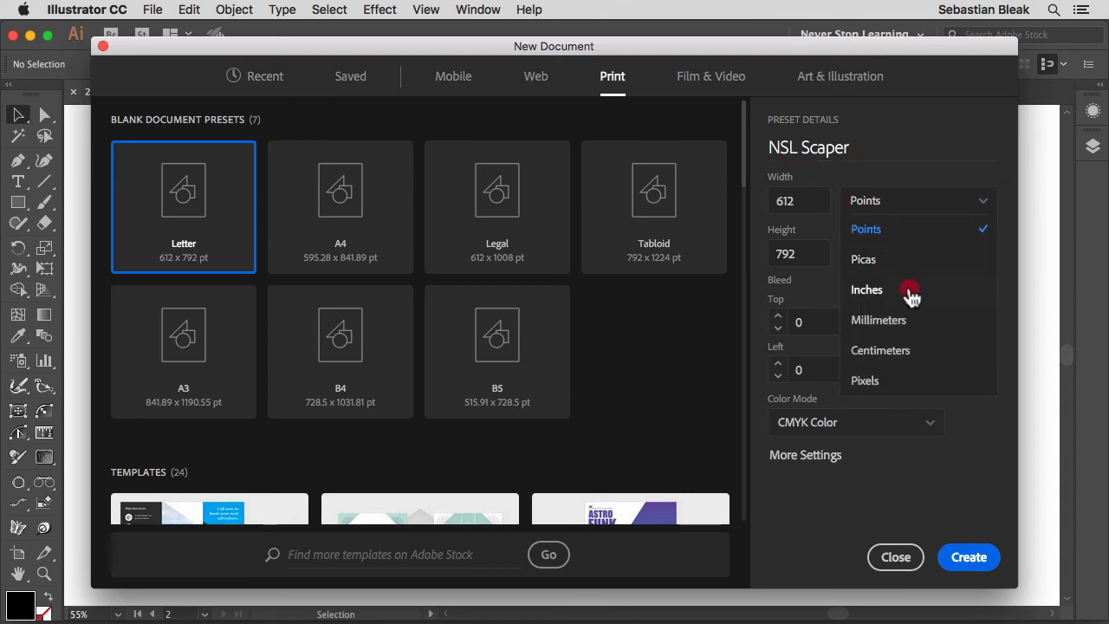
pyautogui.click(866, 289)
pyautogui.write('36')
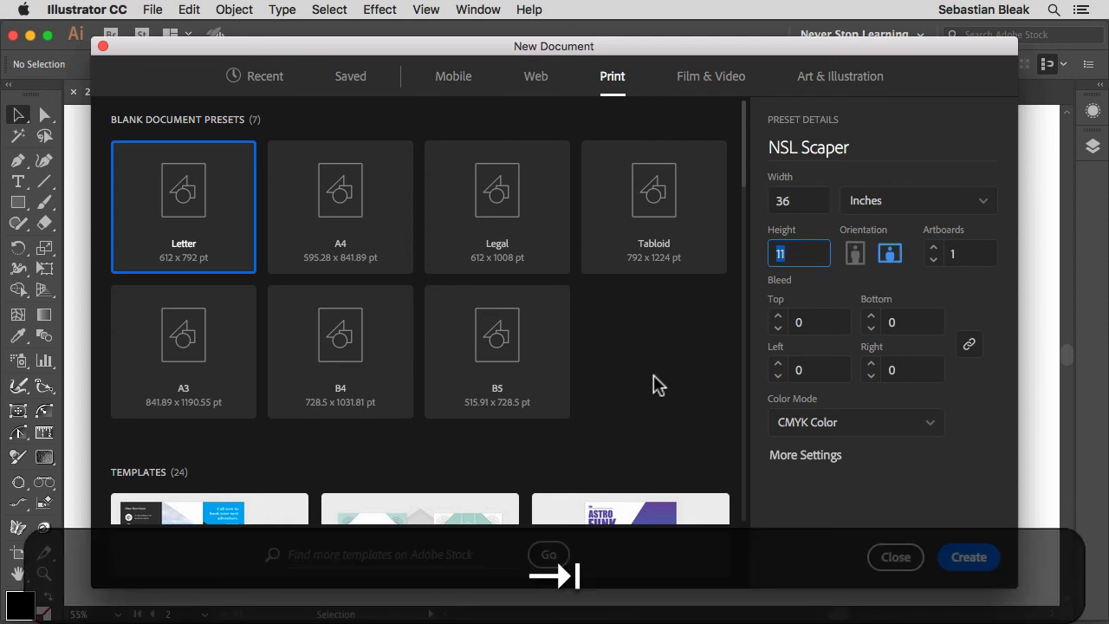
pyautogui.write('24')
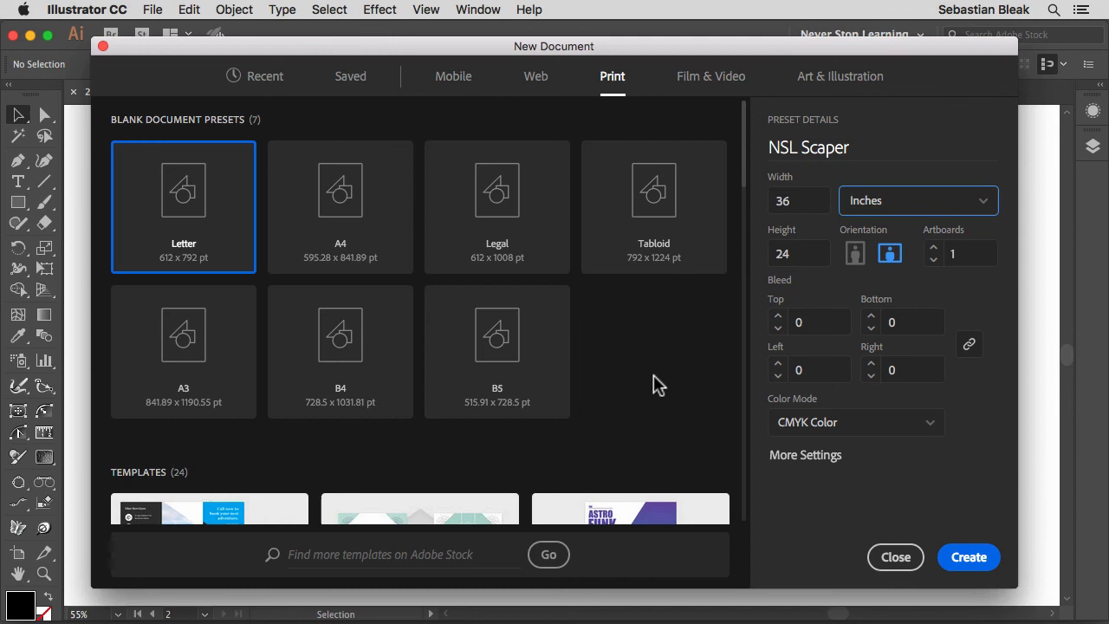
pyautogui.moveTo(676, 364)
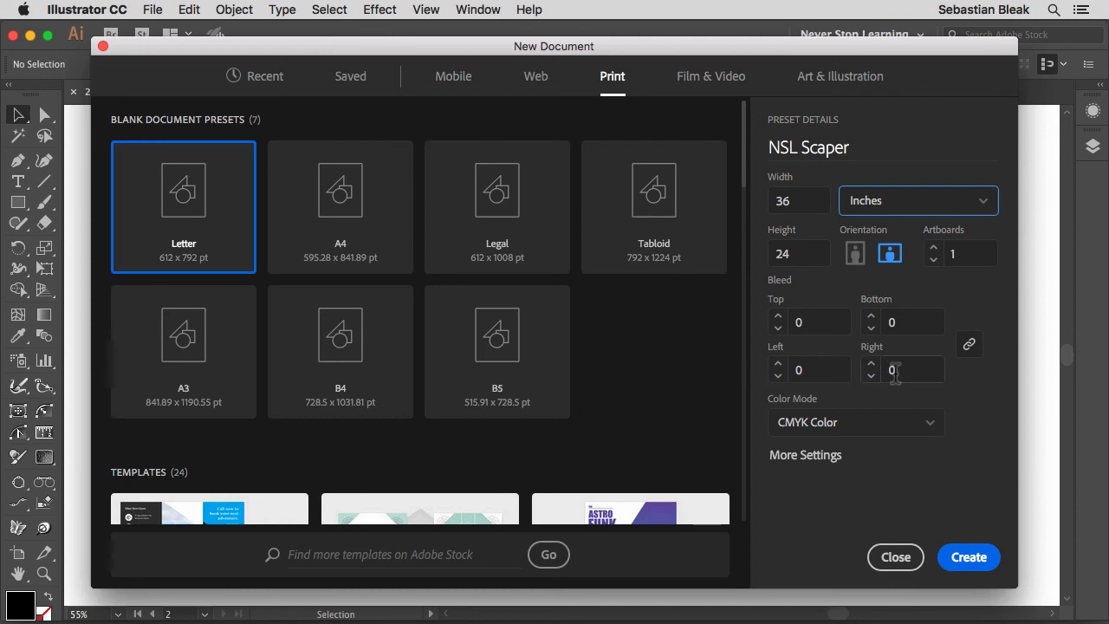
pyautogui.moveTo(806, 312)
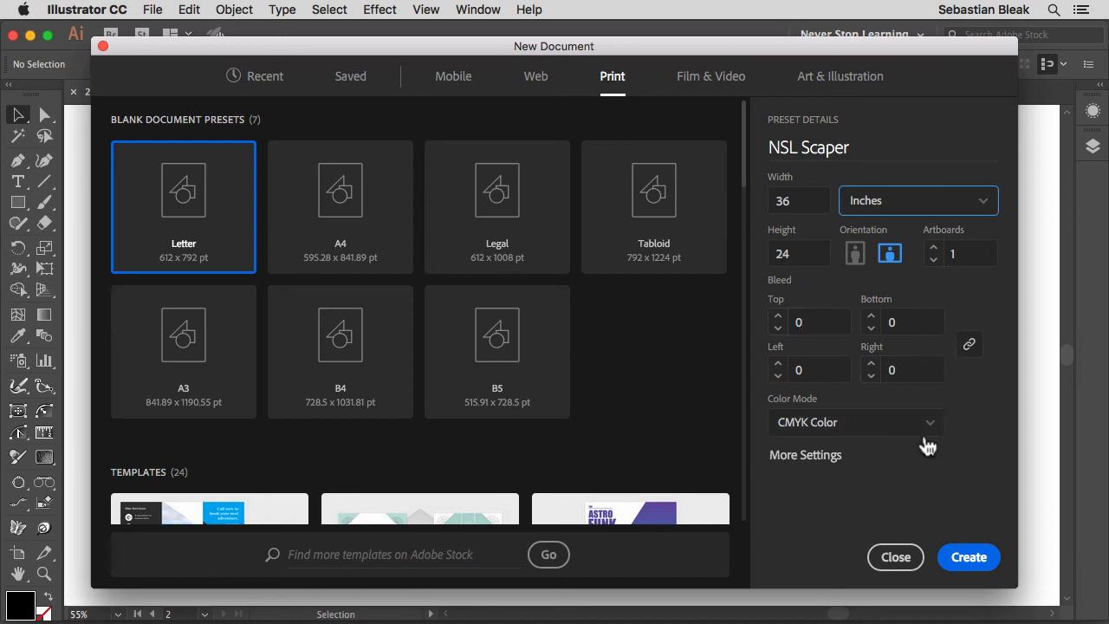
pyautogui.moveTo(882, 455)
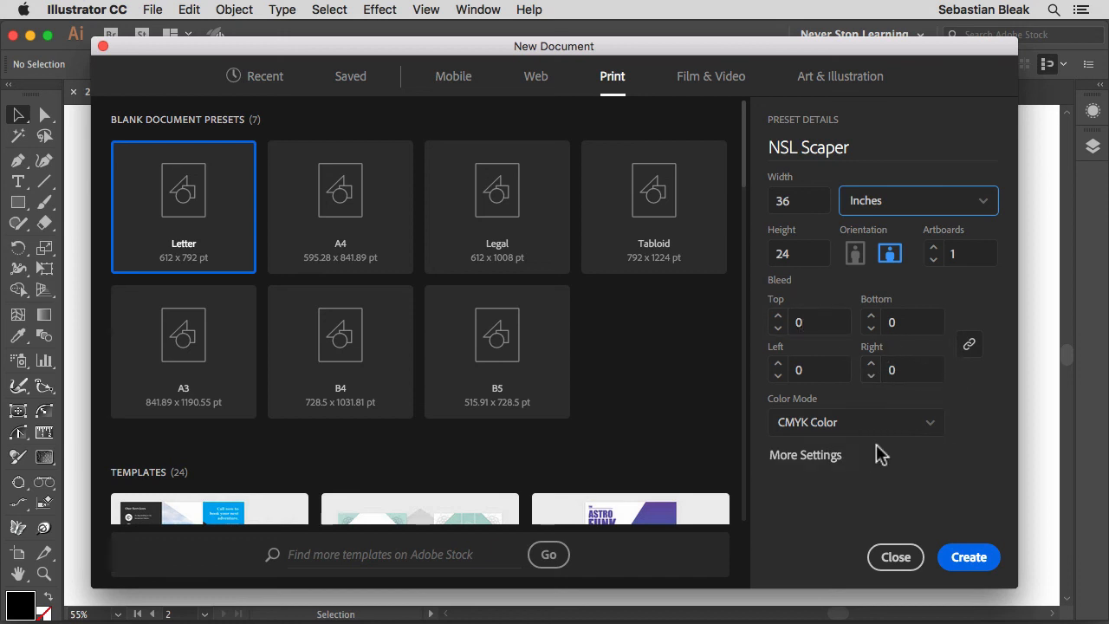
pyautogui.moveTo(875, 455)
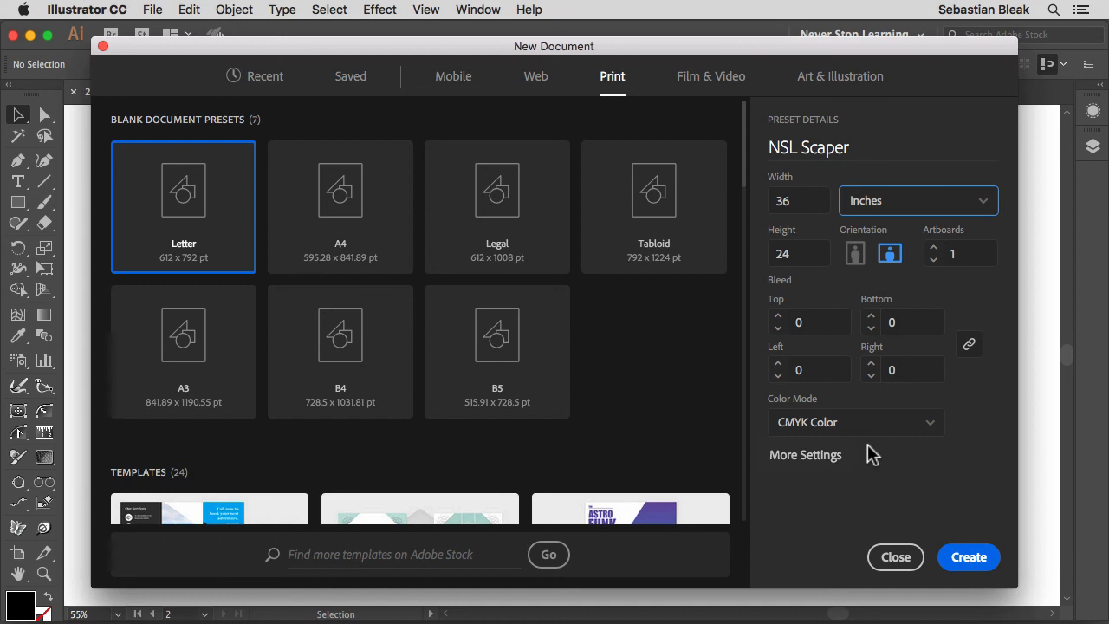
pyautogui.moveTo(920, 459)
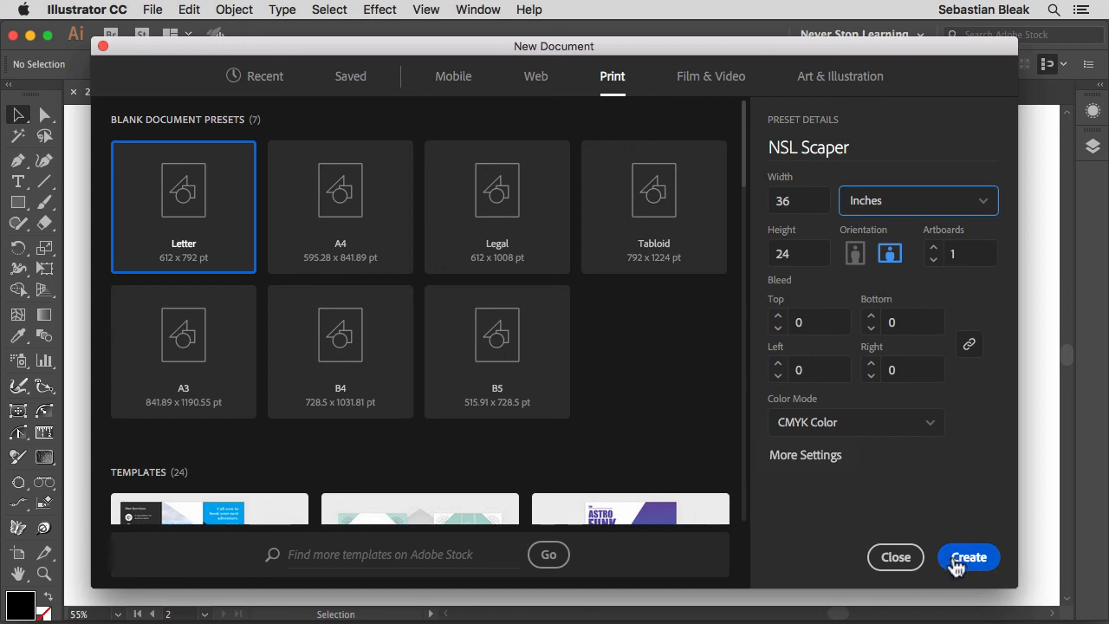
# - Create the NSL Scaper document and click a Type tool insertion point on the artboard
pyautogui.click(968, 557)
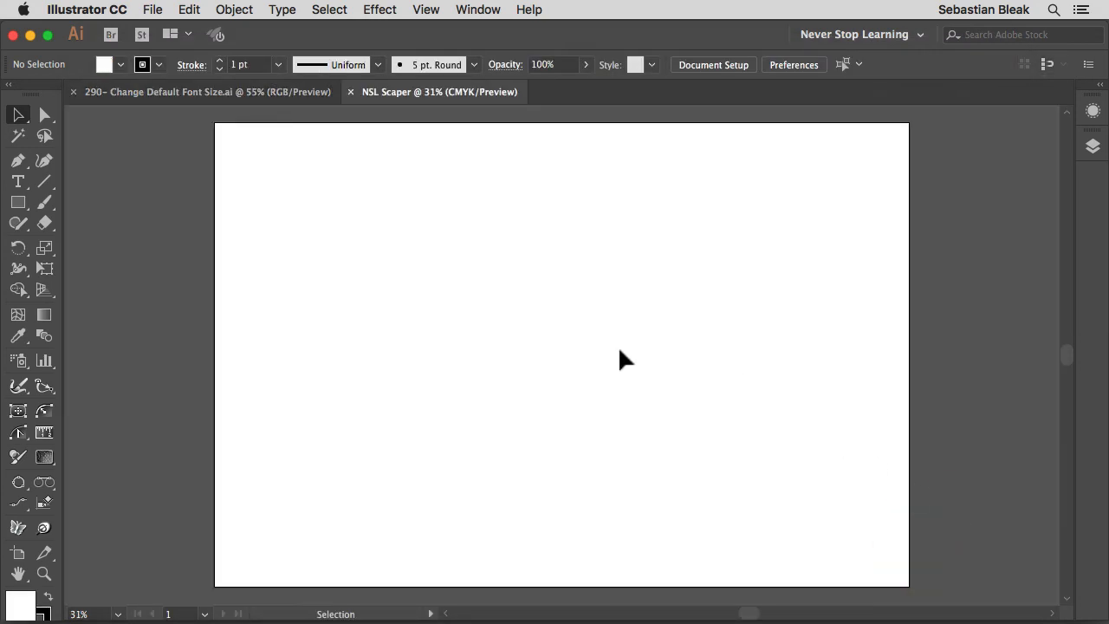
pyautogui.moveTo(611, 366)
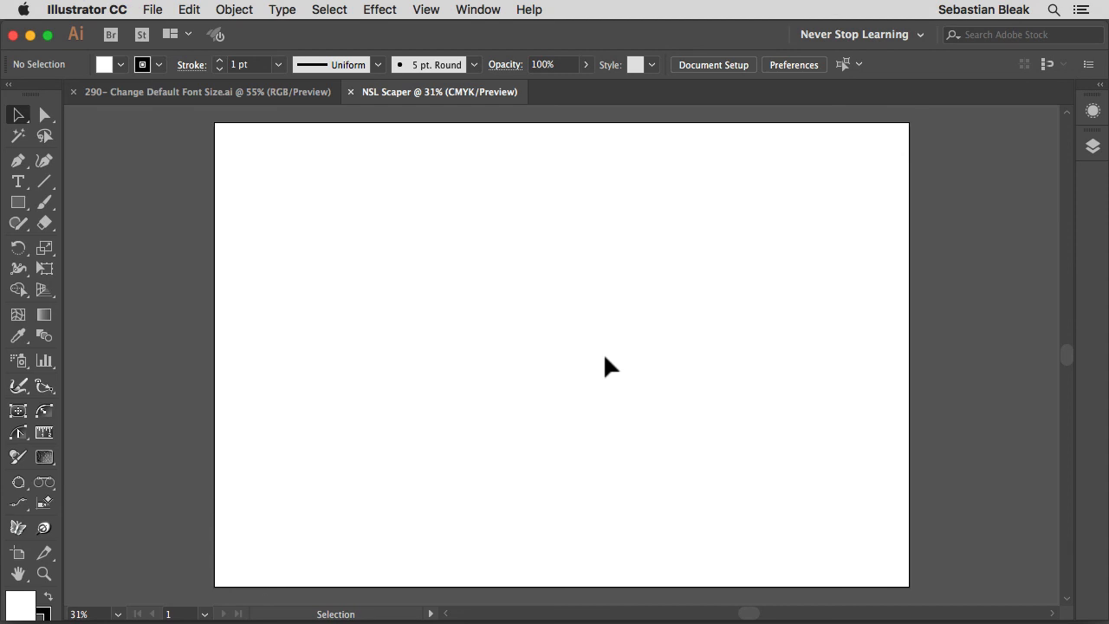
pyautogui.click(18, 181)
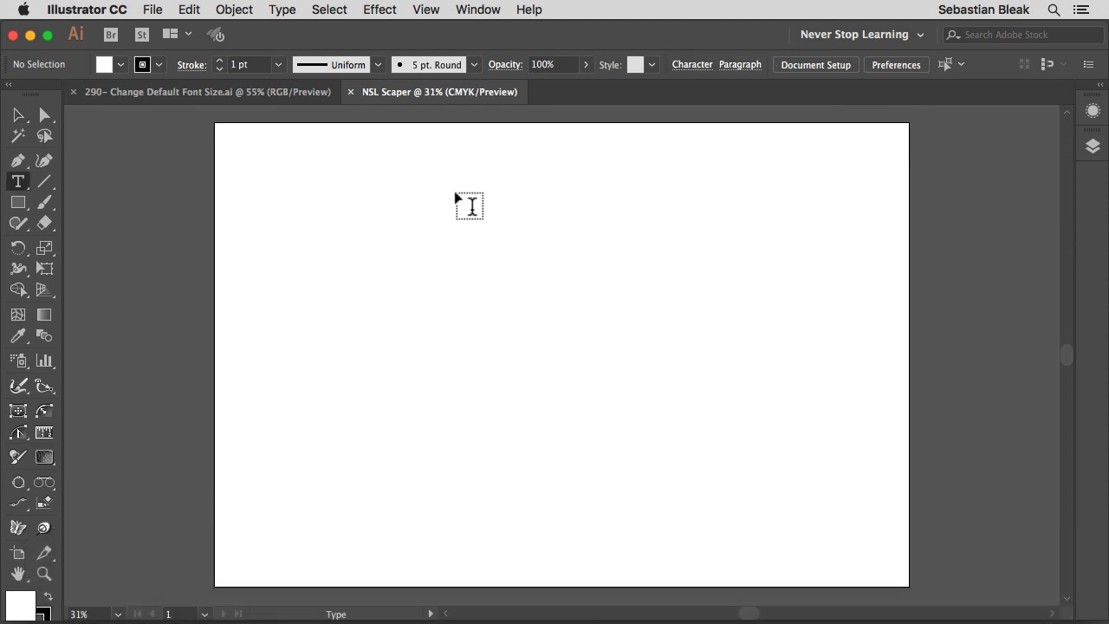
pyautogui.click(422, 191)
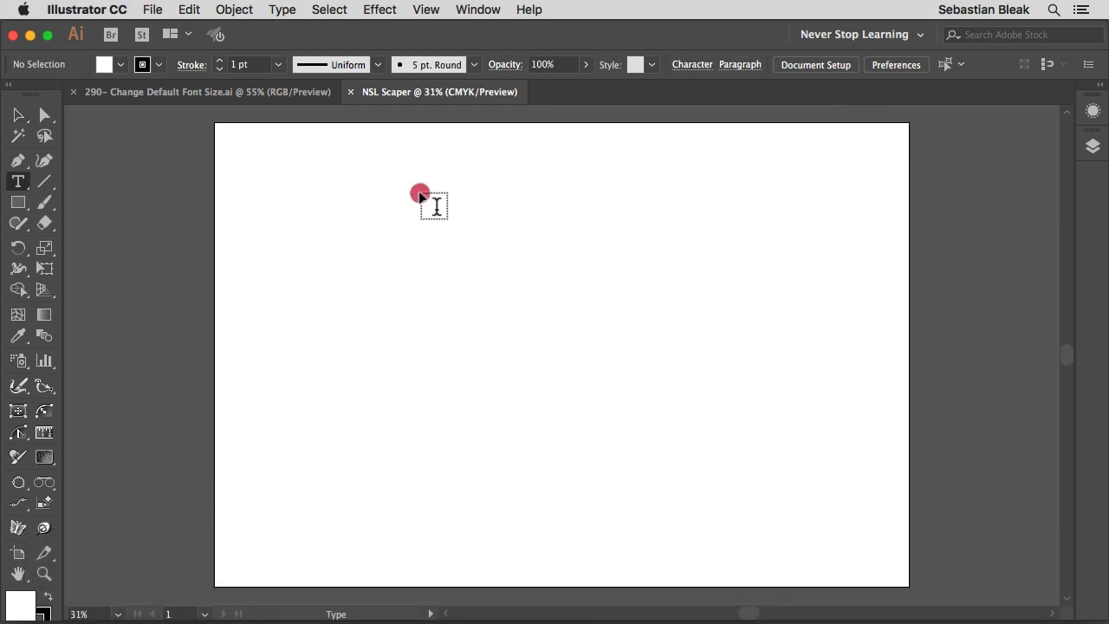
pyautogui.click(420, 192)
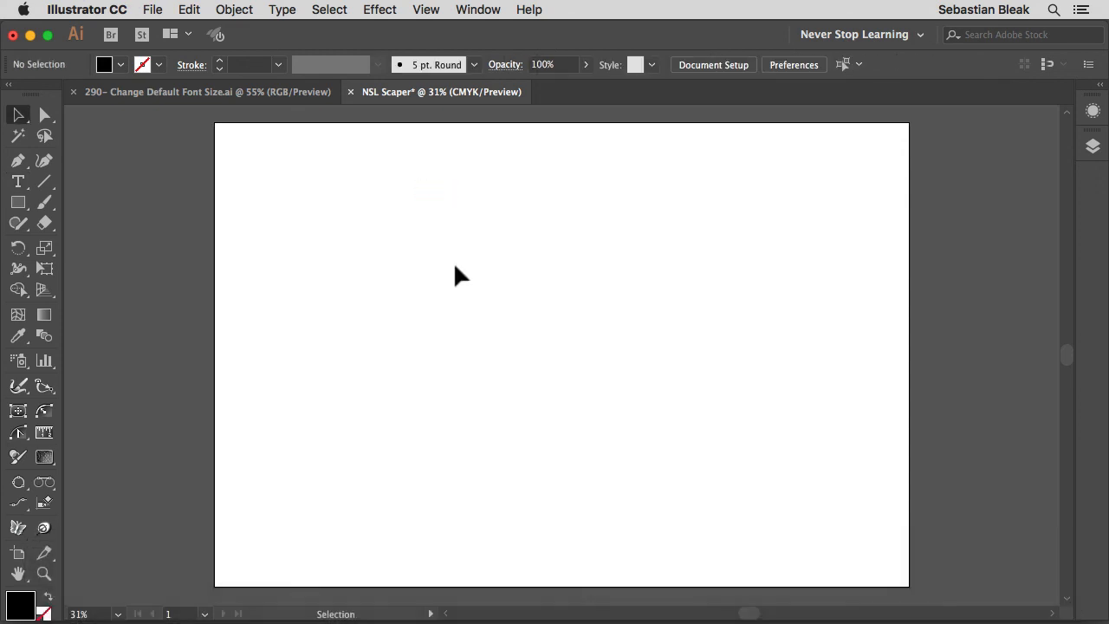
pyautogui.moveTo(473, 272)
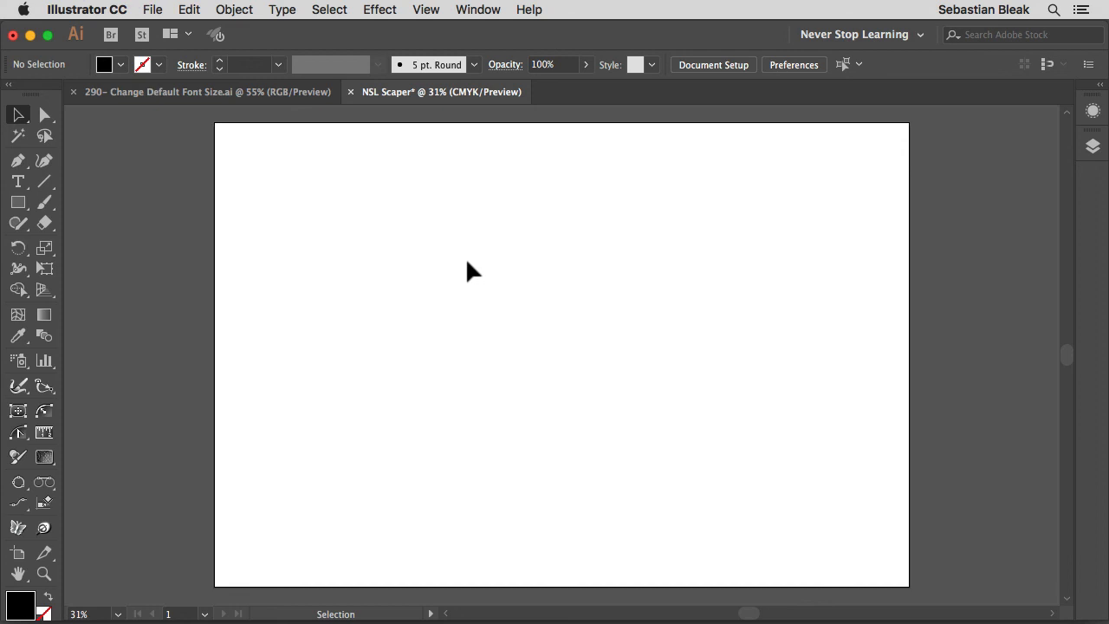
pyautogui.moveTo(459, 270)
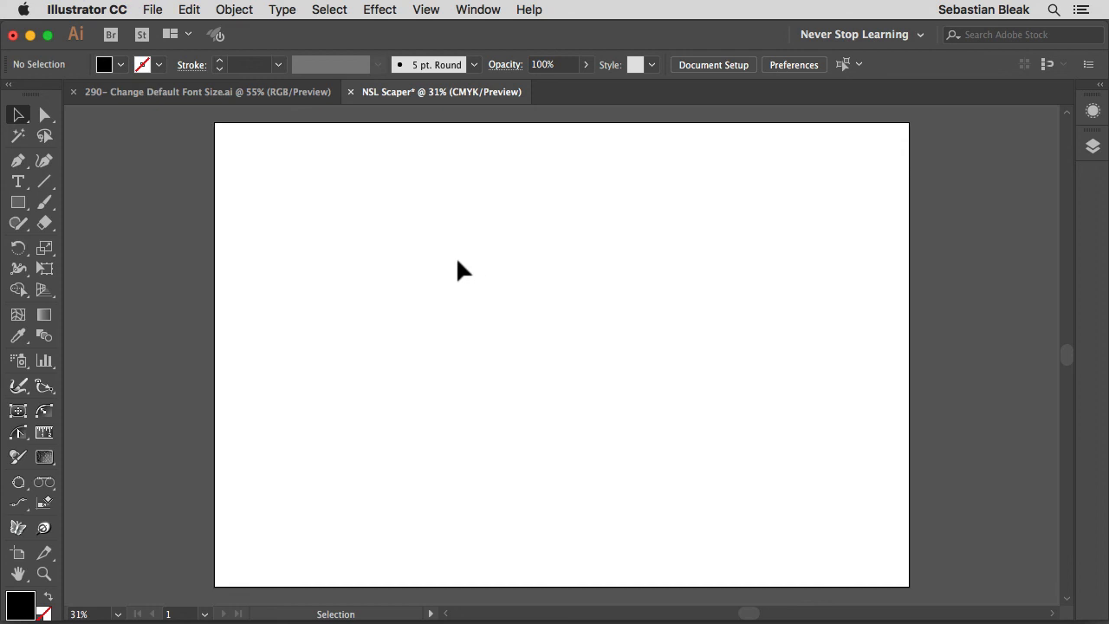
pyautogui.moveTo(477, 9)
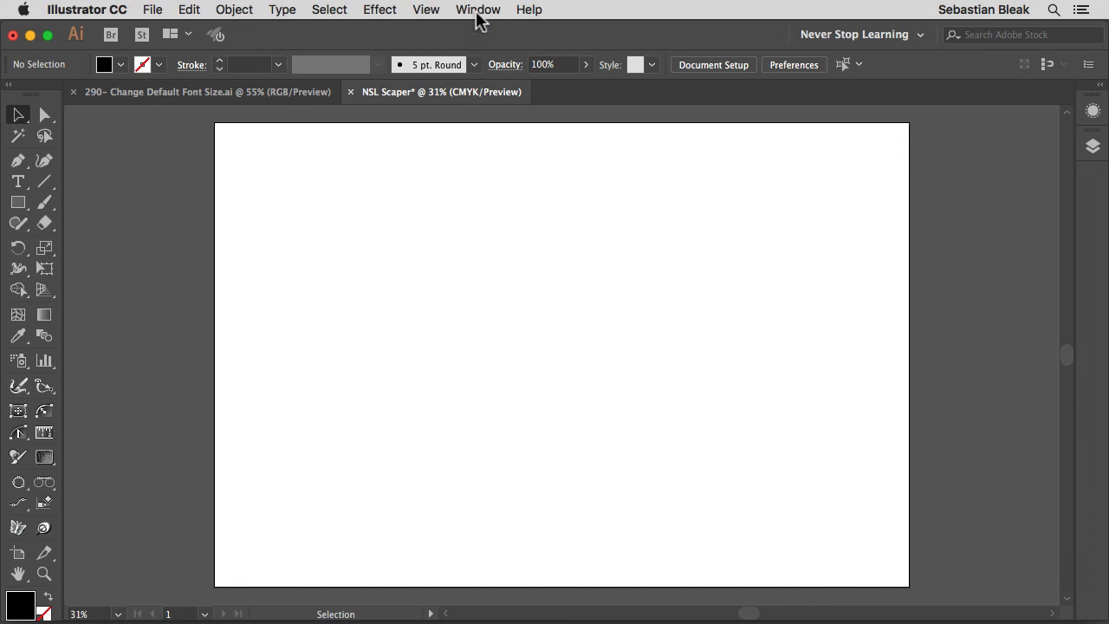
# - Show the Character Styles panel from the panel list, listing only Normal Character Style
pyautogui.click(479, 9)
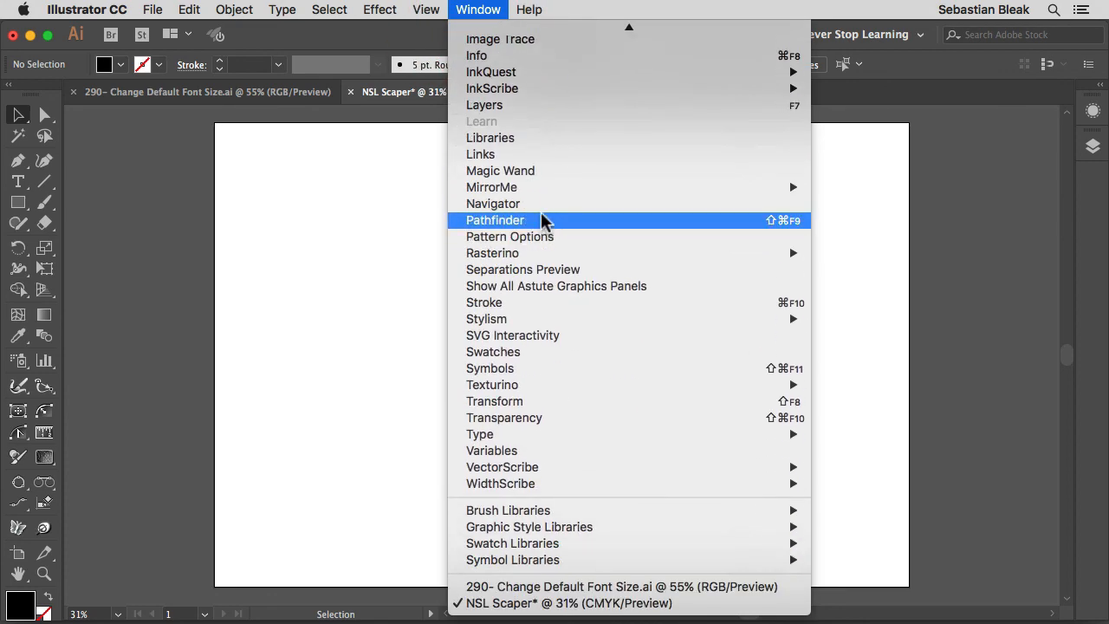
pyautogui.moveTo(480, 434)
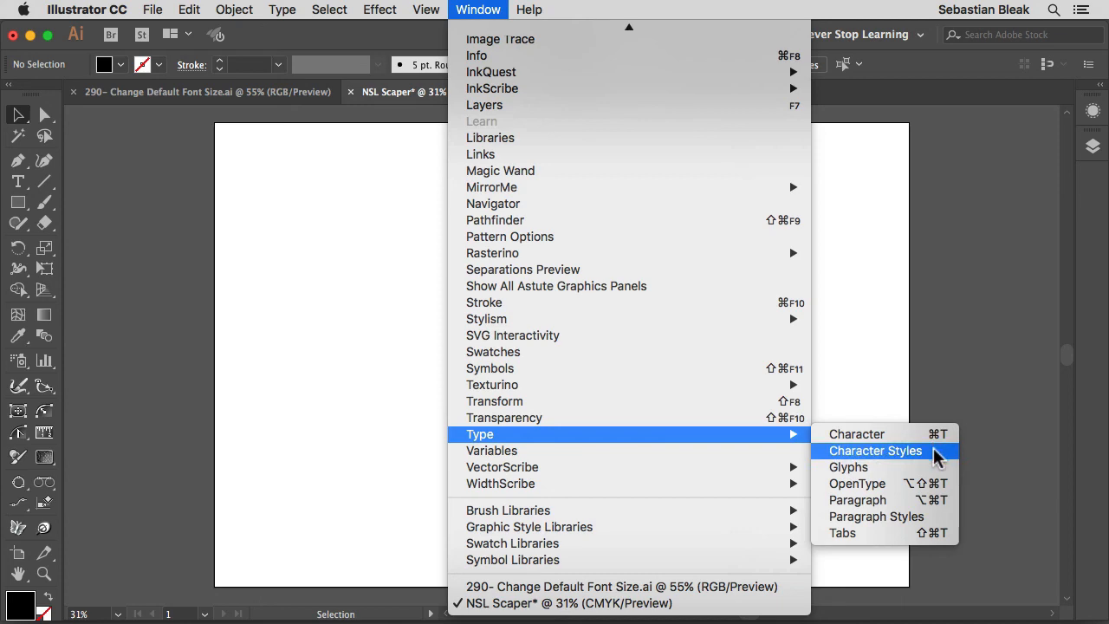
pyautogui.click(875, 451)
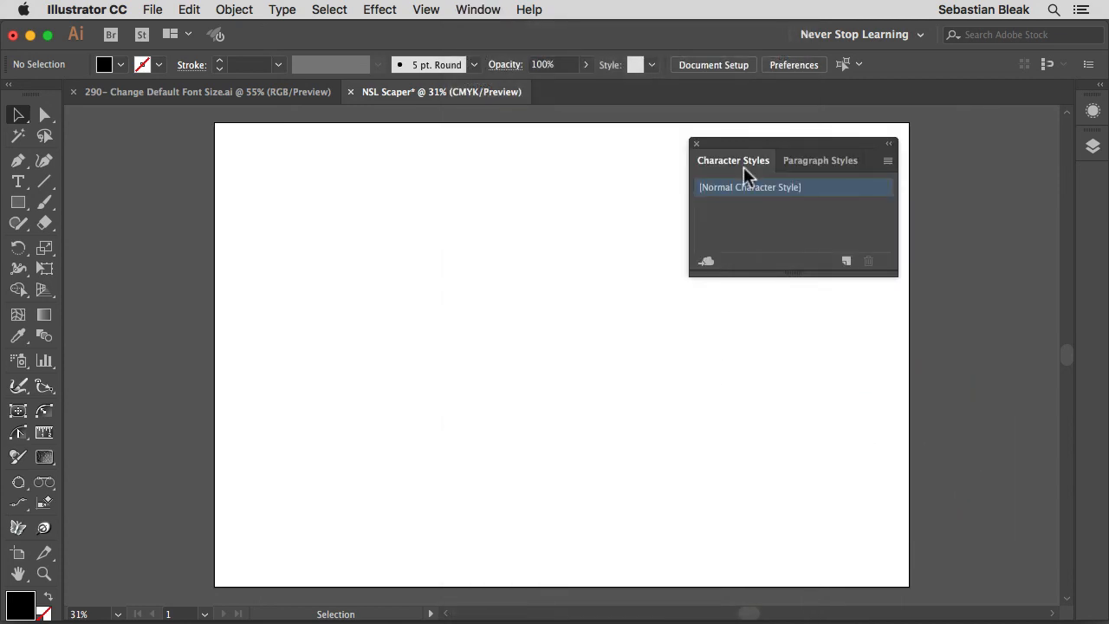
pyautogui.moveTo(759, 330)
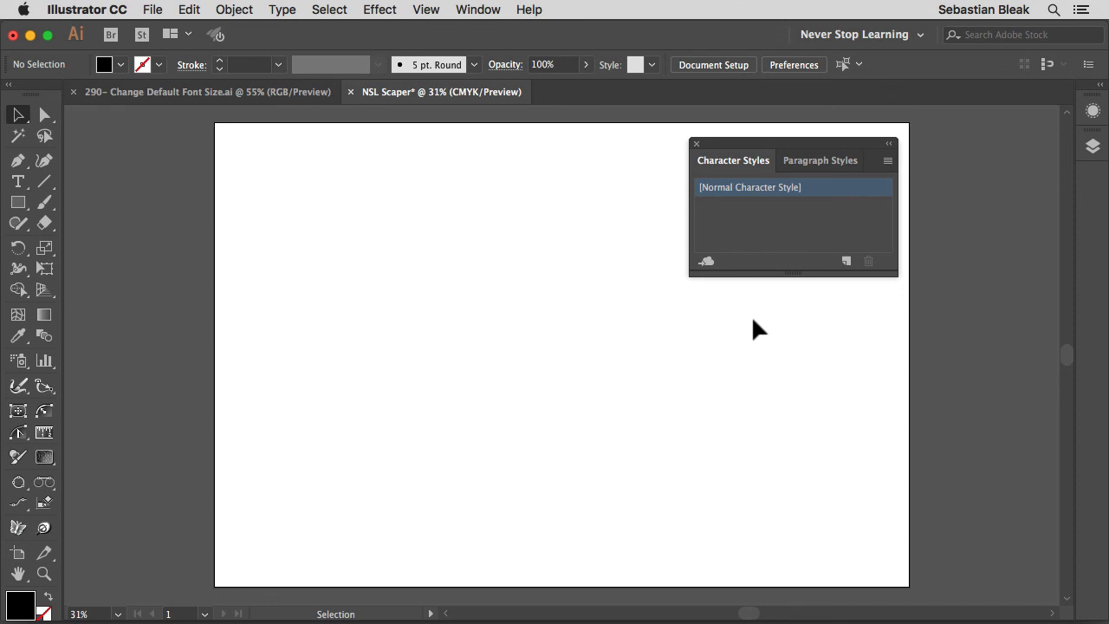
pyautogui.moveTo(719, 214)
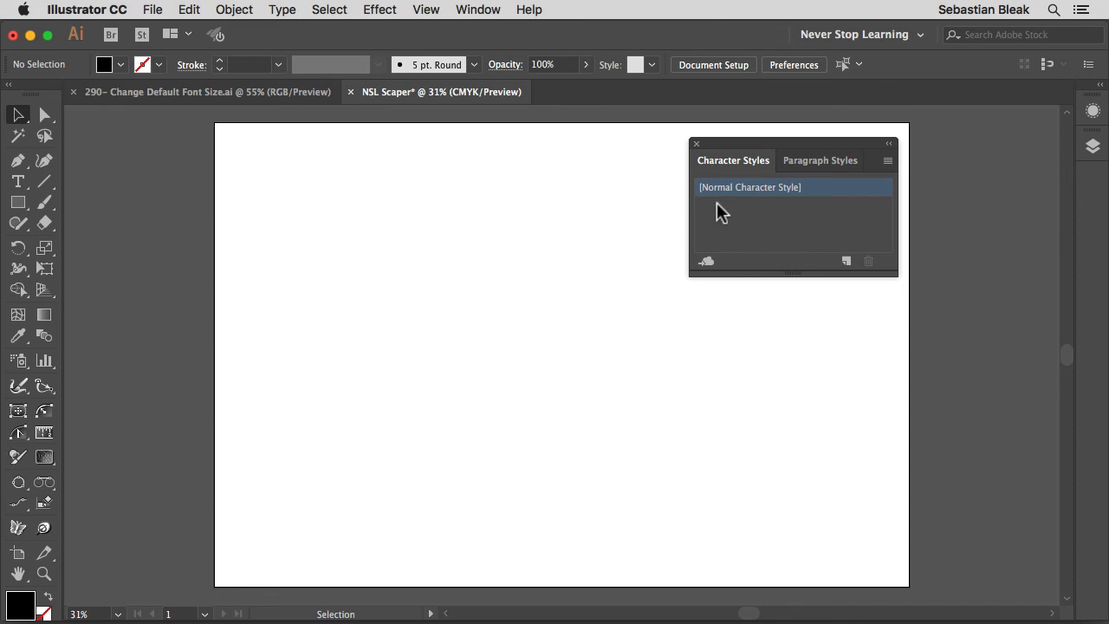
pyautogui.moveTo(808, 214)
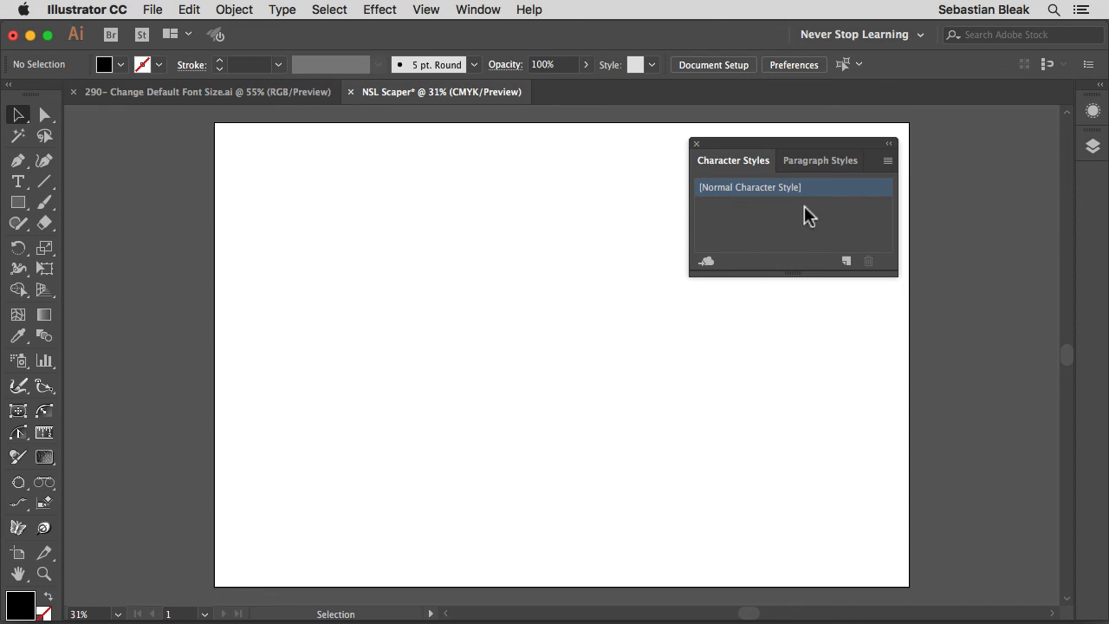
pyautogui.moveTo(797, 234)
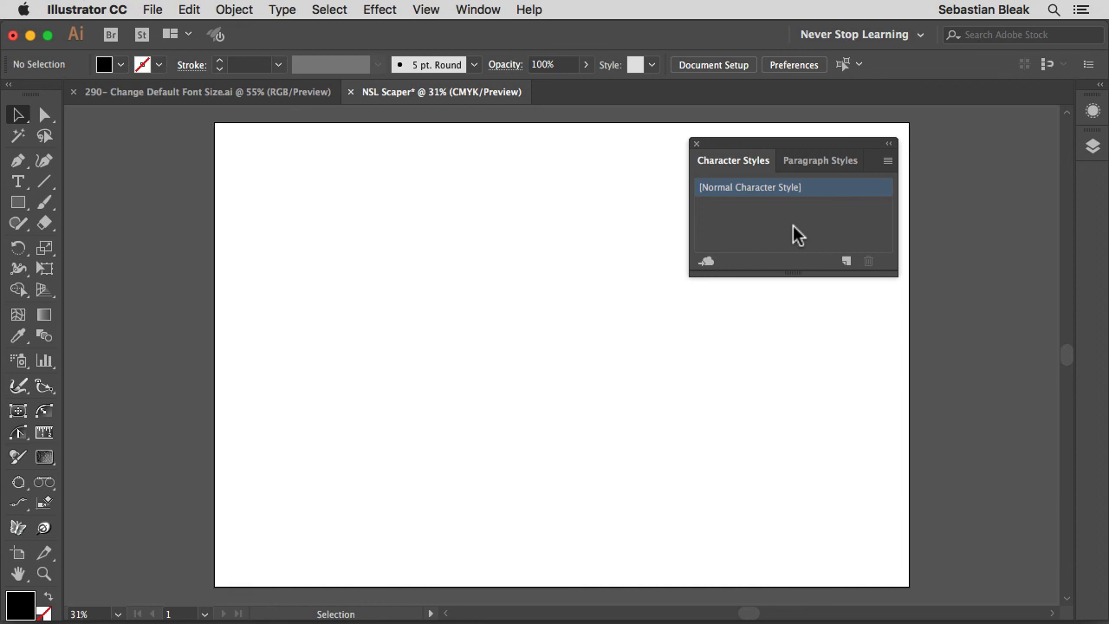
pyautogui.moveTo(813, 200)
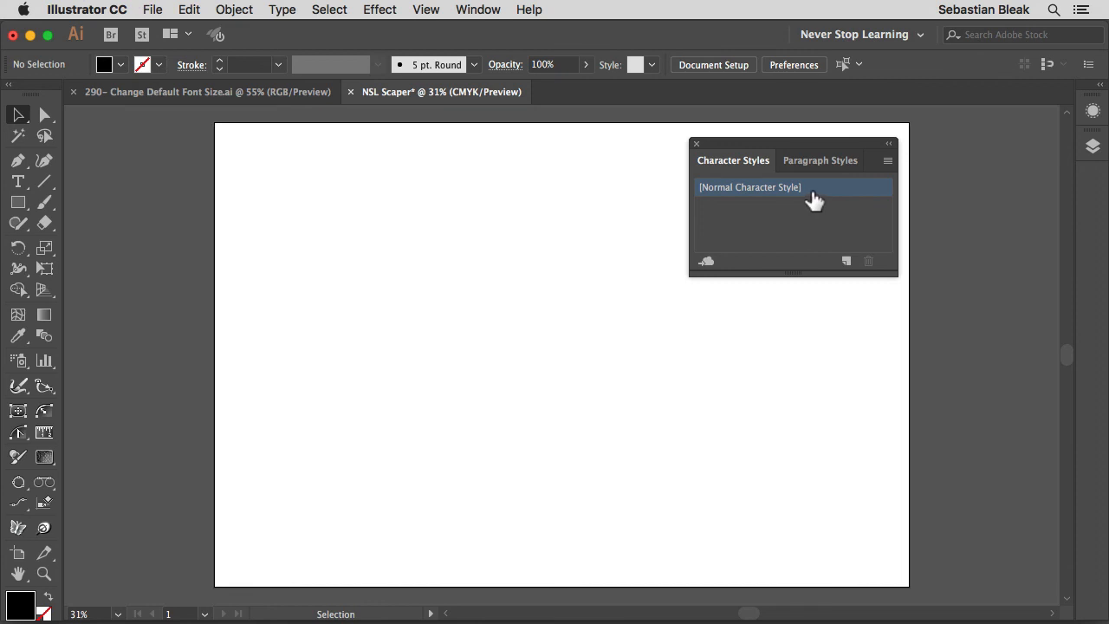
# - Set [Normal Character Style] Basic Character Formats to Yard Sale at 160 pt and confirm
pyautogui.doubleClick(750, 187)
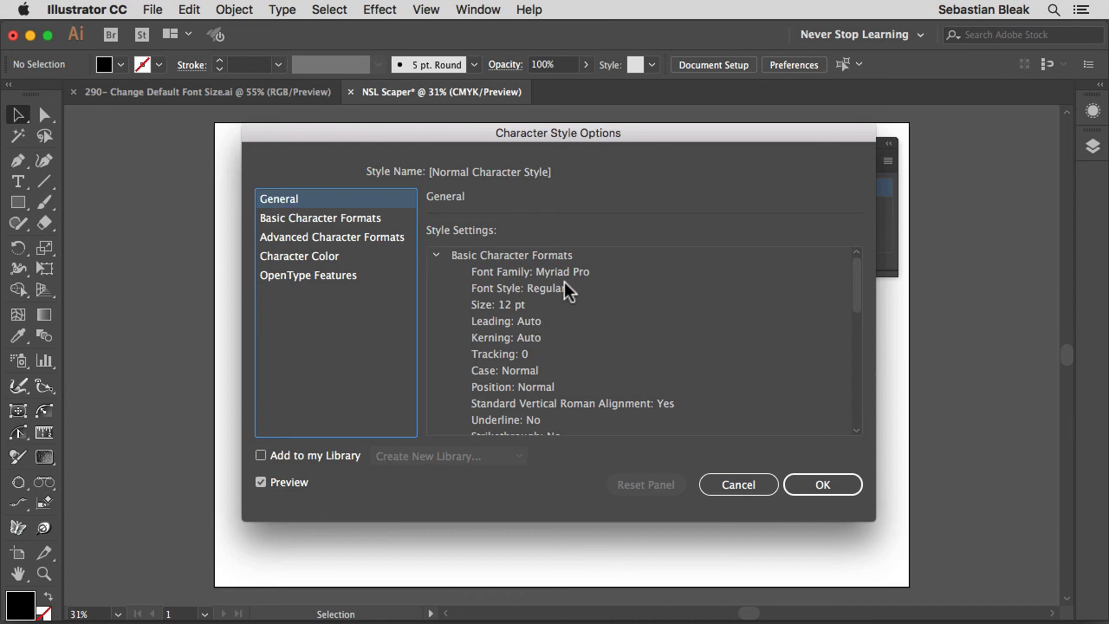
pyautogui.moveTo(546, 280)
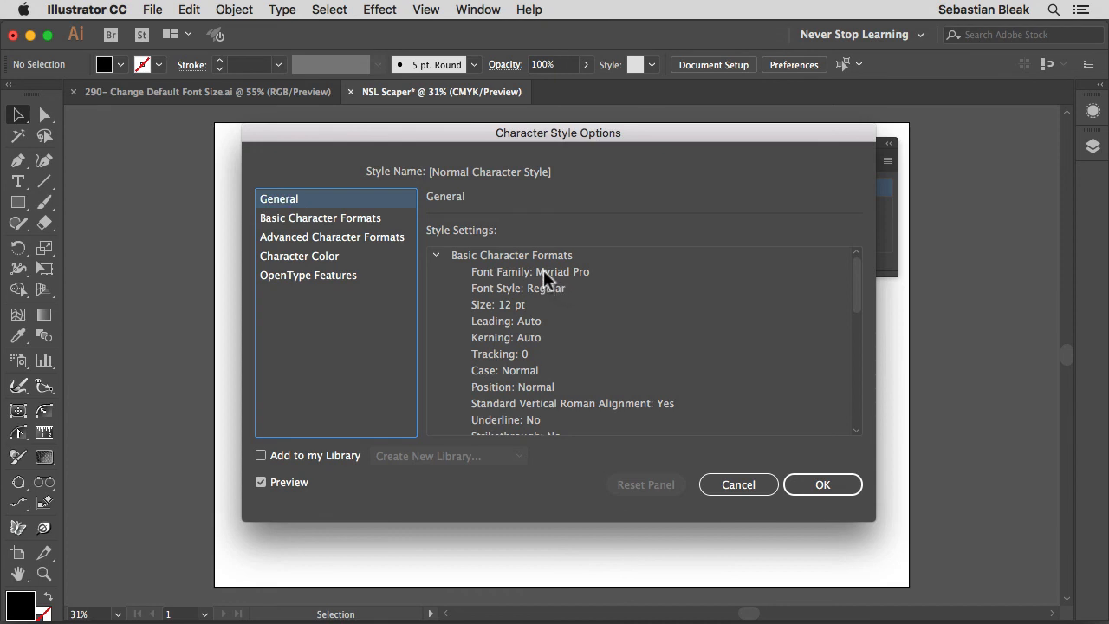
pyautogui.click(530, 271)
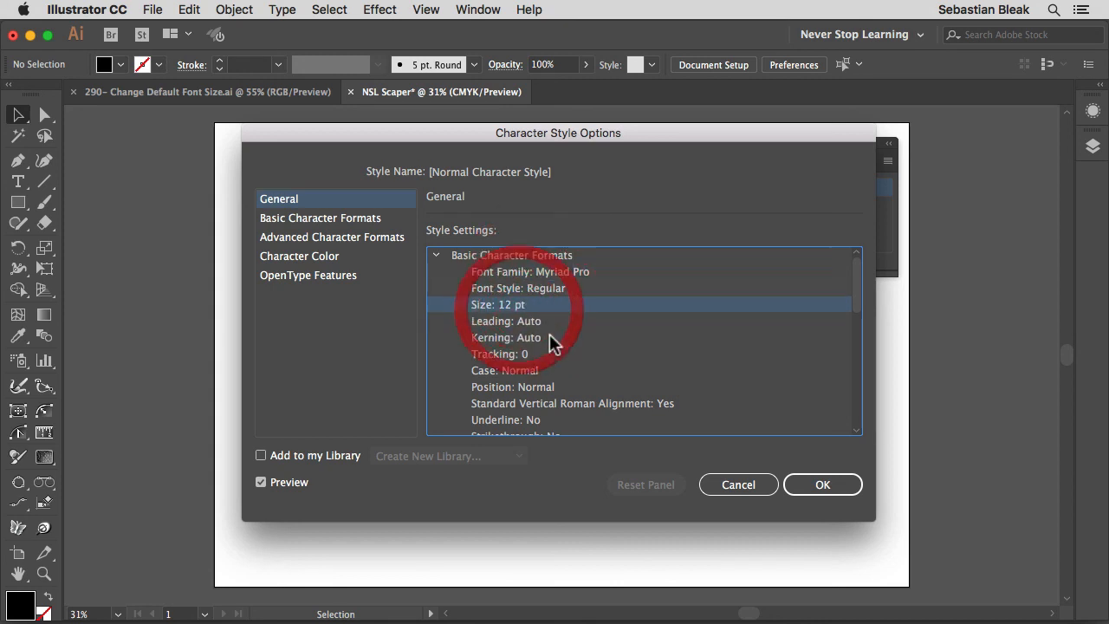
pyautogui.scroll(-3)
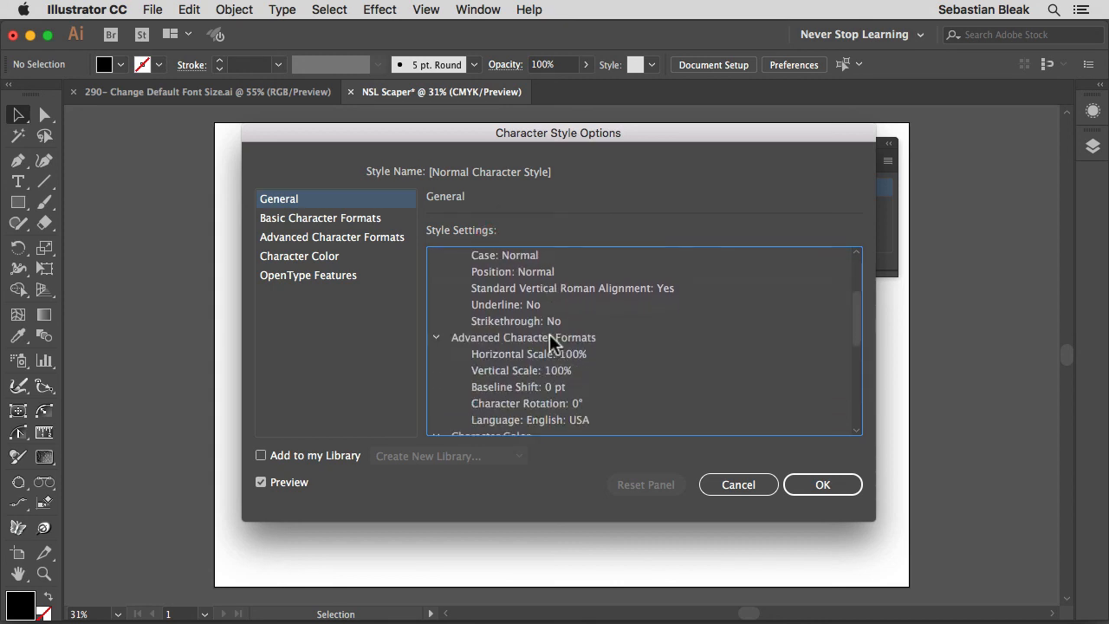
pyautogui.scroll(-3)
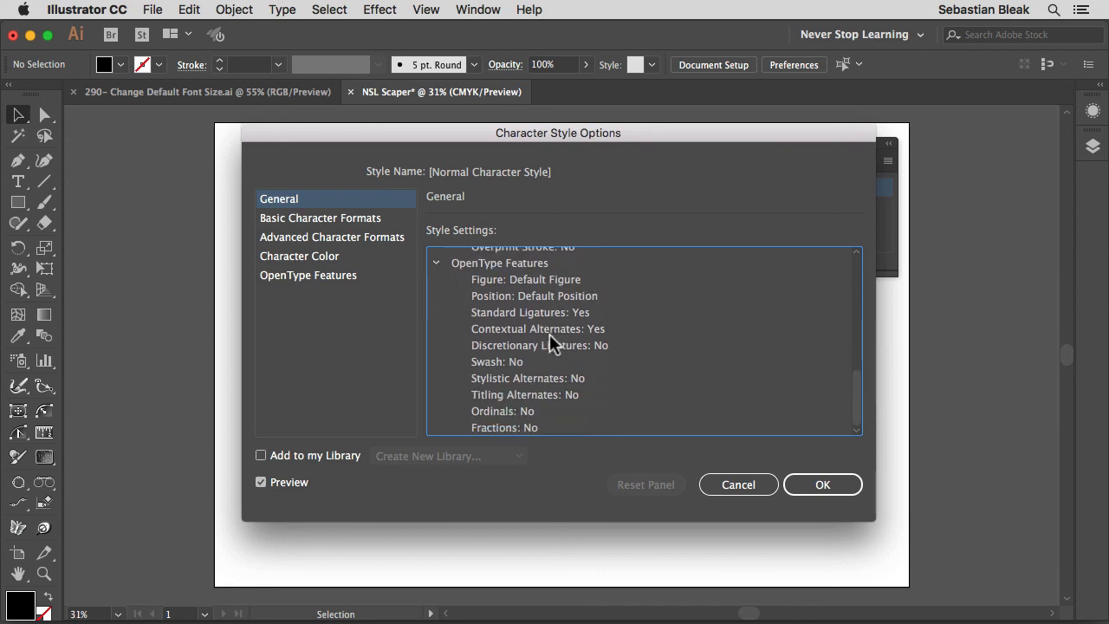
pyautogui.moveTo(509, 362)
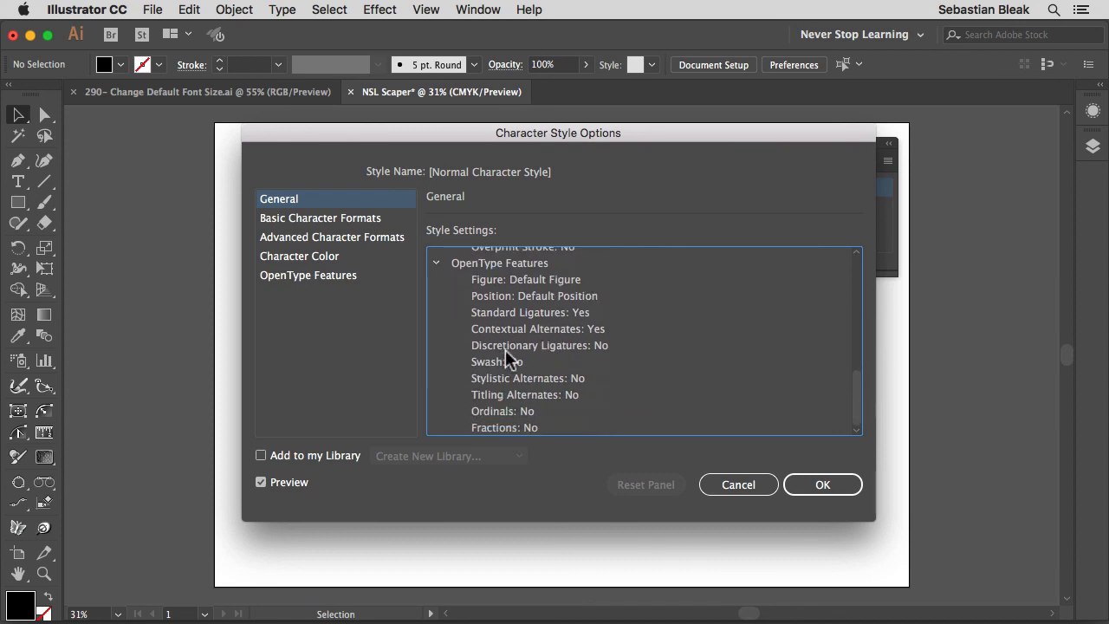
pyautogui.moveTo(354, 229)
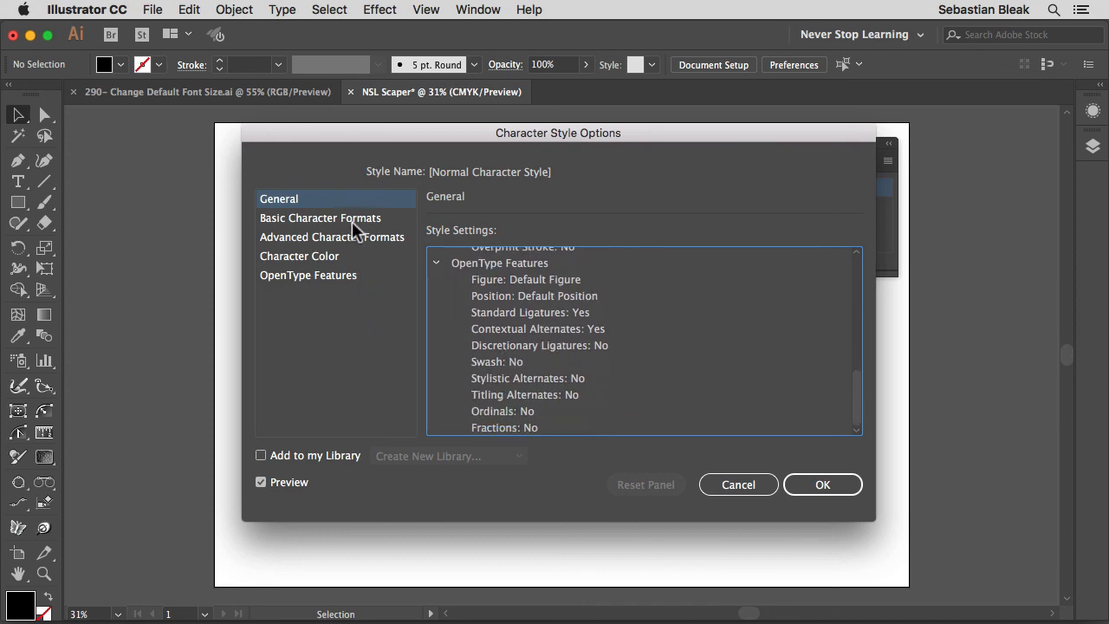
pyautogui.click(320, 218)
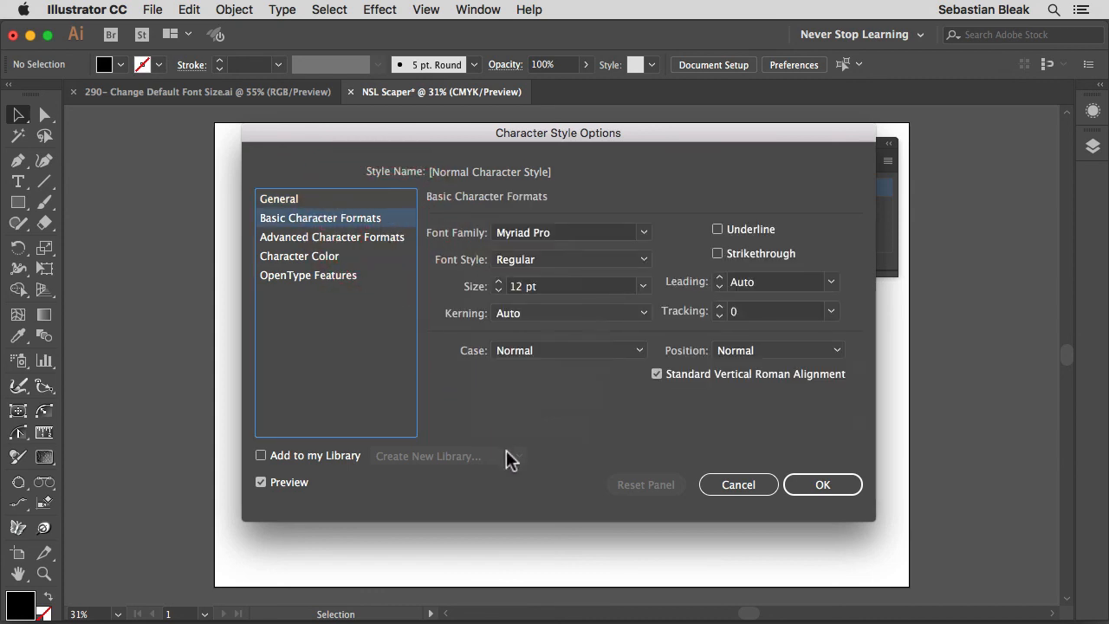
pyautogui.moveTo(489, 328)
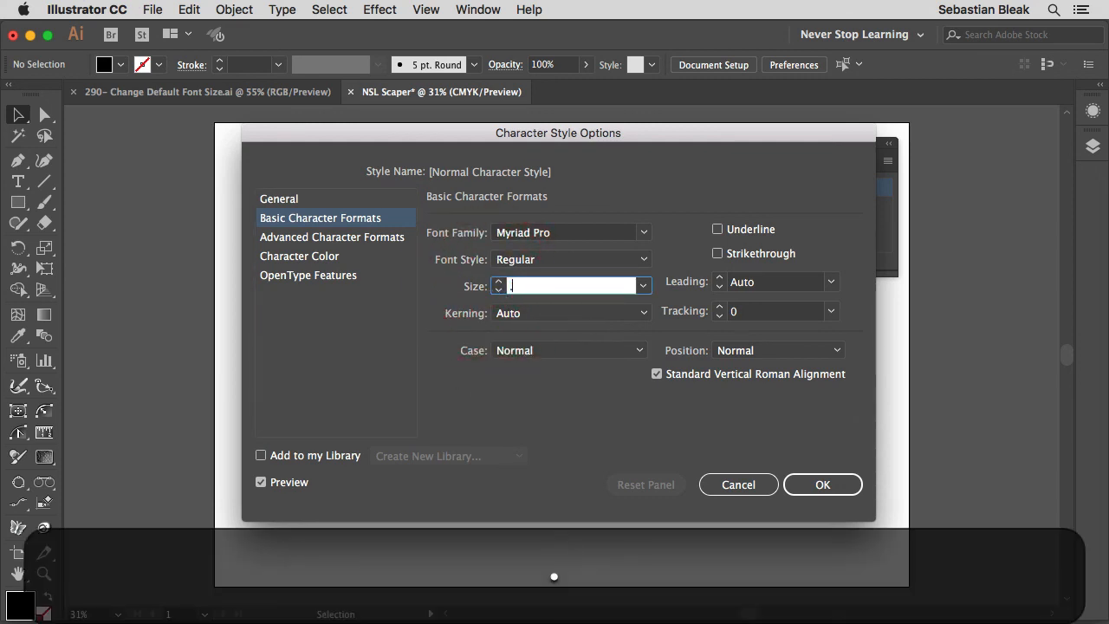
pyautogui.write('.25')
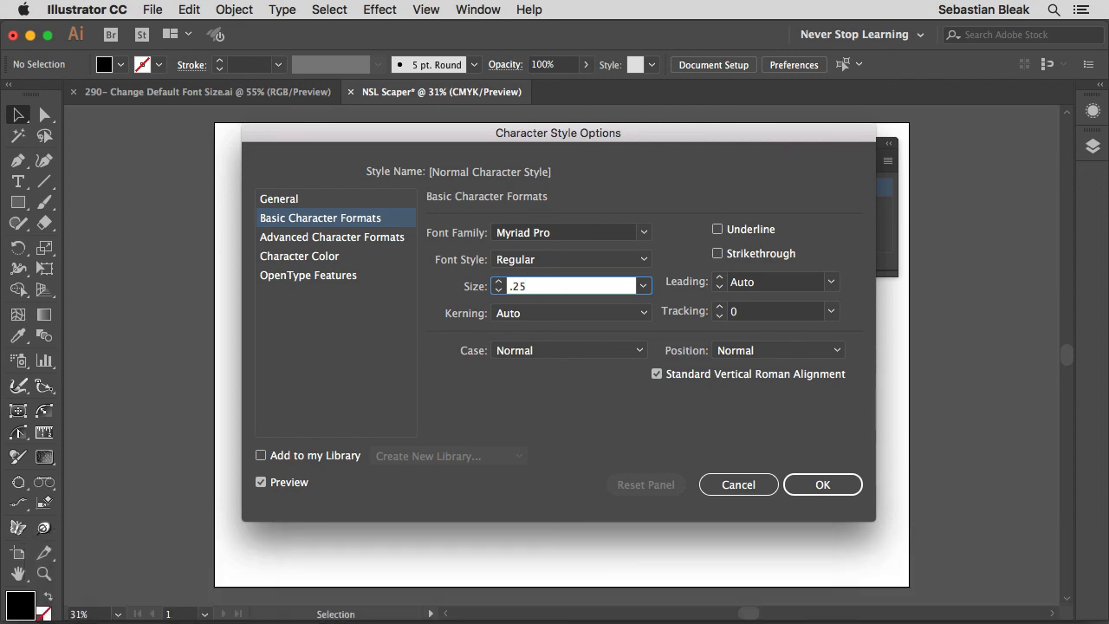
pyautogui.write('in')
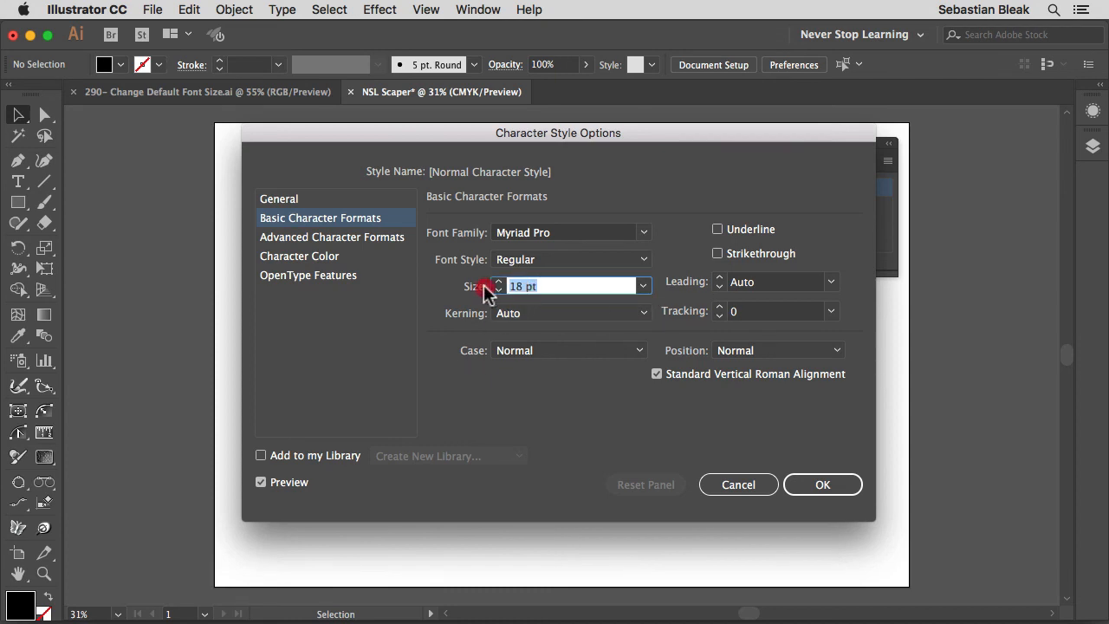
pyautogui.write('160')
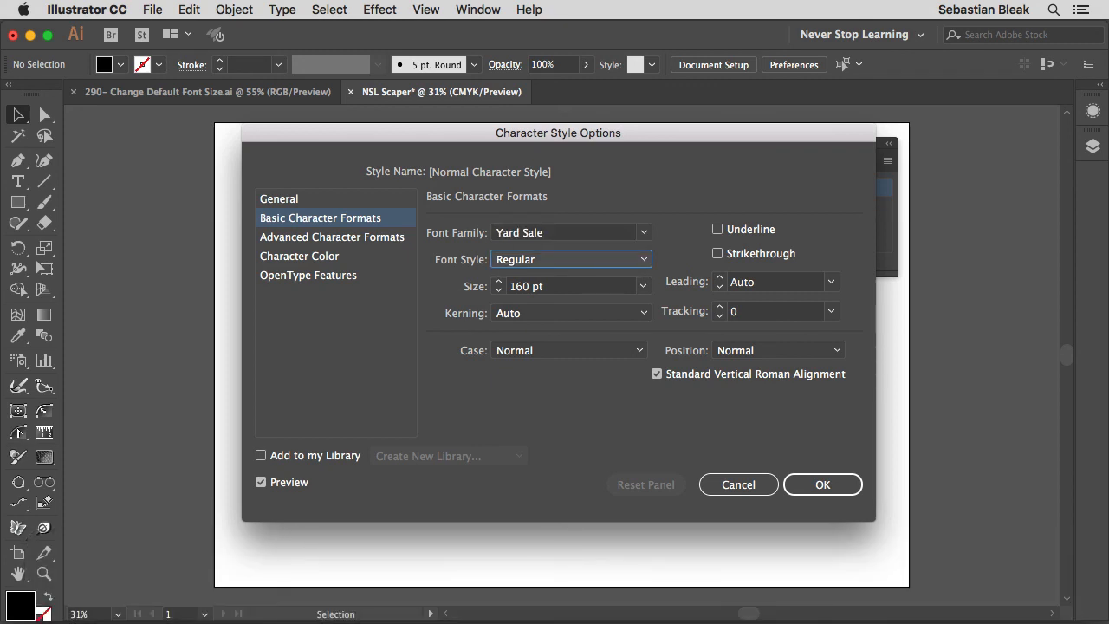
pyautogui.moveTo(451, 262)
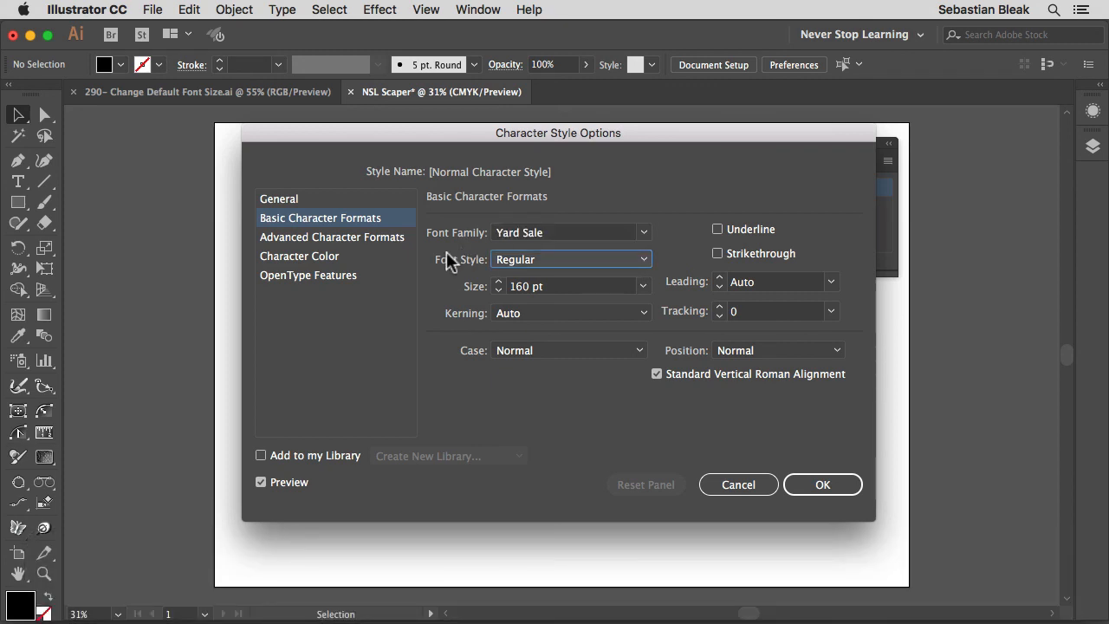
pyautogui.moveTo(563, 345)
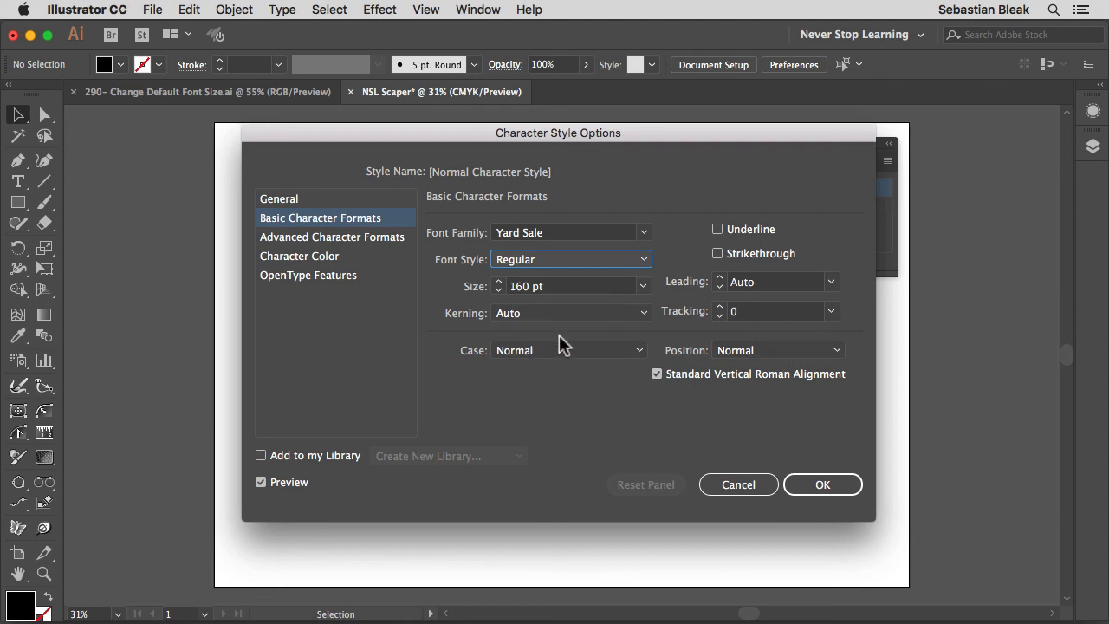
pyautogui.moveTo(686, 440)
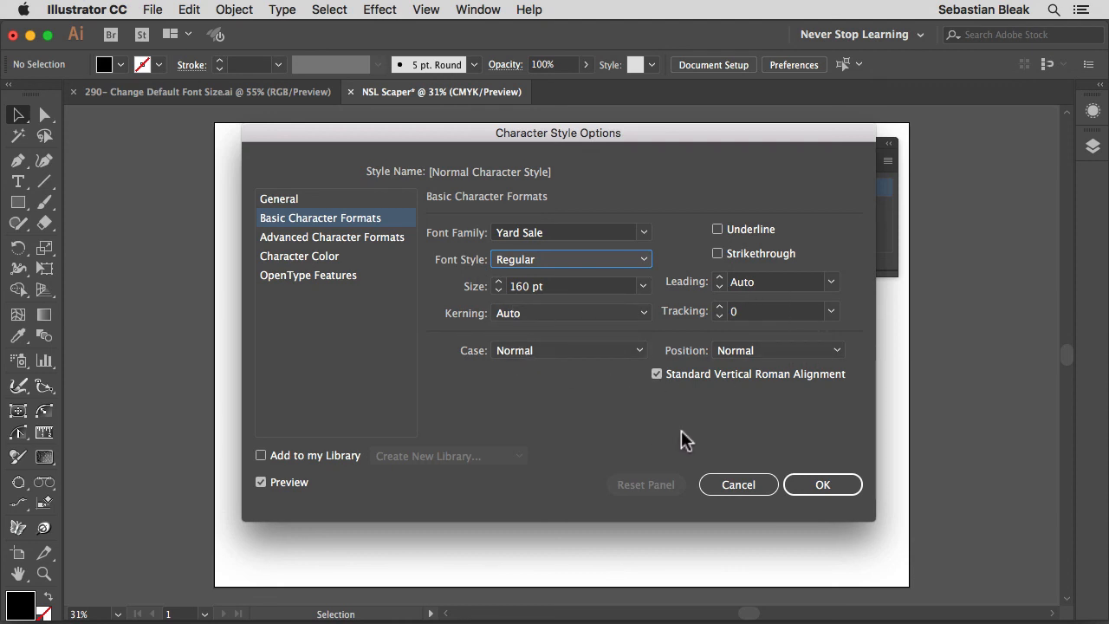
pyautogui.click(821, 484)
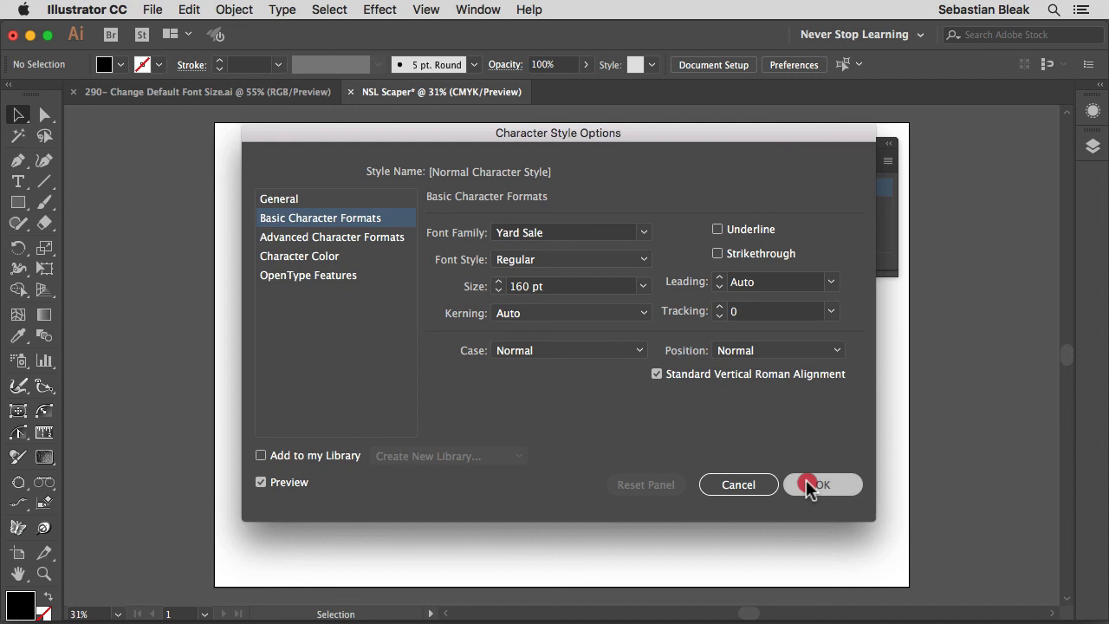
pyautogui.click(819, 484)
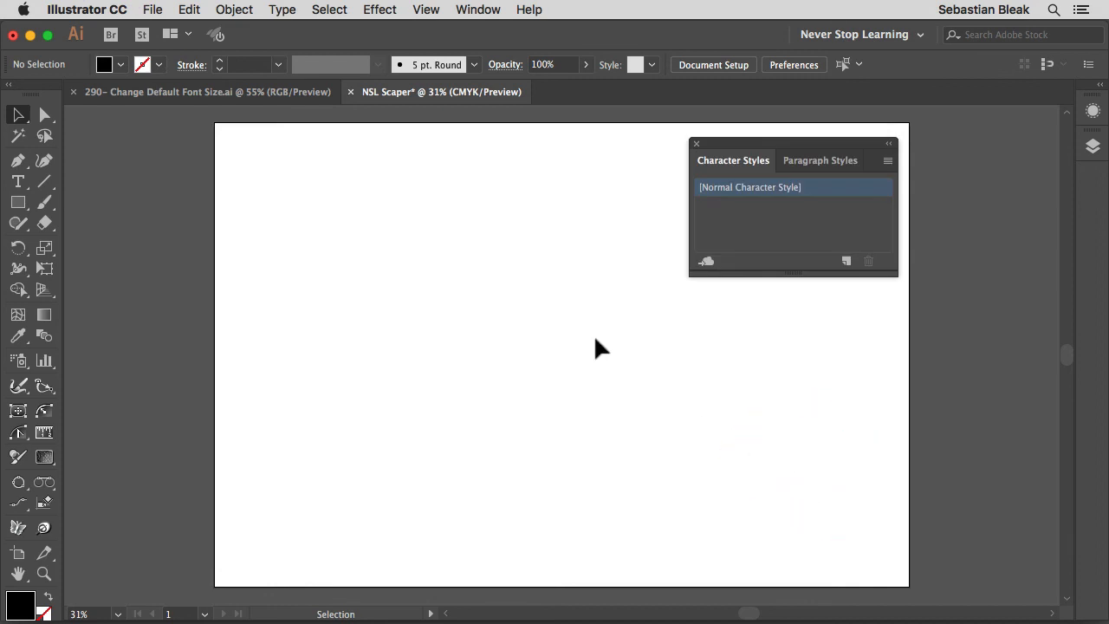
# - Type LOREM IPSUM on the artboard, close the Character Styles panel, and start File > New
pyautogui.click(17, 182)
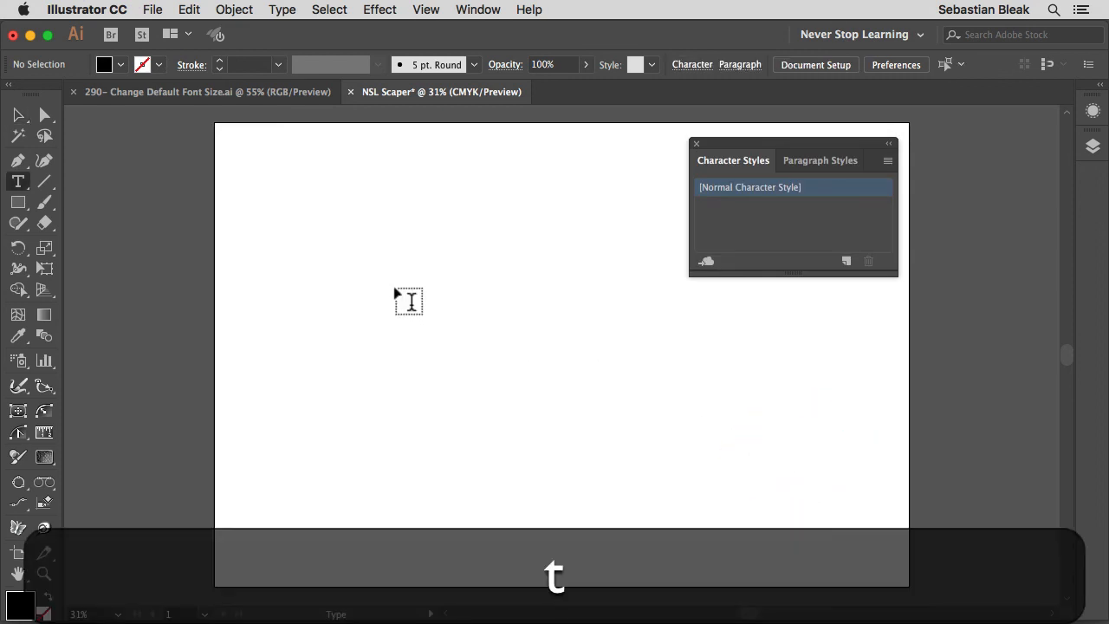
pyautogui.write('LOREM IPSUM')
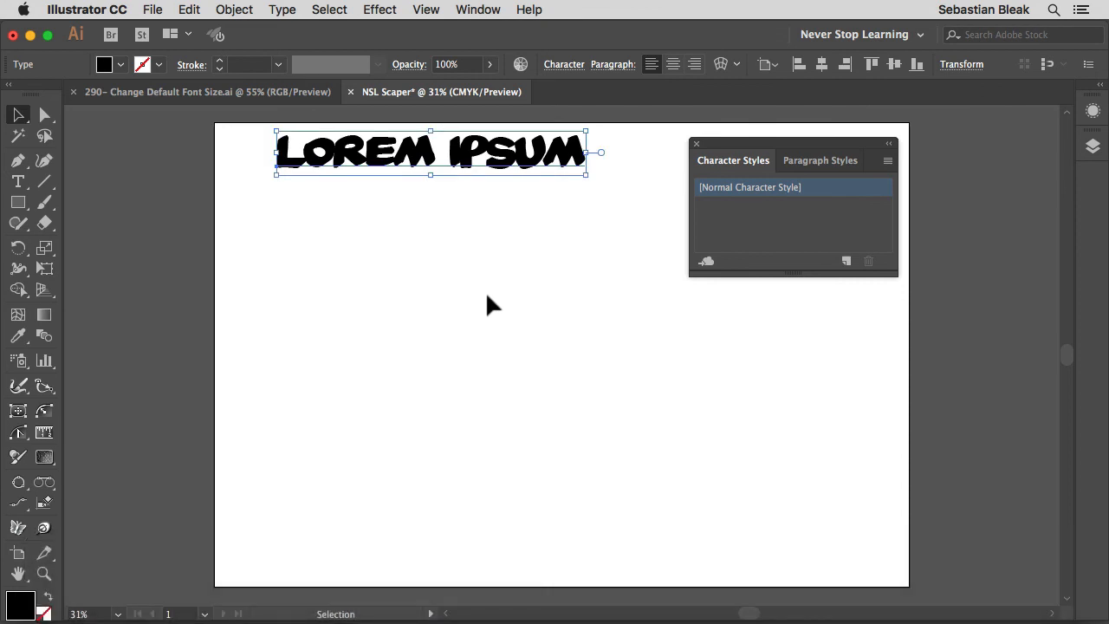
pyautogui.moveTo(698, 151)
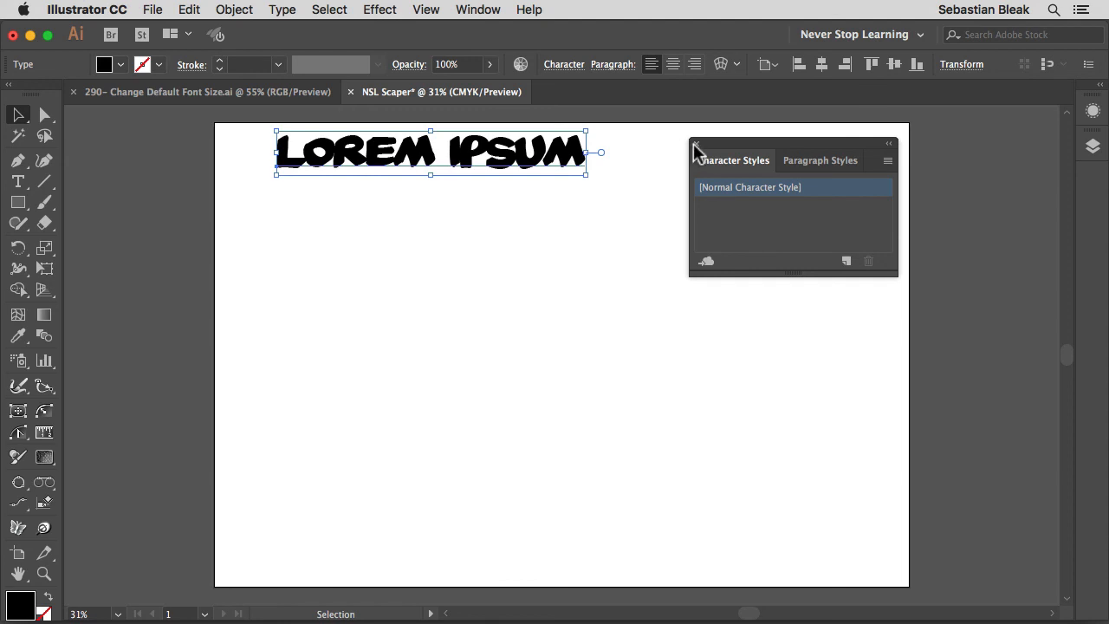
pyautogui.click(694, 144)
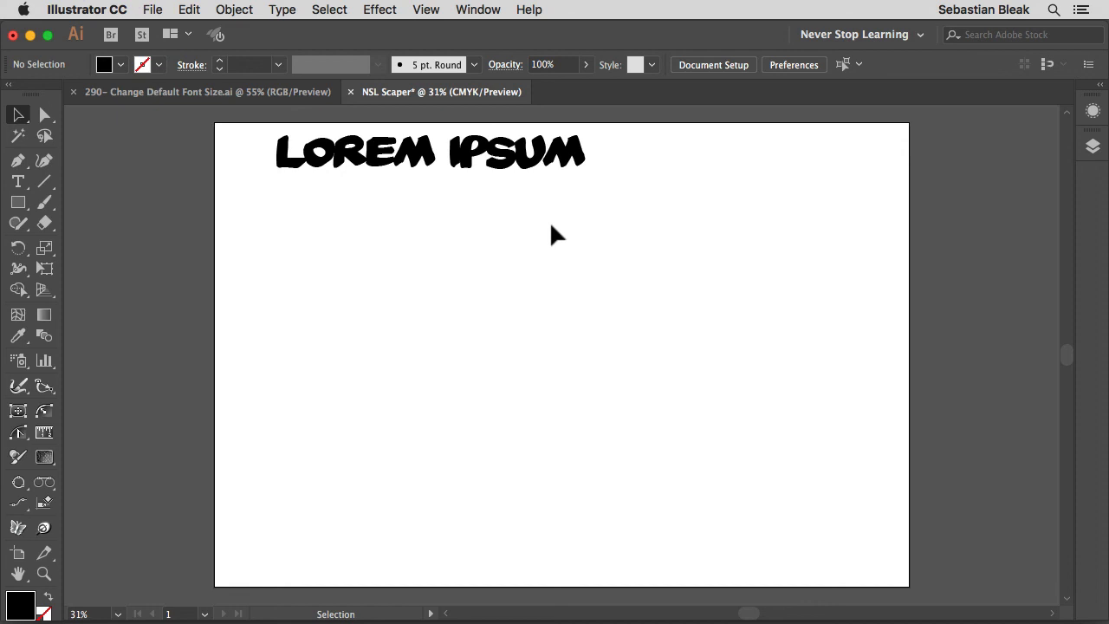
pyautogui.moveTo(552, 262)
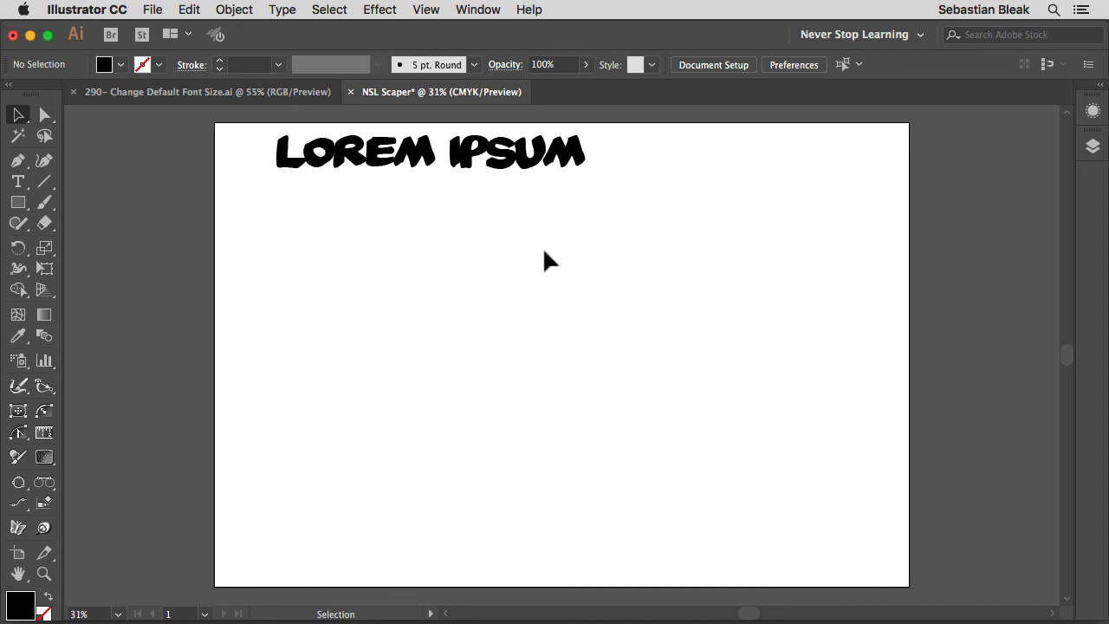
pyautogui.click(153, 9)
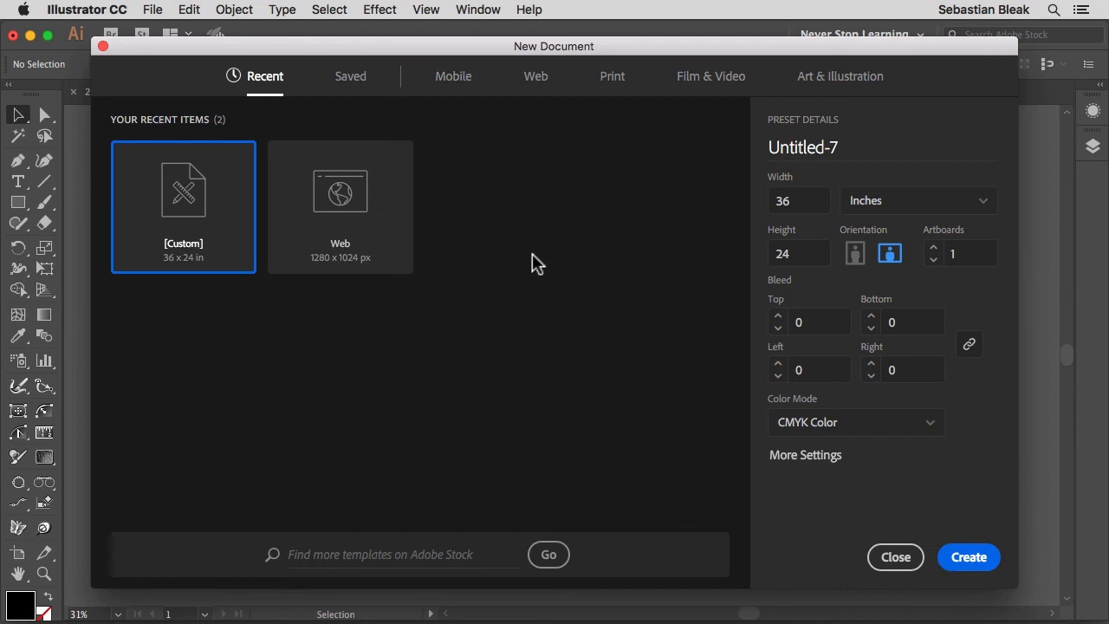
pyautogui.moveTo(614, 433)
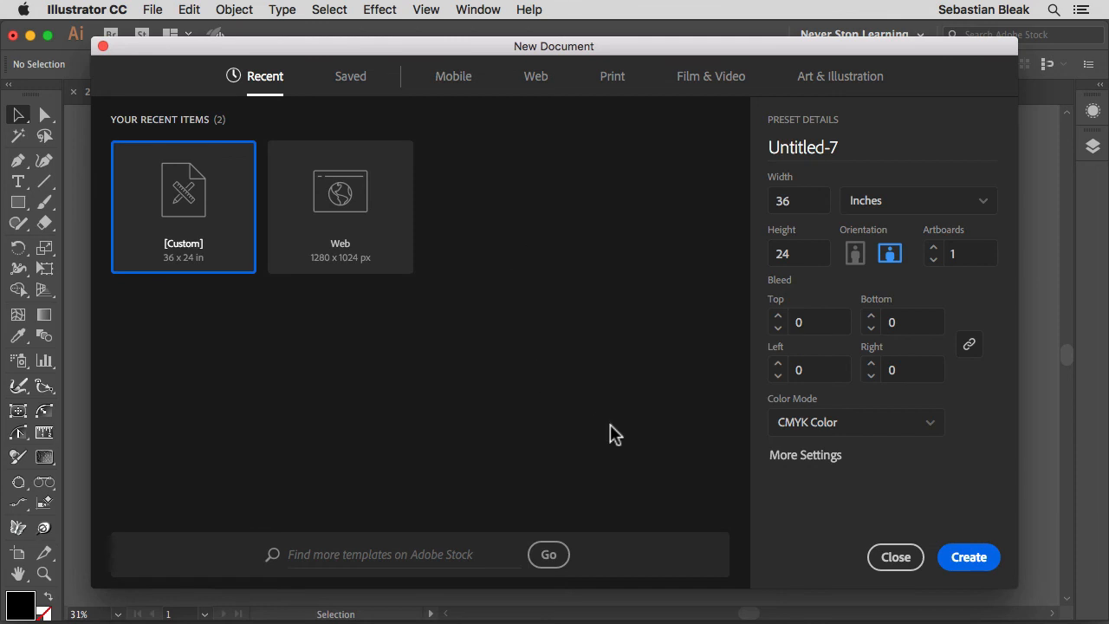
pyautogui.moveTo(804, 455)
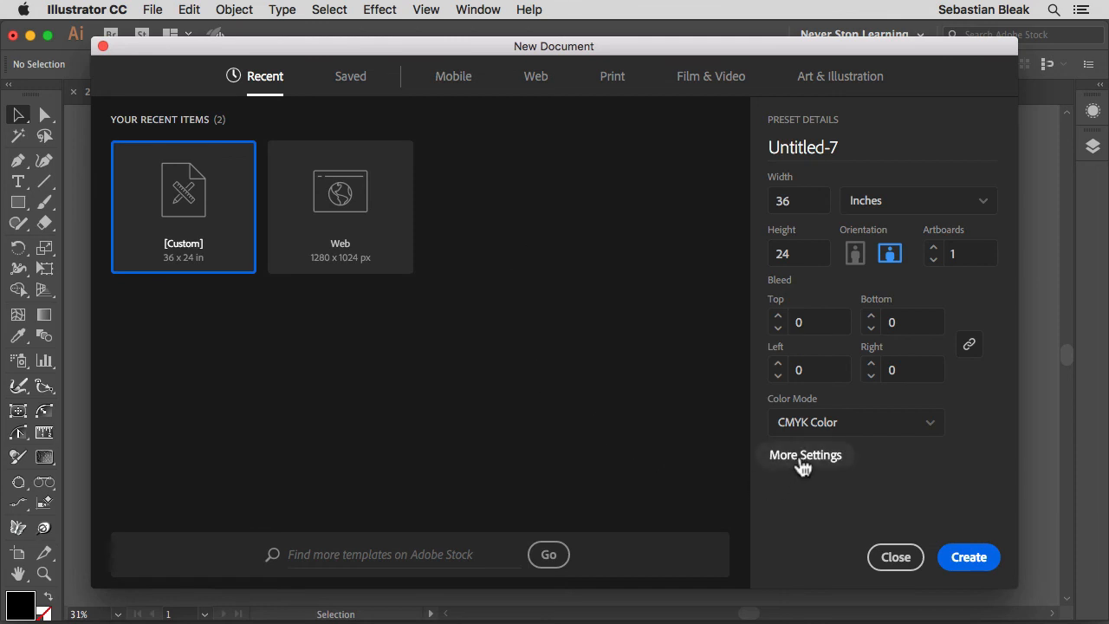
# - In More Settings, choose Browse... from the Profile dropdown to open a file browser
pyautogui.click(805, 455)
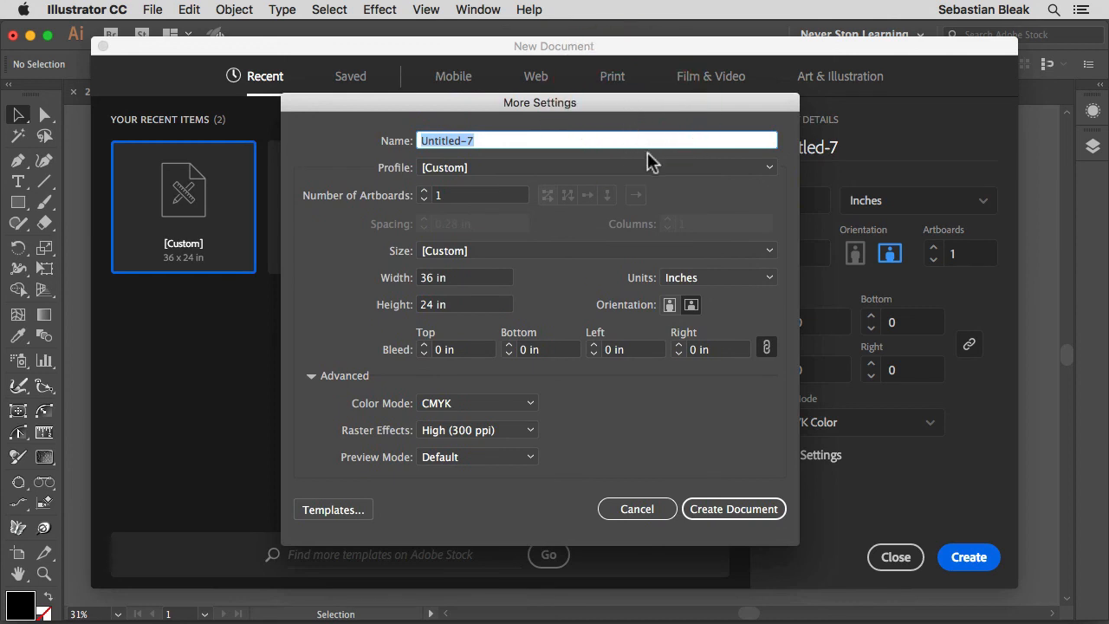
pyautogui.click(596, 167)
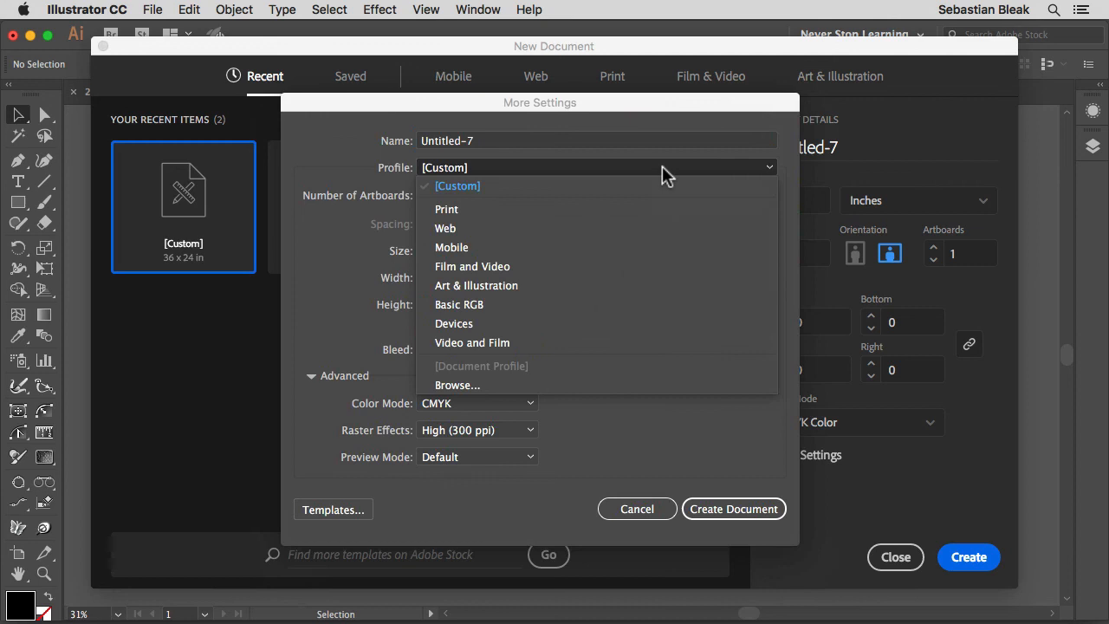
pyautogui.moveTo(567, 243)
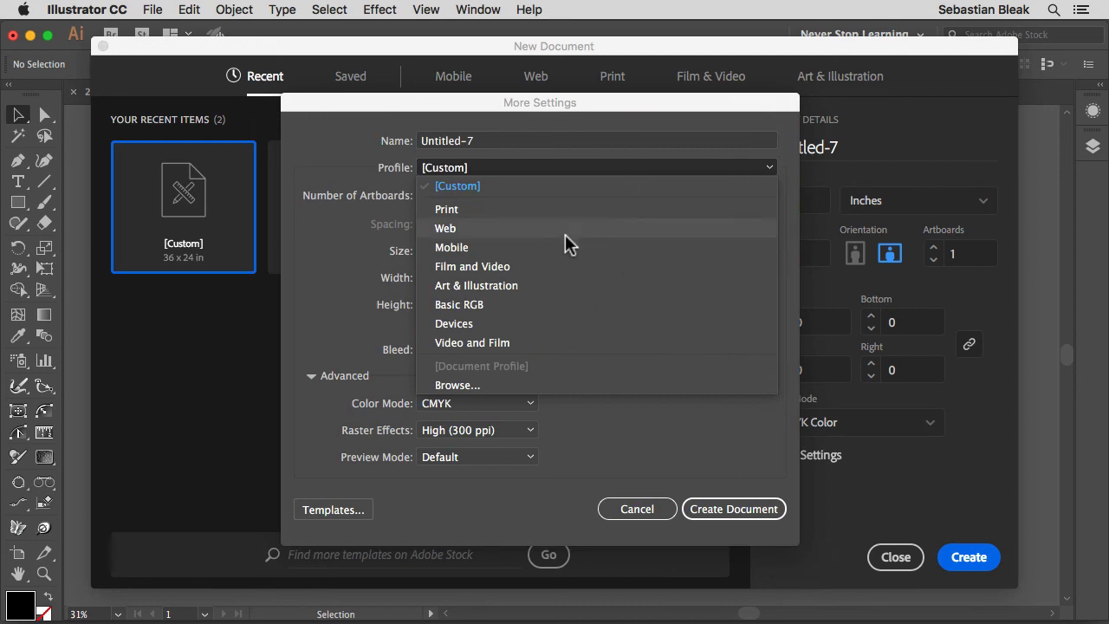
pyautogui.moveTo(533, 396)
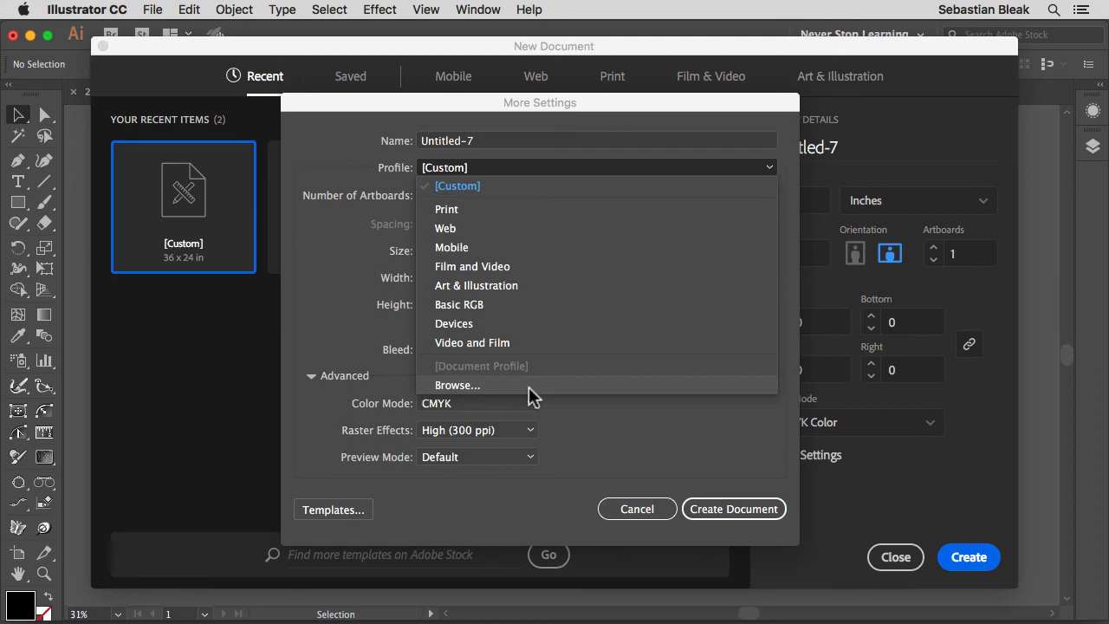
pyautogui.click(458, 384)
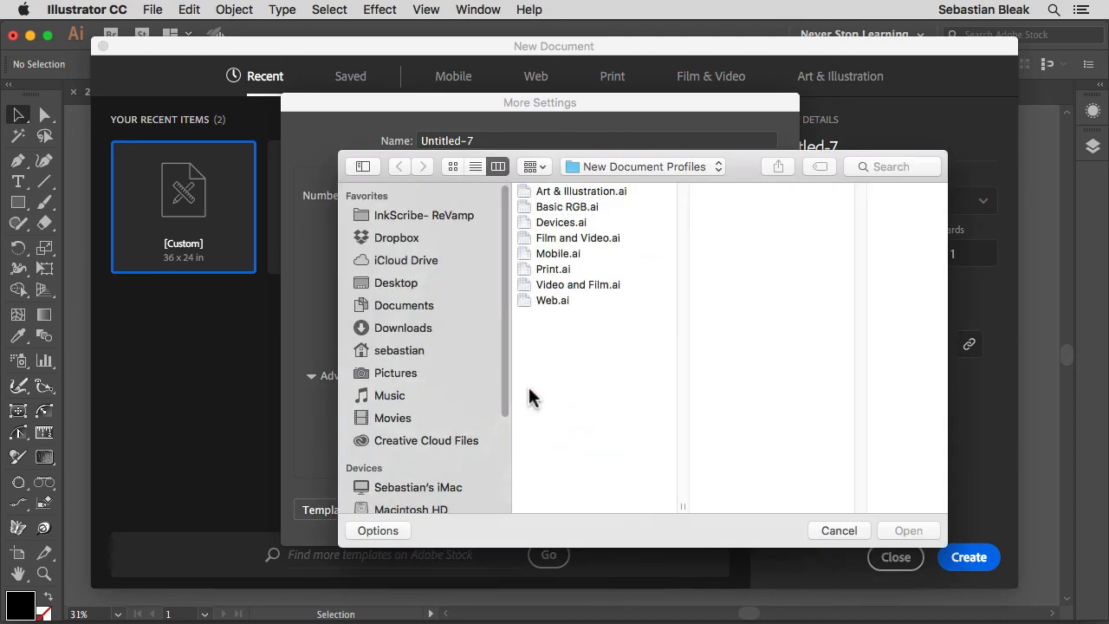
pyautogui.moveTo(594, 395)
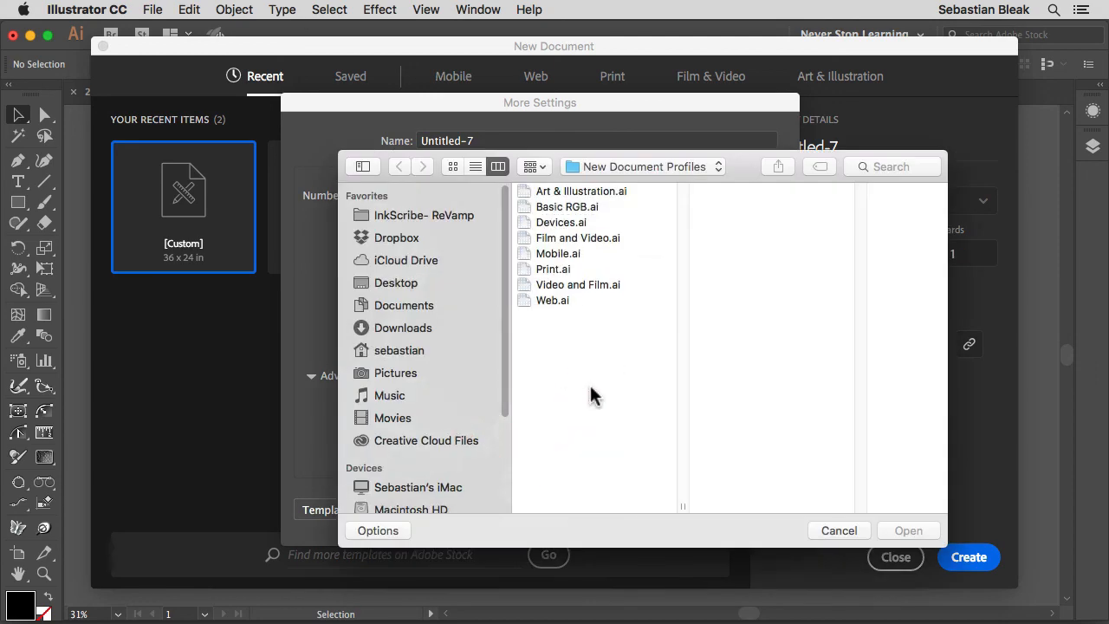
pyautogui.moveTo(571, 390)
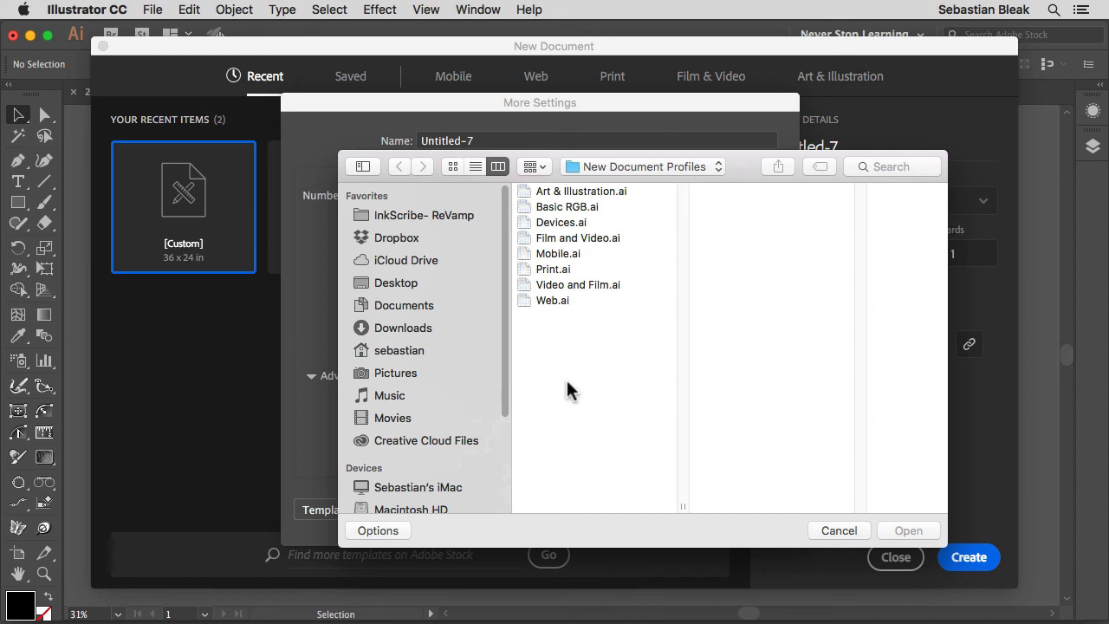
# - Navigate to en_US > New Document Profiles and drag that folder into Favorites
pyautogui.click(641, 167)
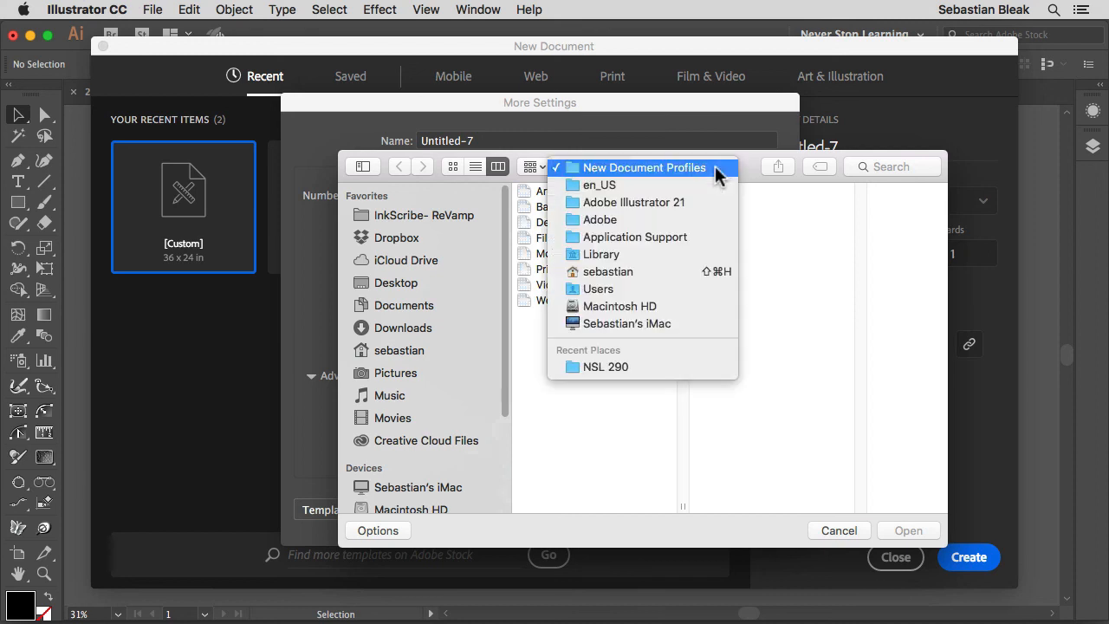
pyautogui.click(599, 185)
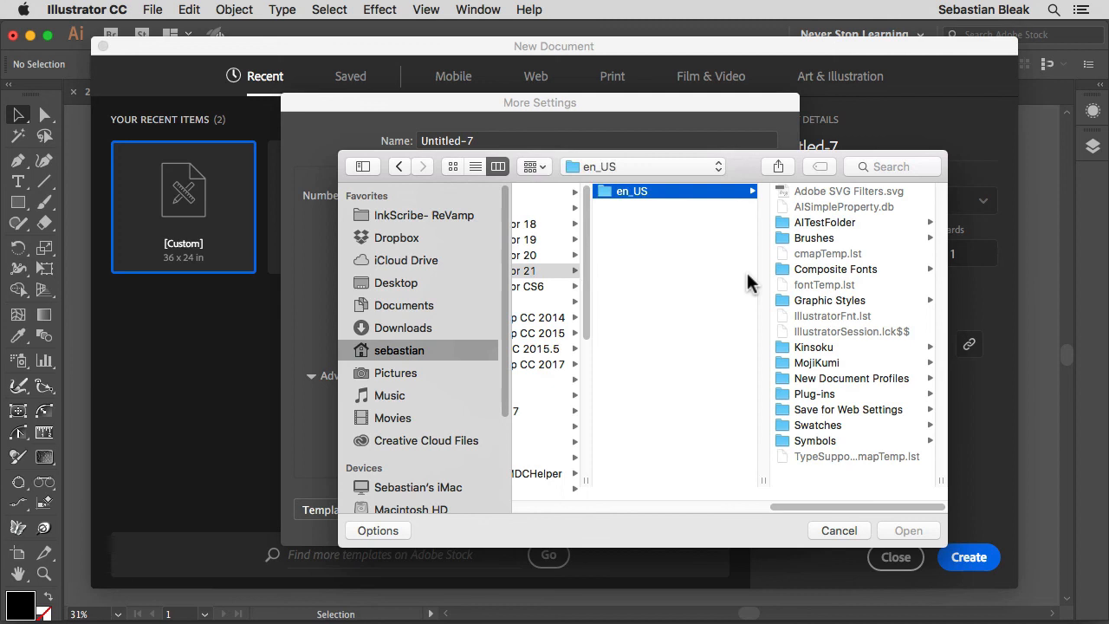
pyautogui.moveTo(827, 364)
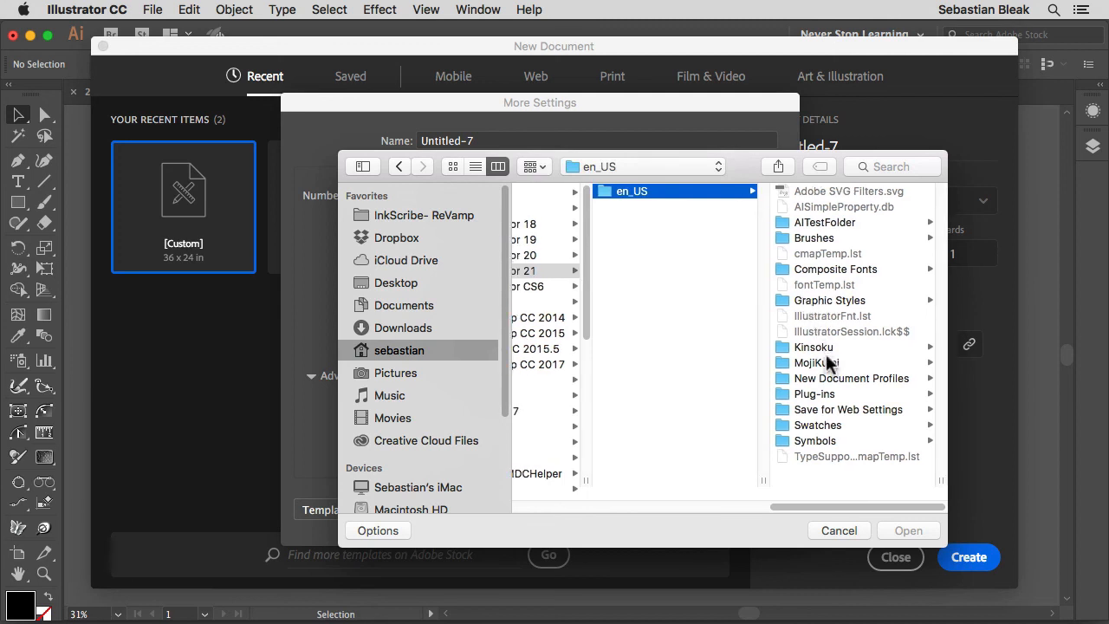
pyautogui.click(675, 378)
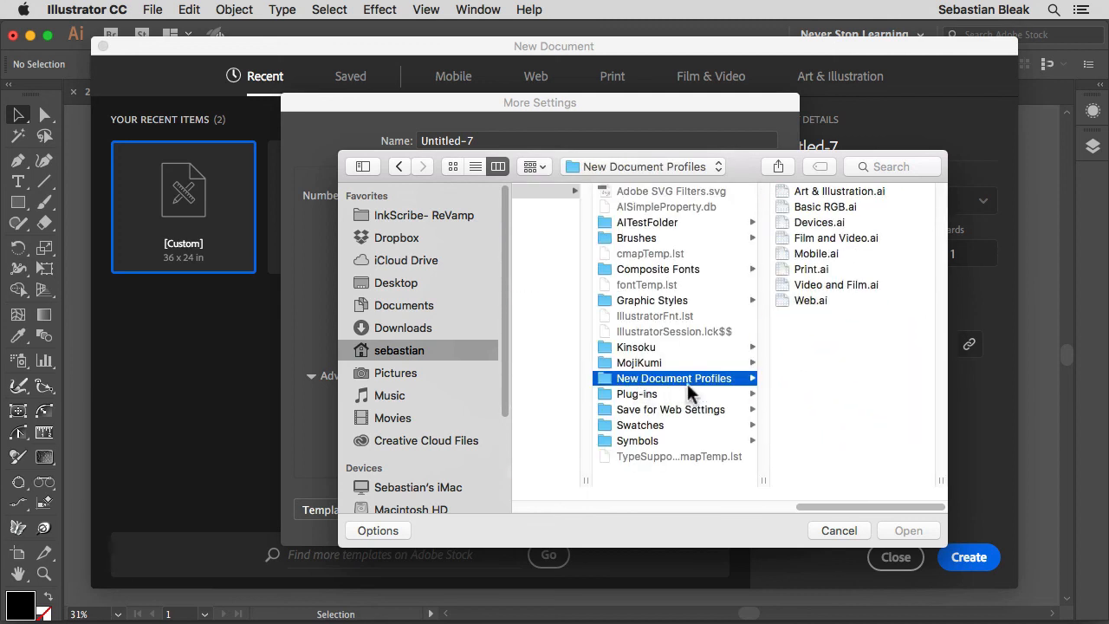
pyautogui.moveTo(789, 492)
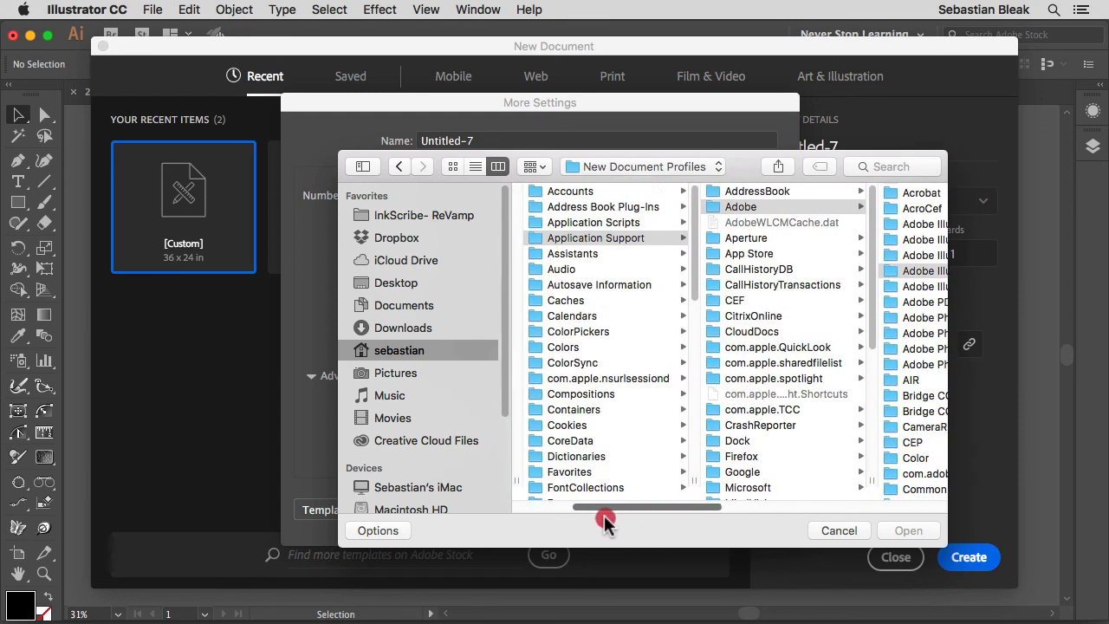
pyautogui.moveTo(607, 507); pyautogui.dragTo(645, 510)
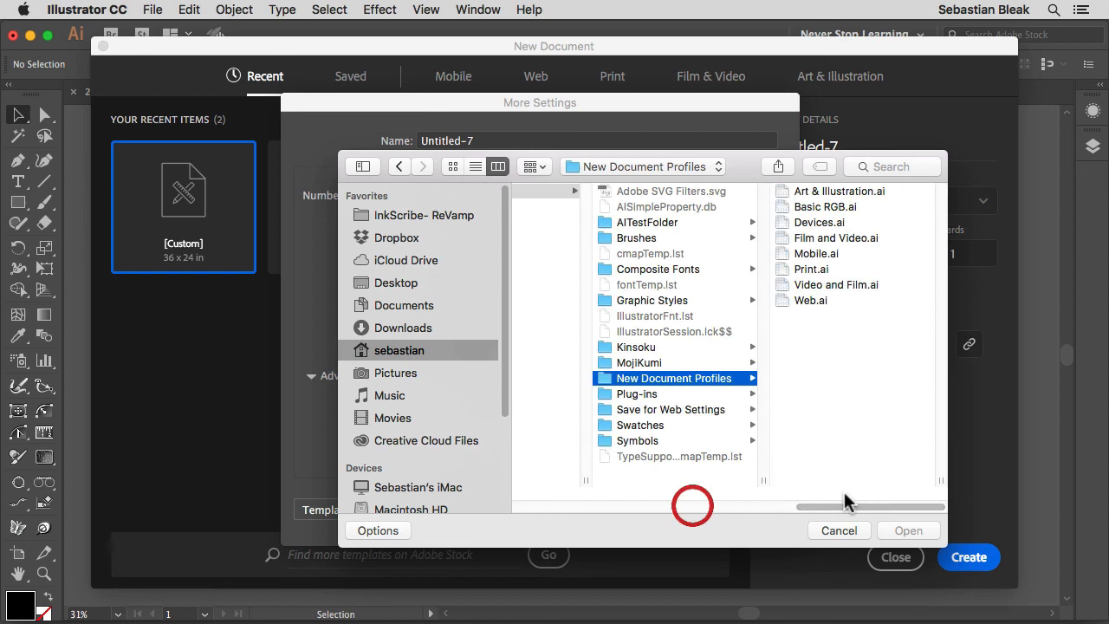
pyautogui.moveTo(772, 425)
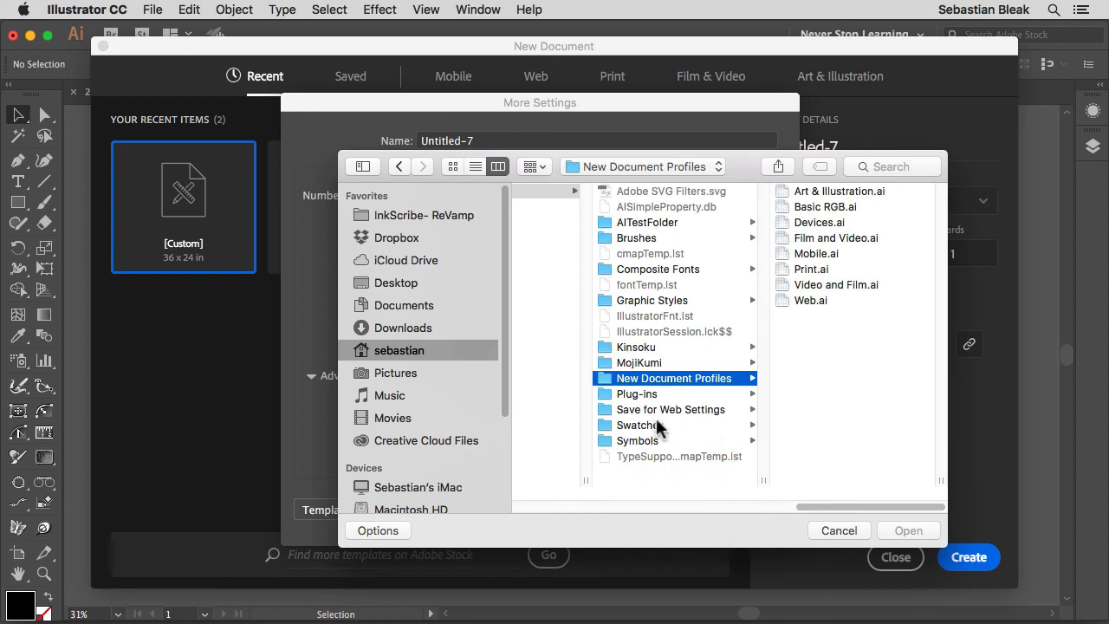
pyautogui.moveTo(667, 394)
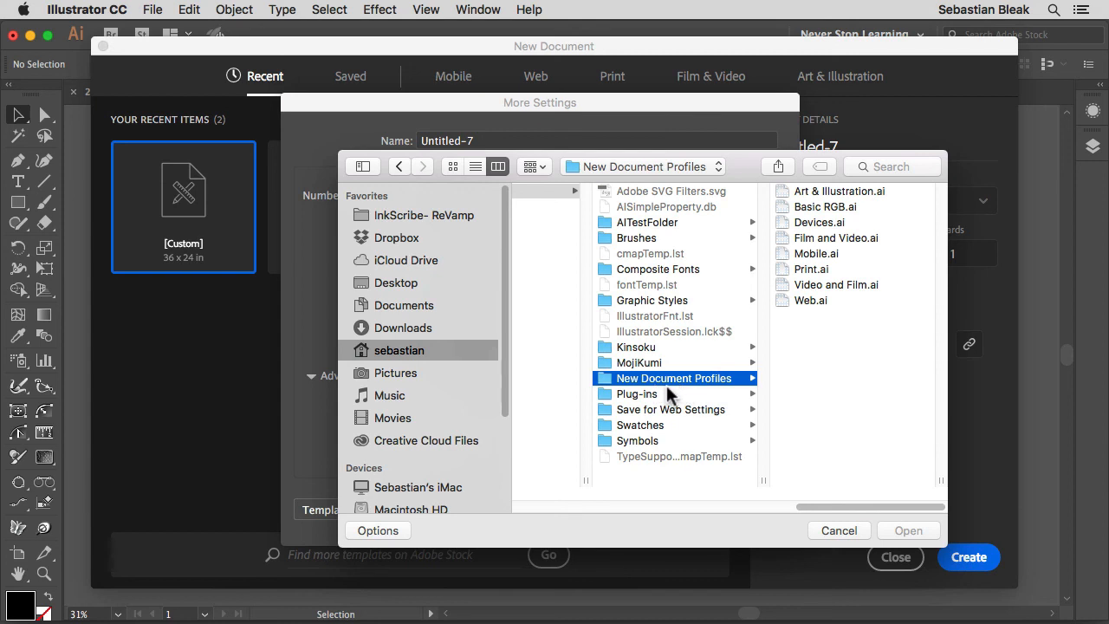
pyautogui.moveTo(655, 392)
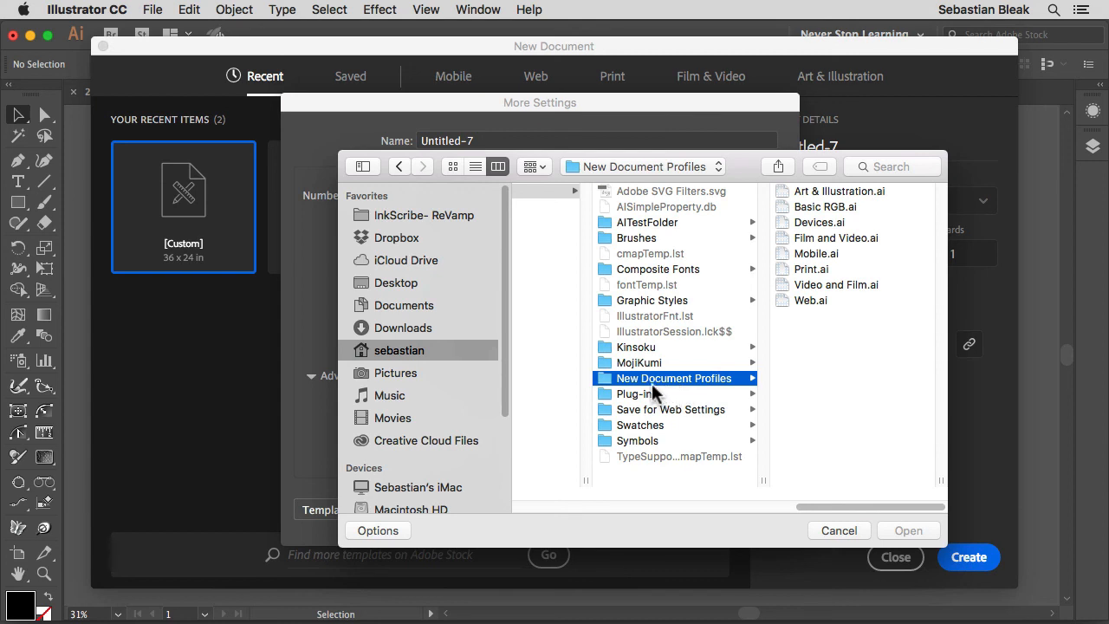
pyautogui.moveTo(645, 411)
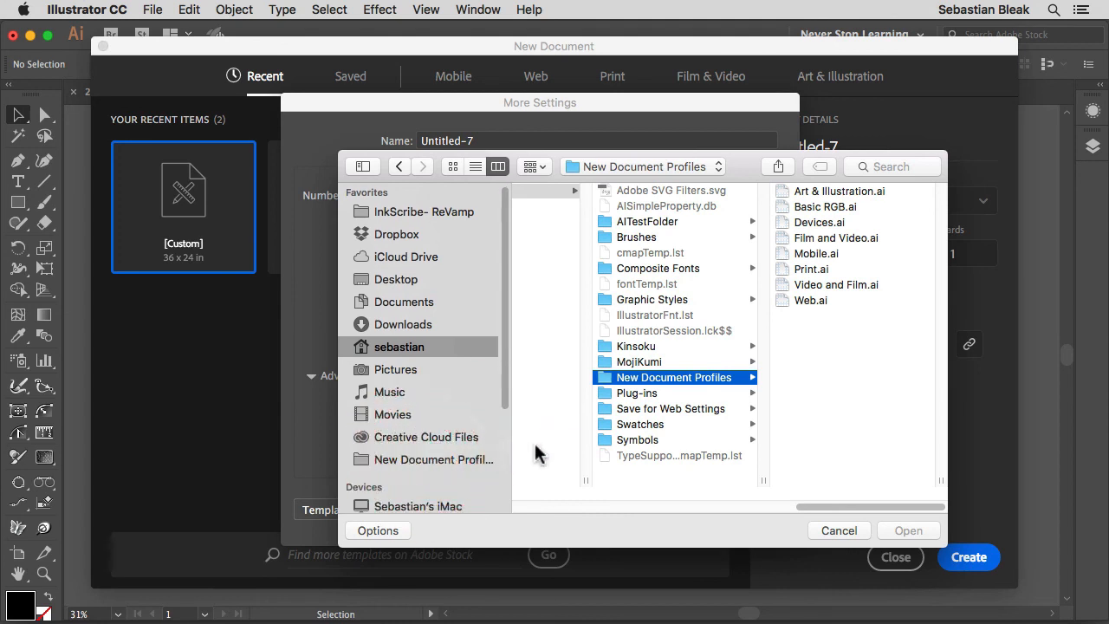
pyautogui.moveTo(468, 472)
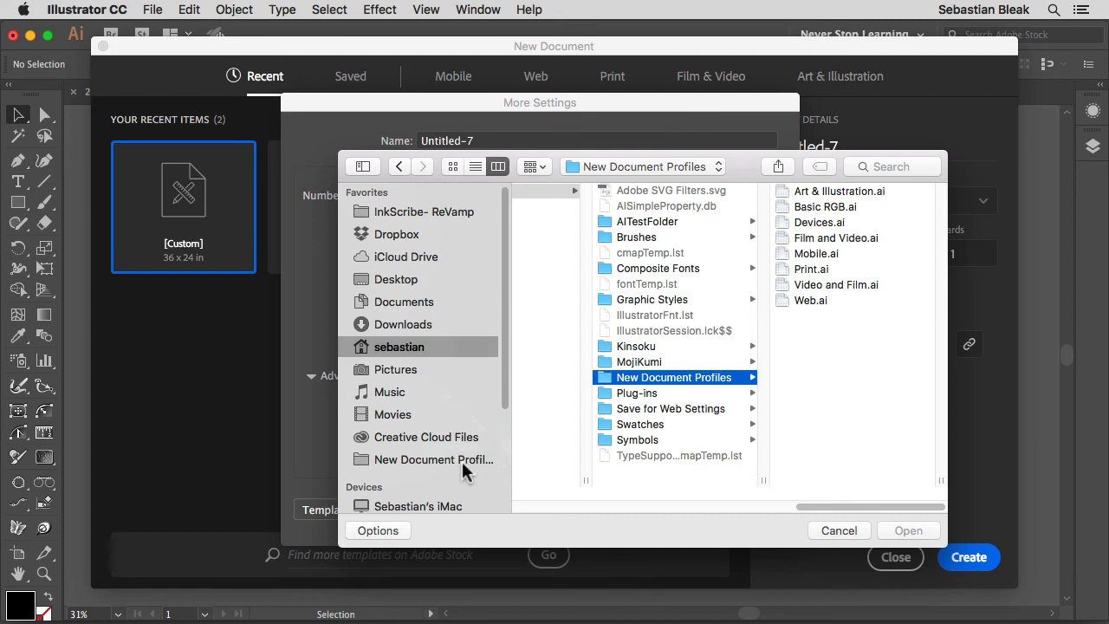
pyautogui.moveTo(756, 485)
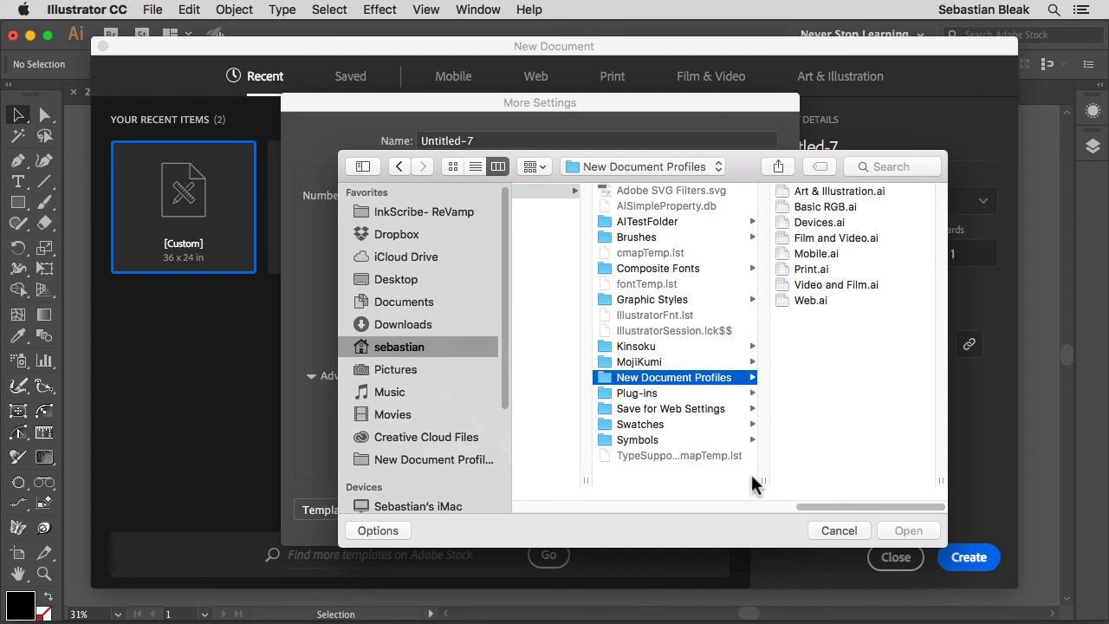
# - Cancel the file browser and More Settings, then close the New Document dialog
pyautogui.click(838, 531)
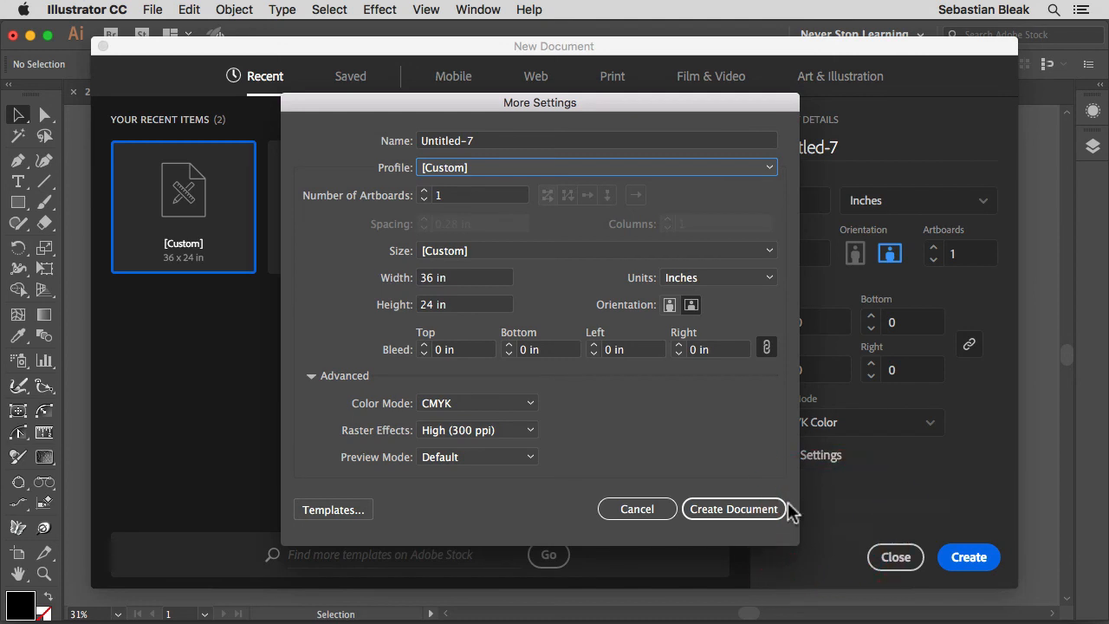
pyautogui.click(637, 509)
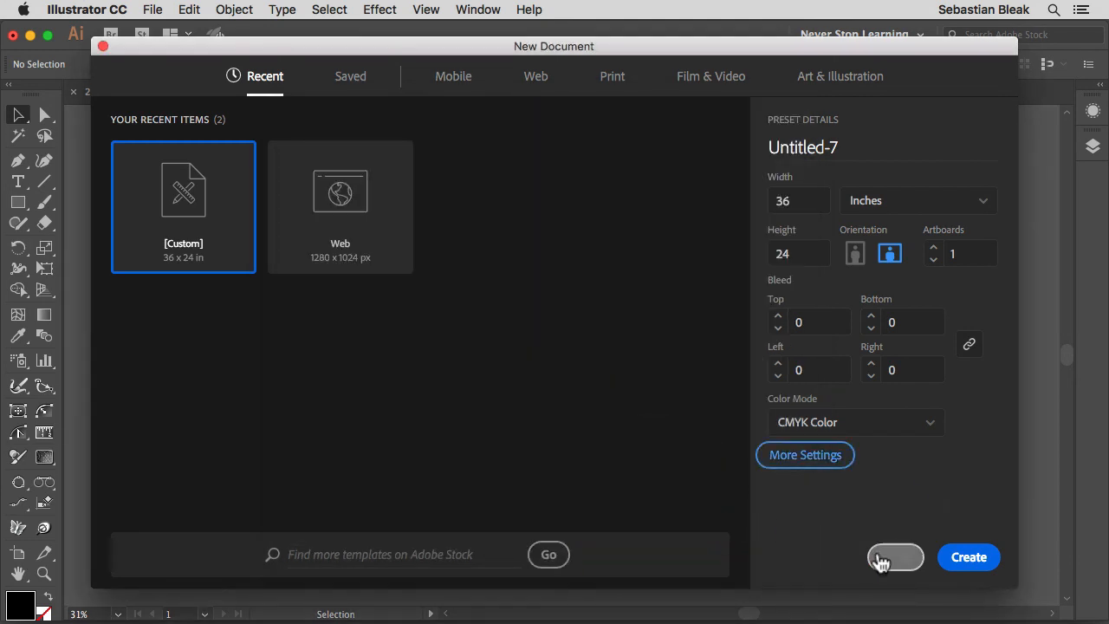
pyautogui.click(969, 557)
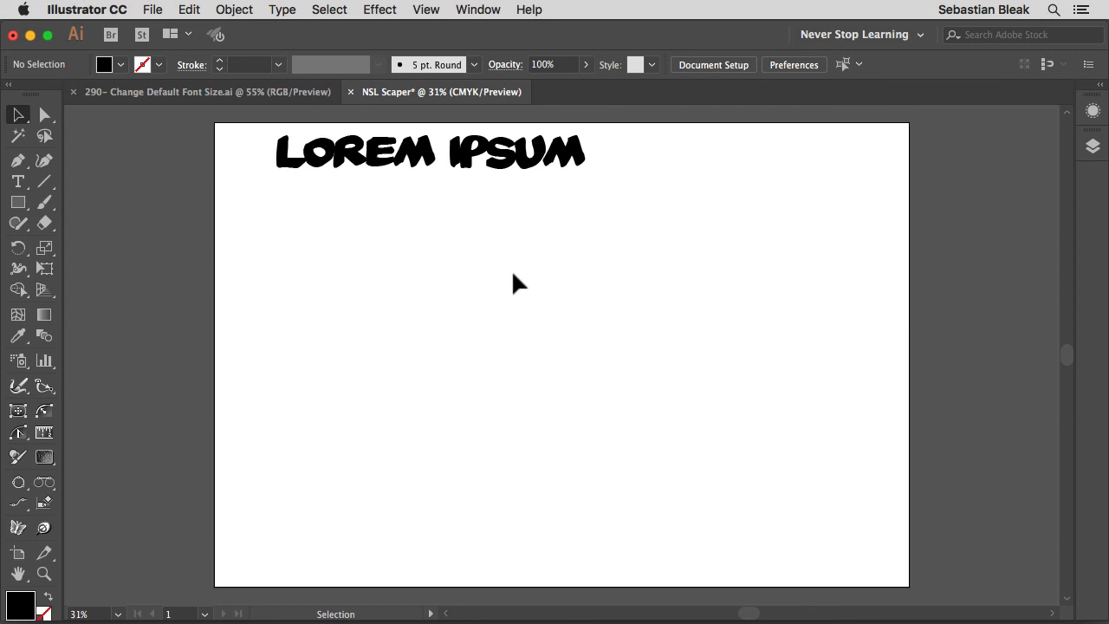
pyautogui.moveTo(516, 297)
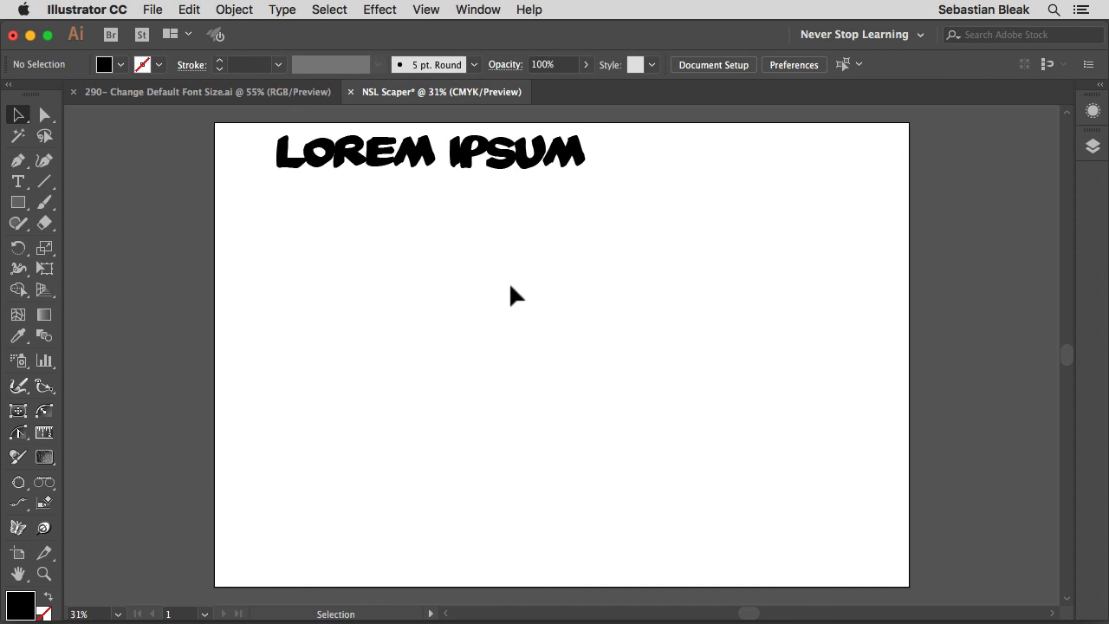
pyautogui.moveTo(498, 285)
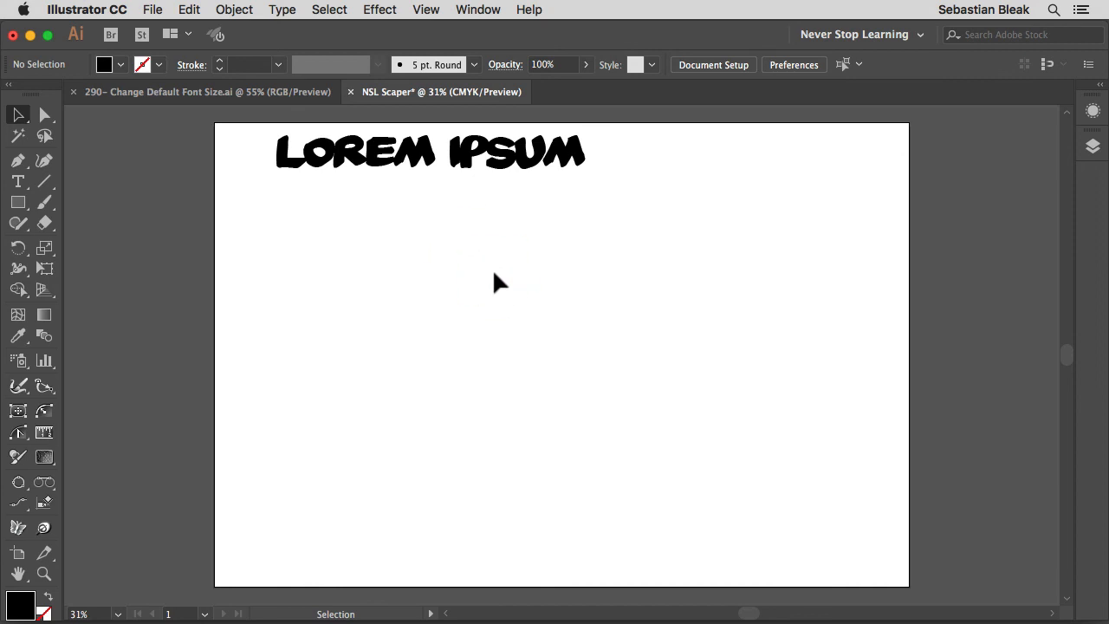
# - Open Save As for NSL Scaper.ai, targeting the New Document Profiles folder
pyautogui.press('cmd+s')
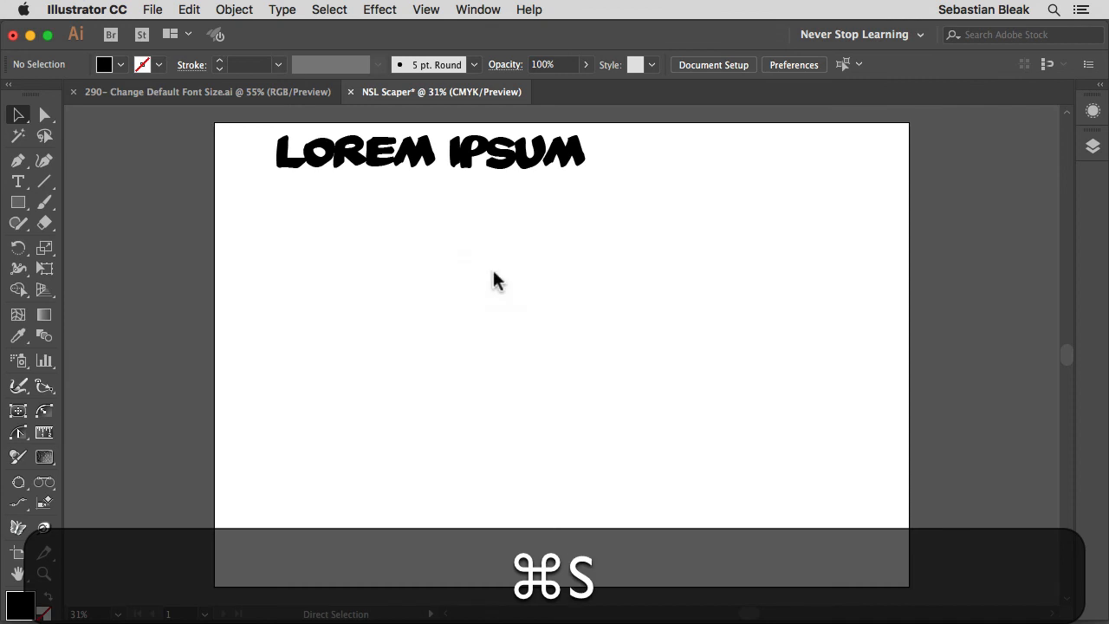
pyautogui.press('cmd+s')
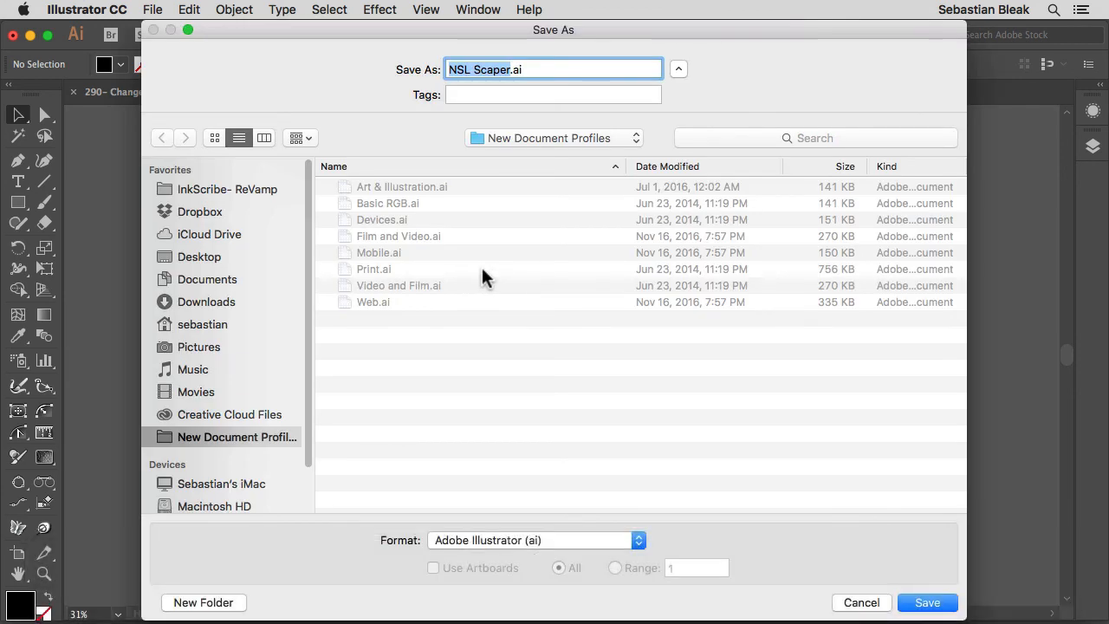
pyautogui.moveTo(632, 407)
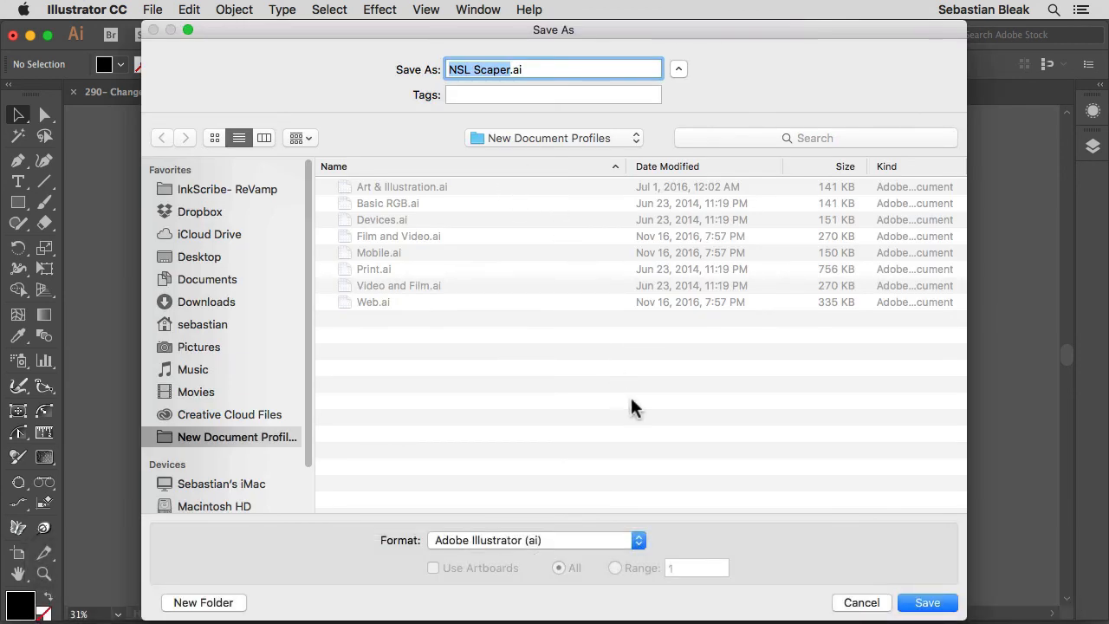
pyautogui.moveTo(505, 383)
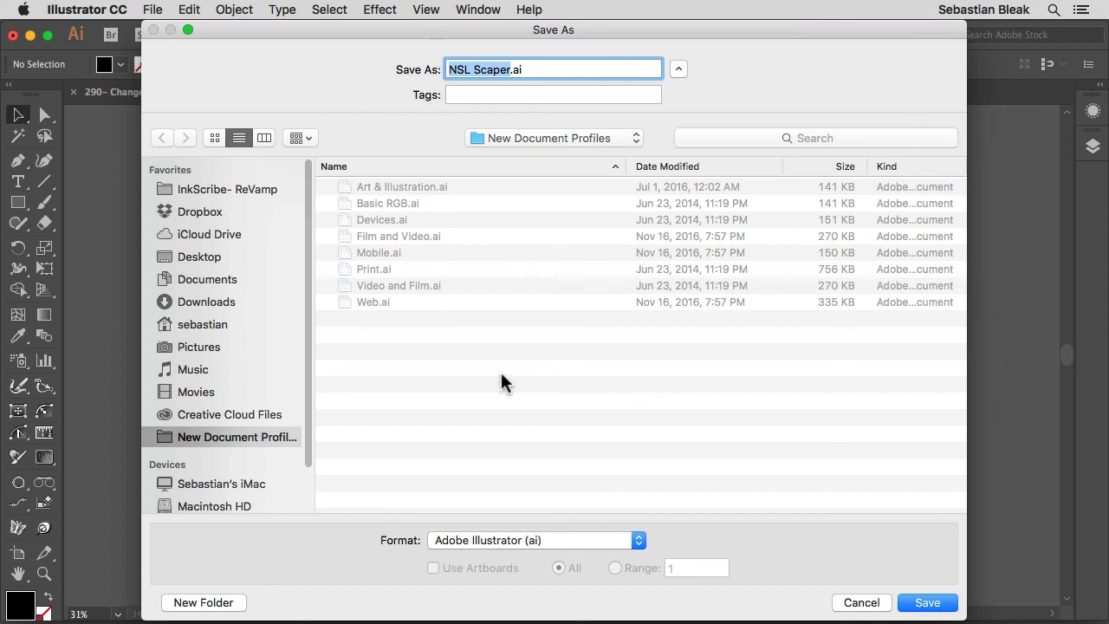
pyautogui.click(198, 256)
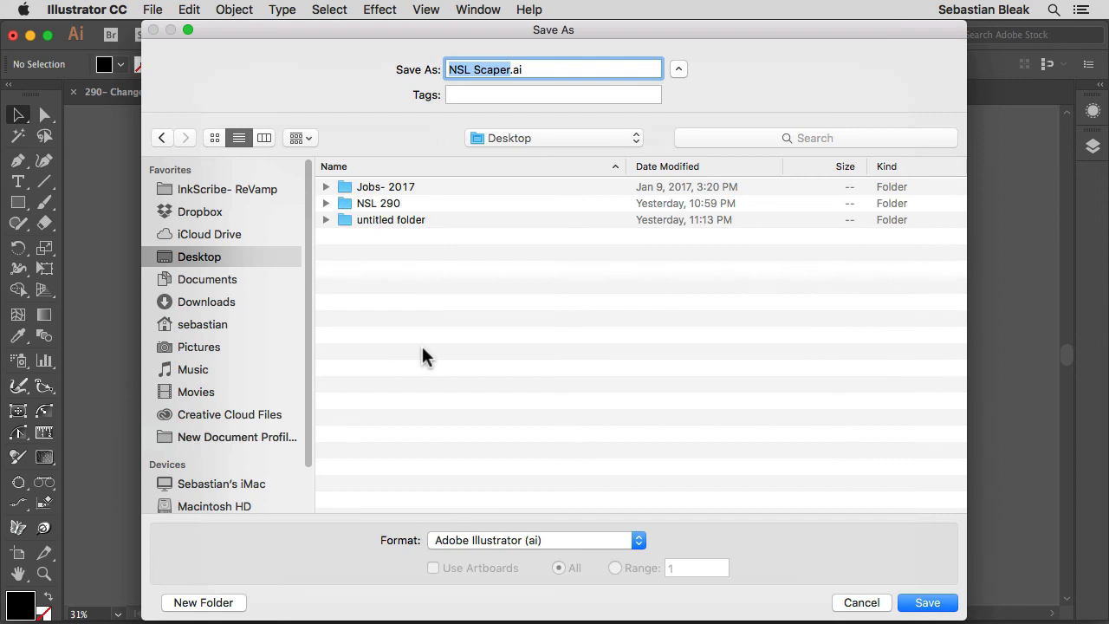
pyautogui.moveTo(290, 446)
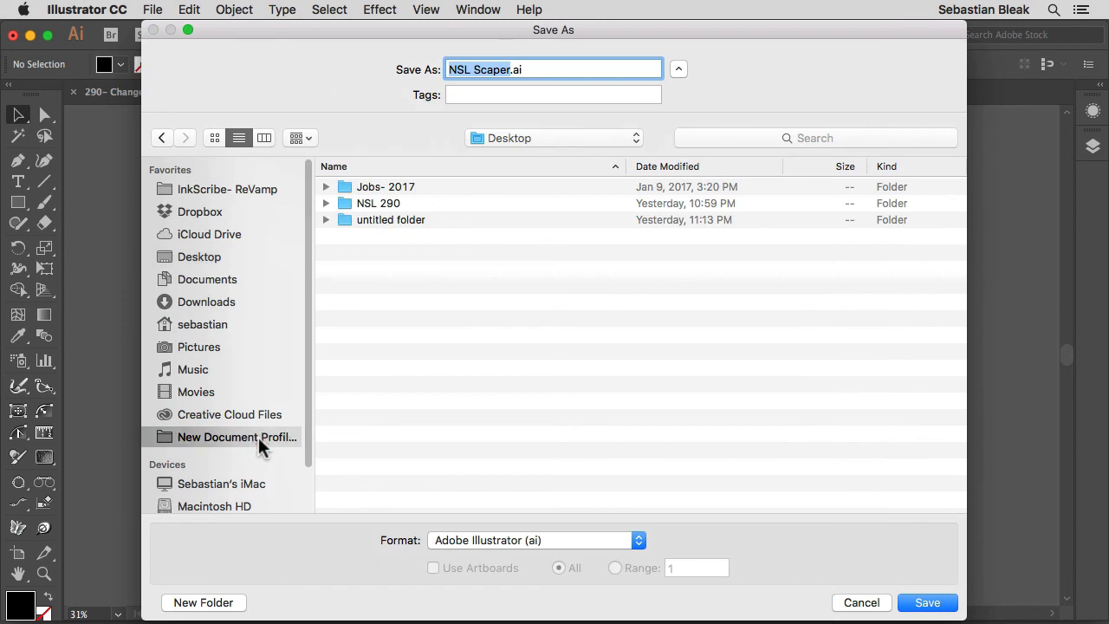
pyautogui.click(236, 437)
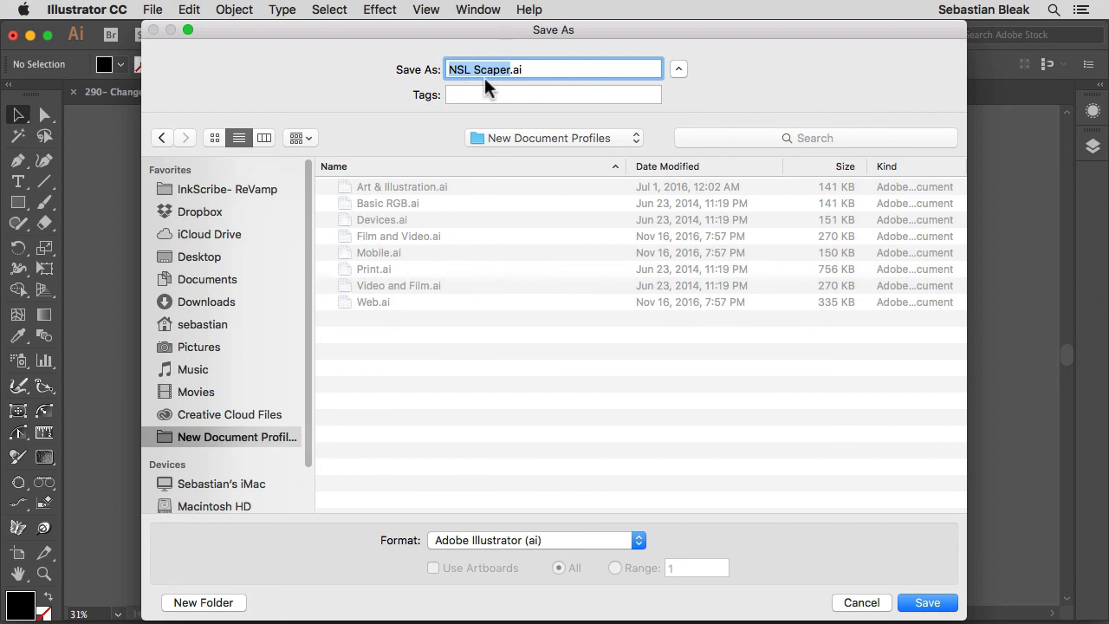
pyautogui.moveTo(506, 281)
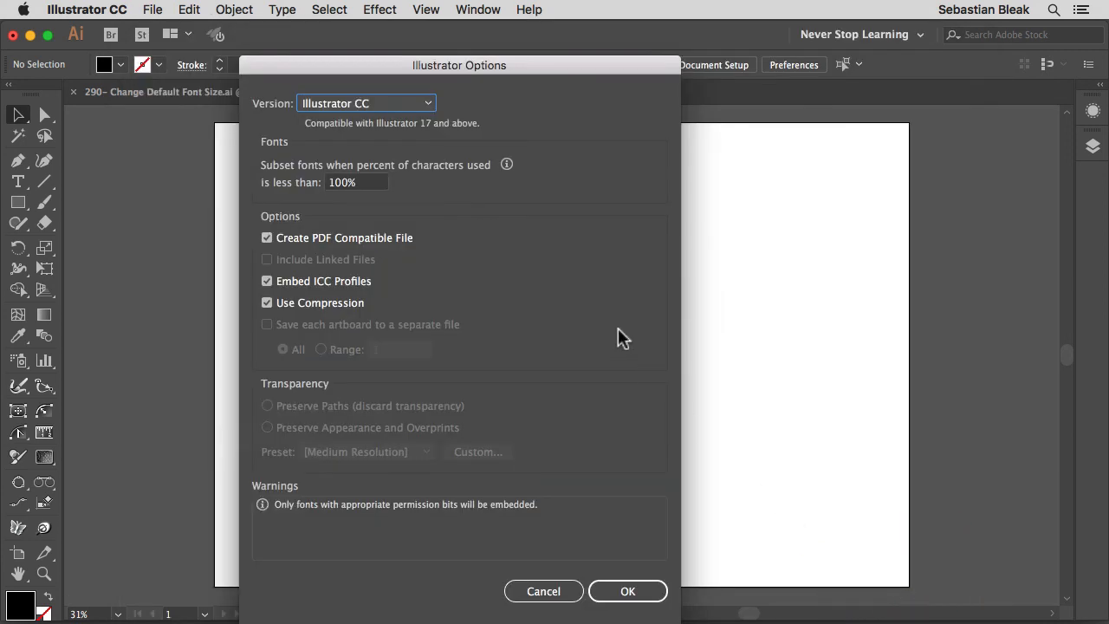
pyautogui.moveTo(519, 402)
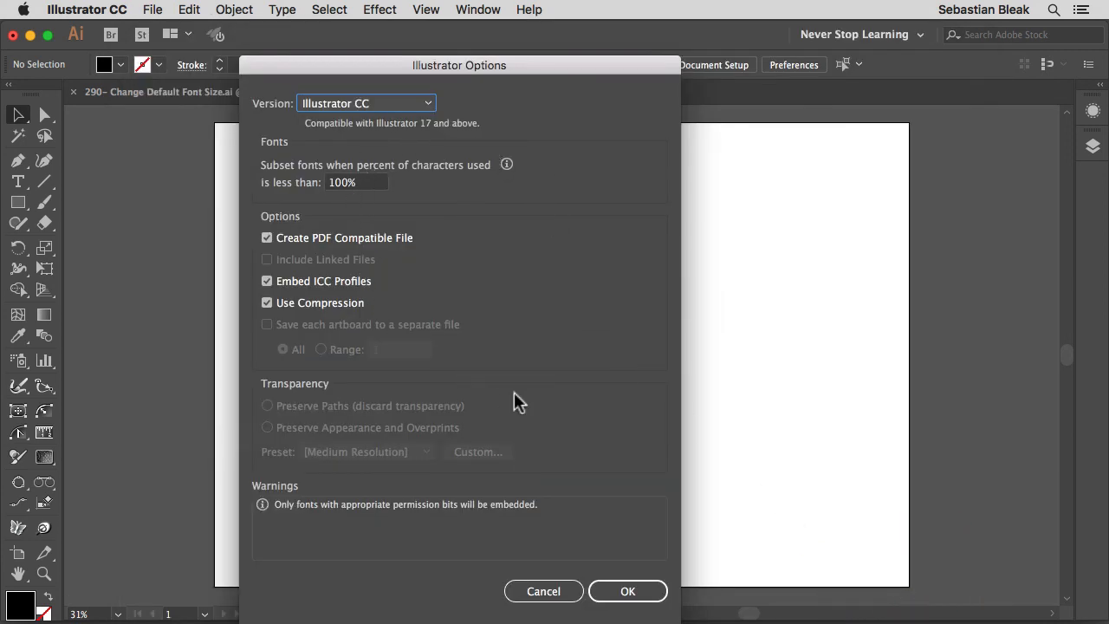
# - Accept the Illustrator Options so NSL Scaper.ai saves as an Illustrator CC file
pyautogui.click(627, 591)
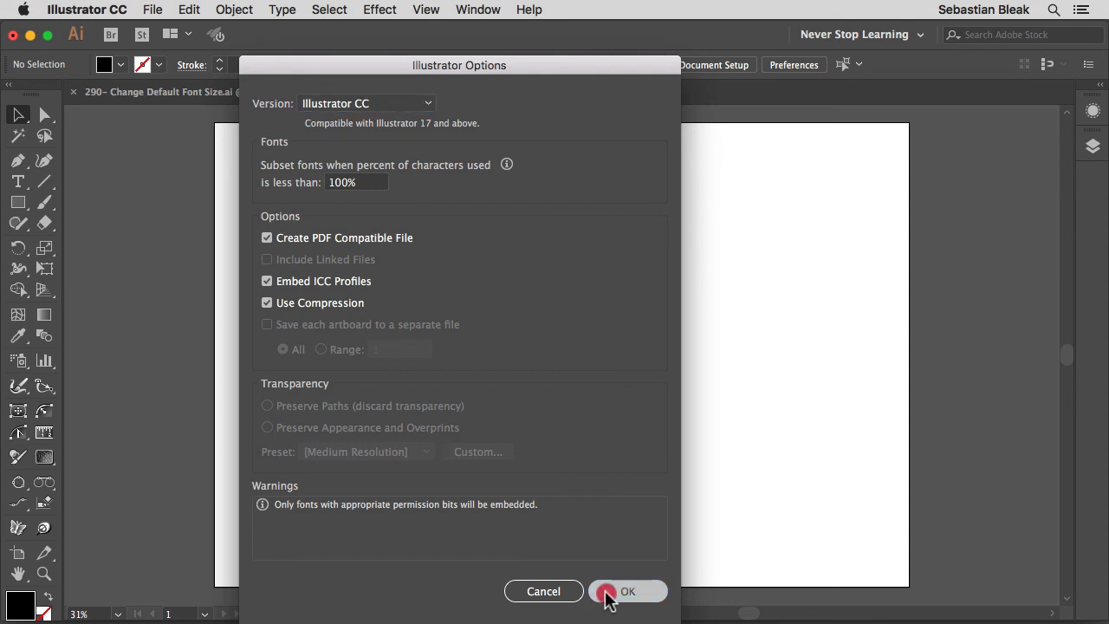
pyautogui.click(627, 591)
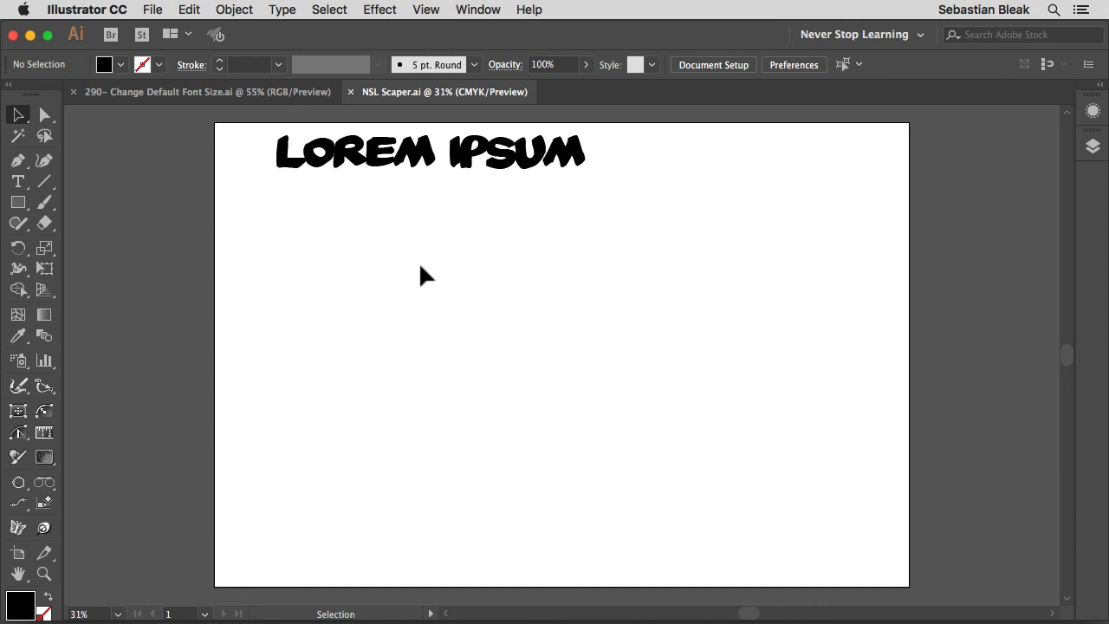
# - In a new document, choose the NSL Scaper preset from all blank Print presets
pyautogui.press('cmd+n')
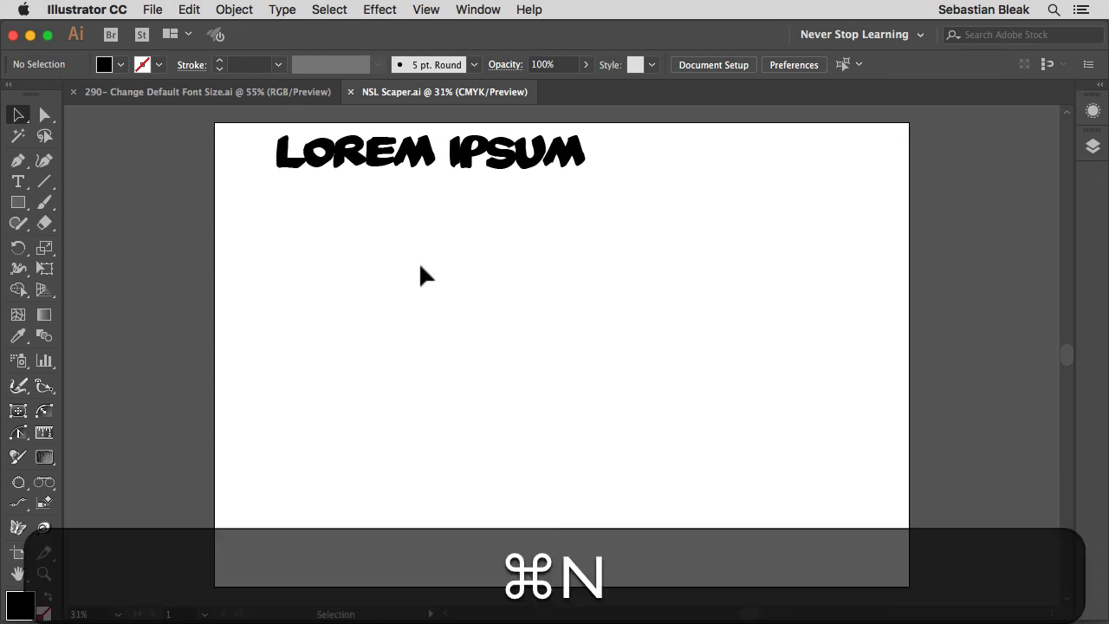
pyautogui.press('cmd+n')
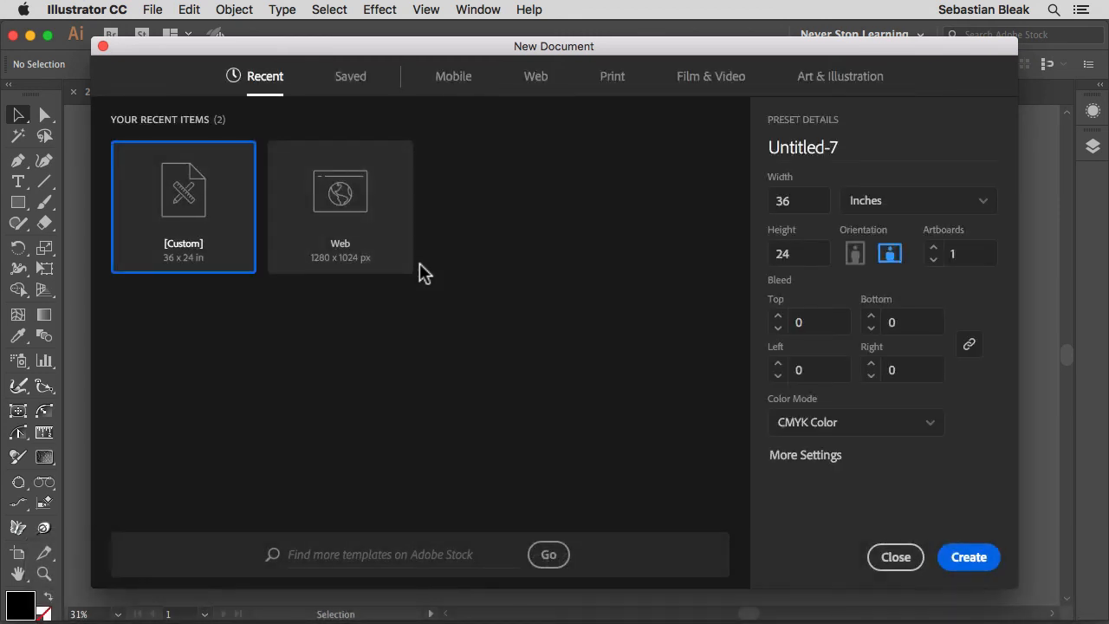
pyautogui.moveTo(622, 119)
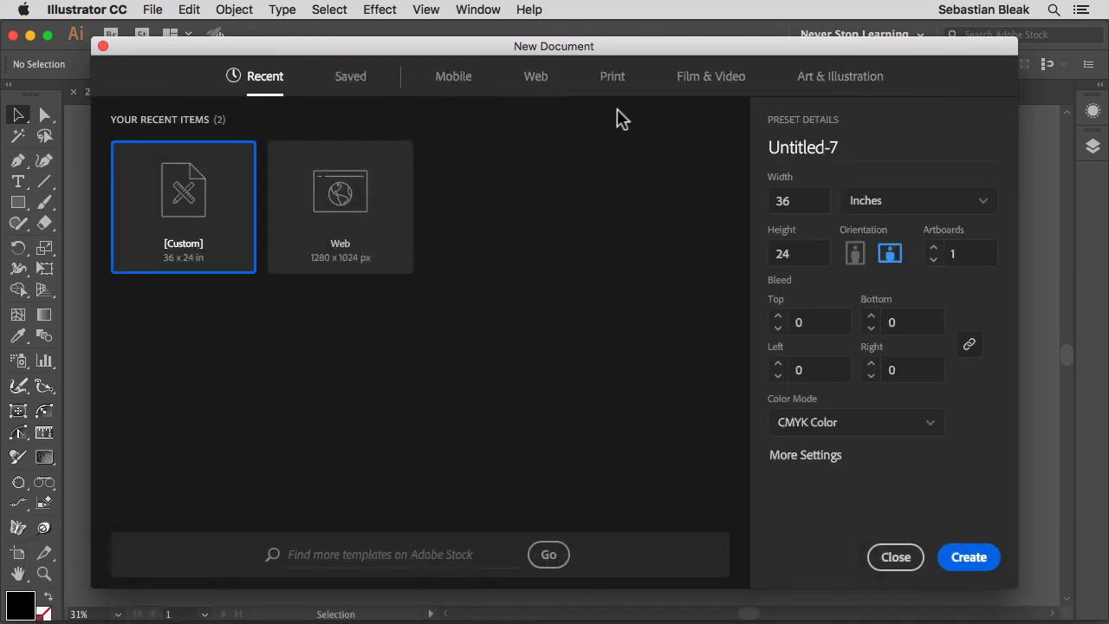
pyautogui.click(612, 76)
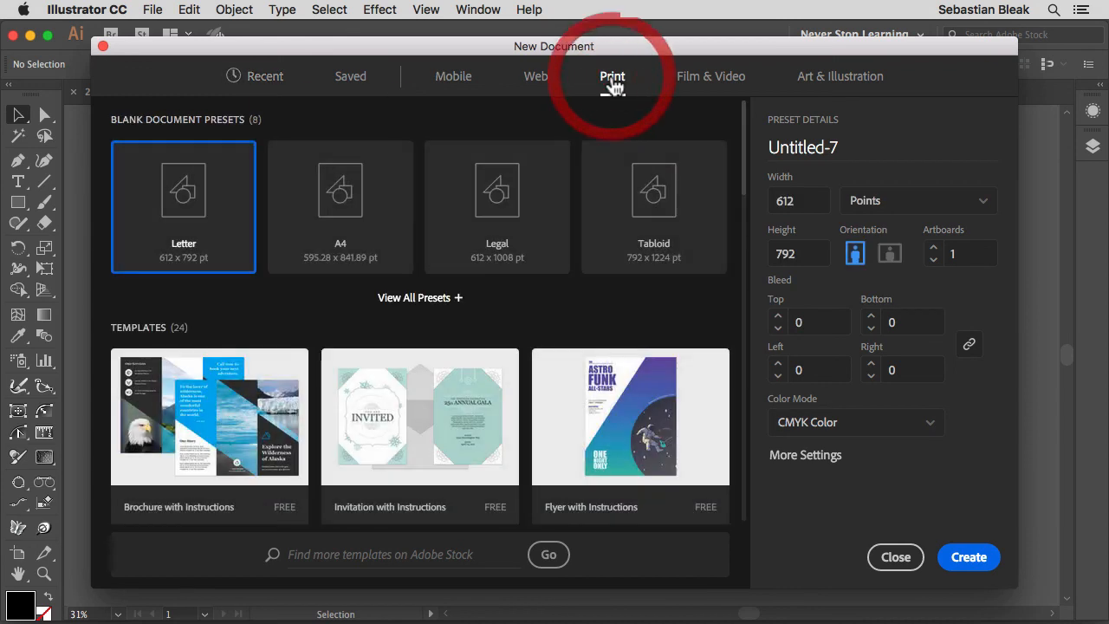
pyautogui.moveTo(606, 256)
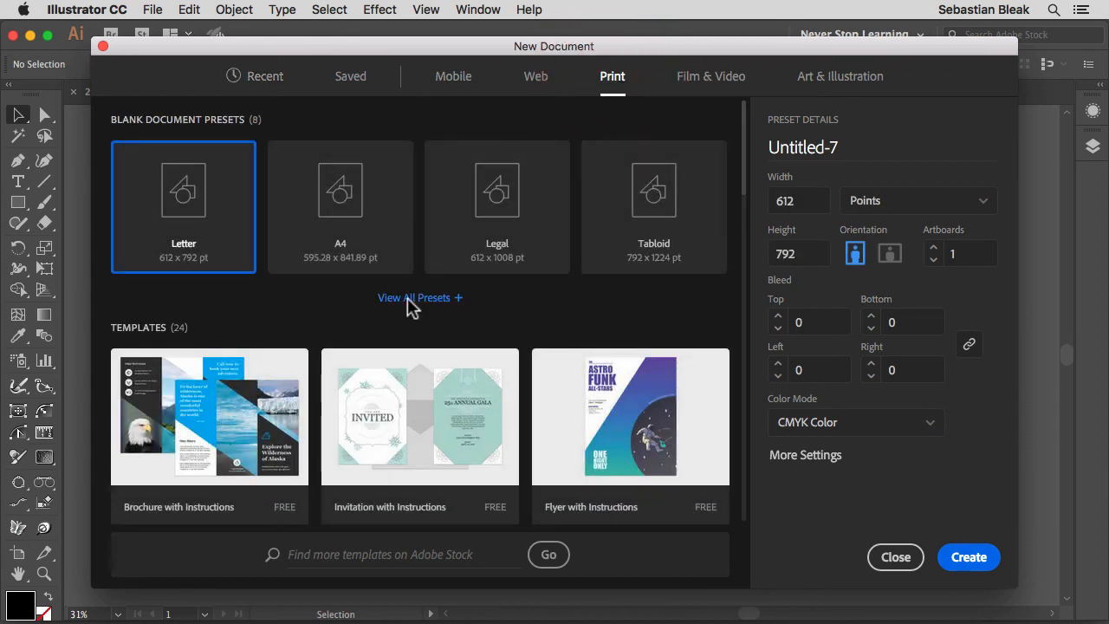
pyautogui.click(419, 297)
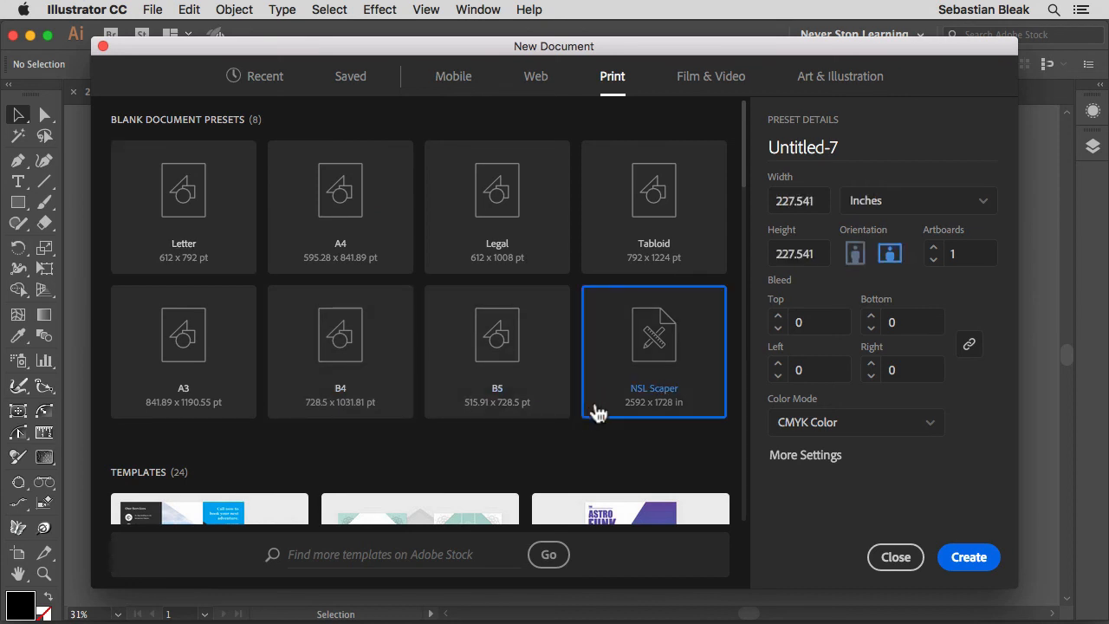
pyautogui.click(854, 253)
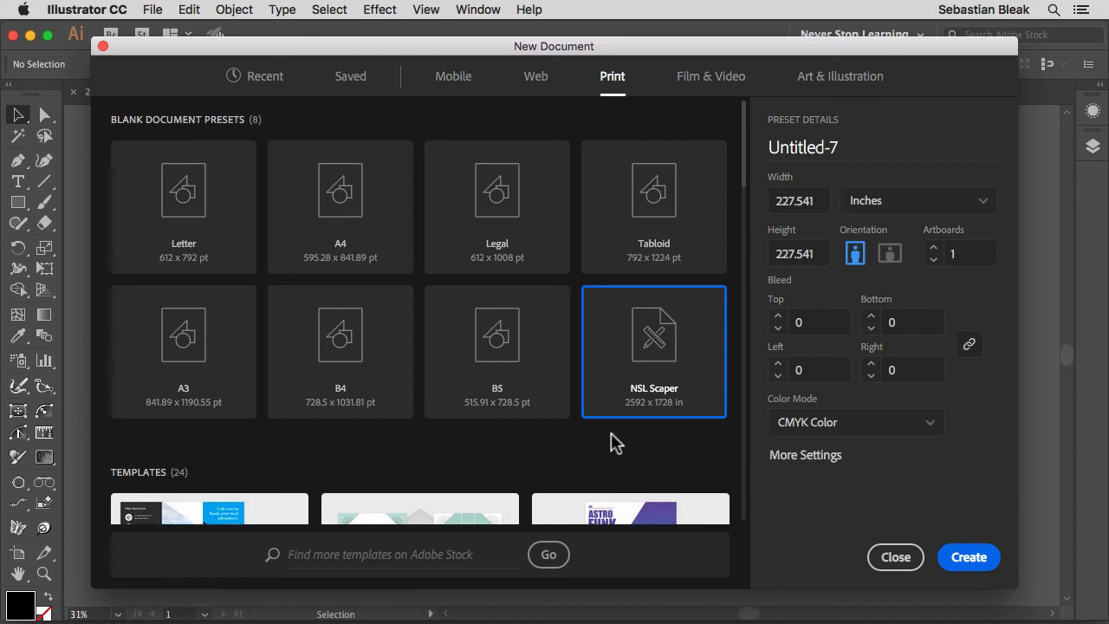
pyautogui.moveTo(662, 423)
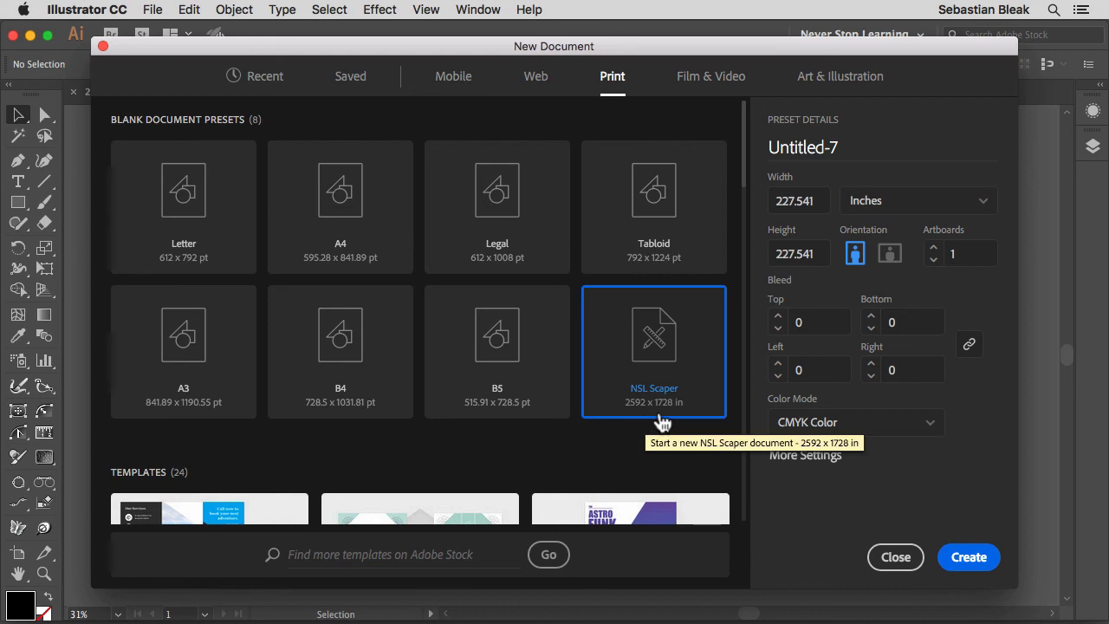
# - Select the preset's Width and Height values
pyautogui.click(797, 200)
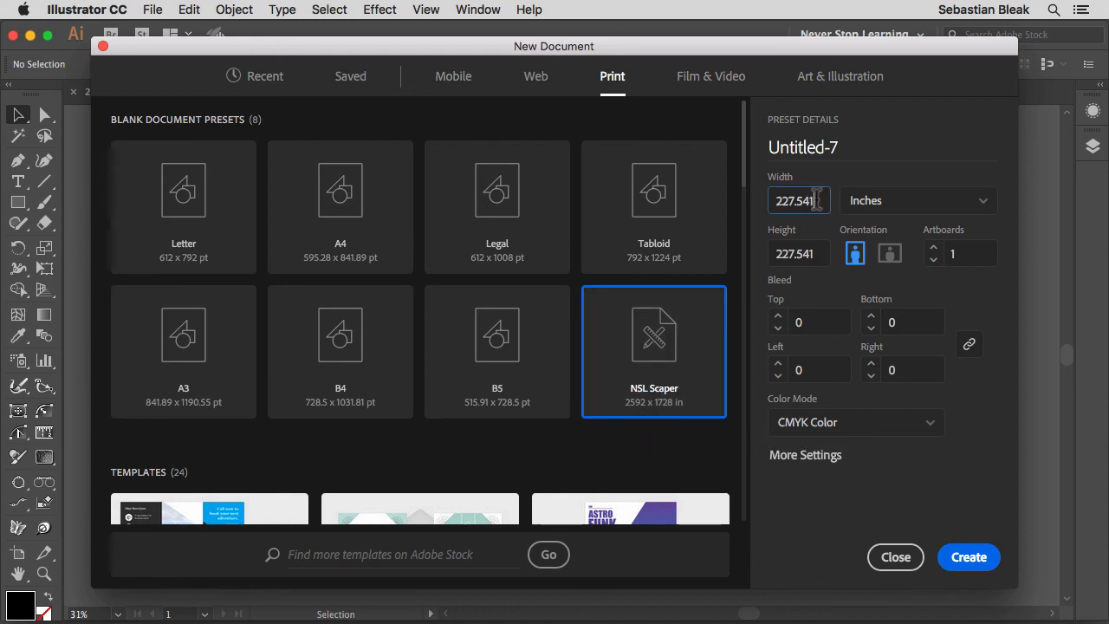
pyautogui.tripleClick(797, 200)
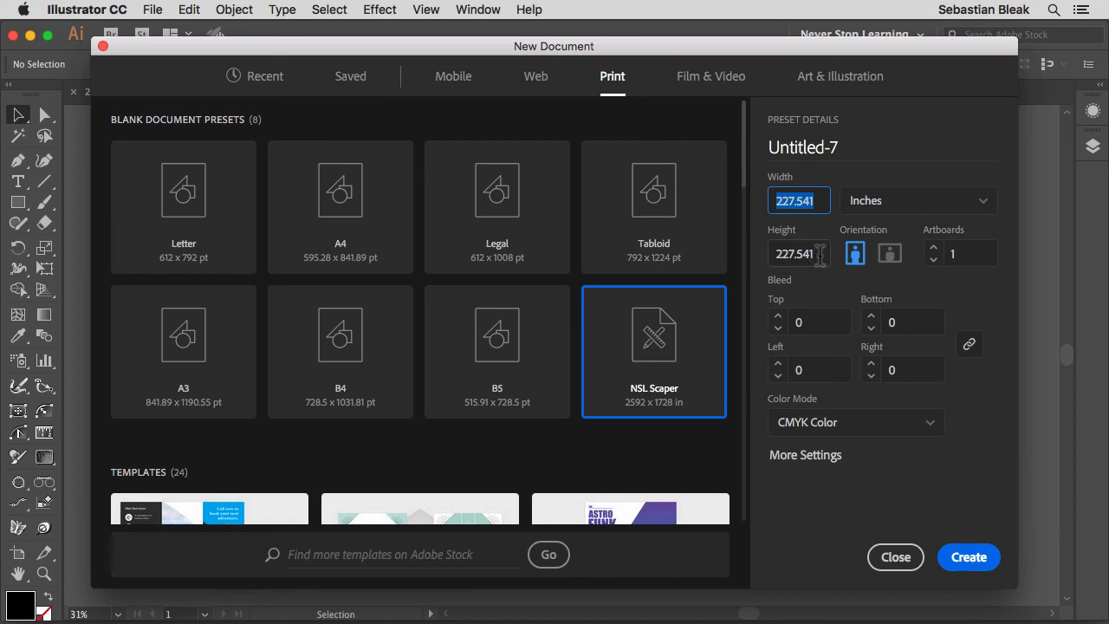
pyautogui.click(798, 253)
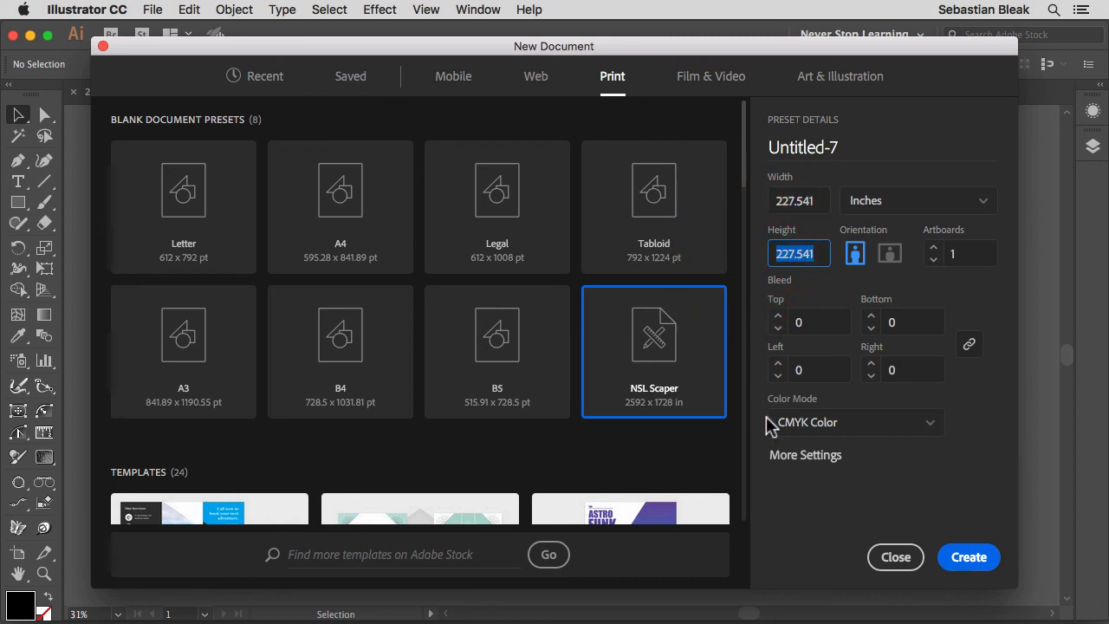
pyautogui.moveTo(724, 464)
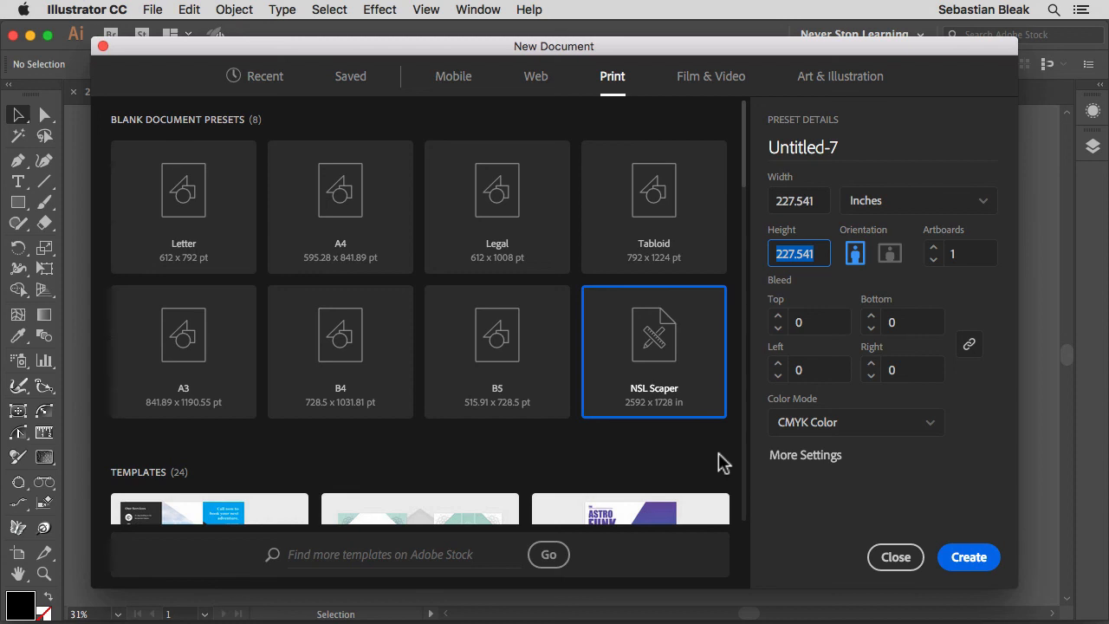
pyautogui.moveTo(706, 461)
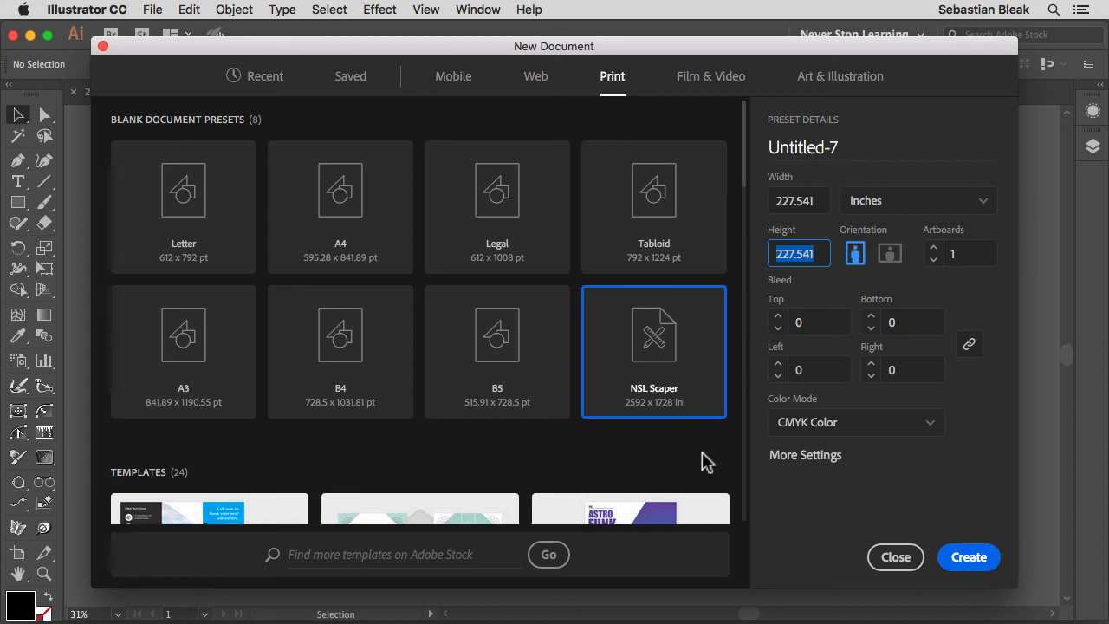
pyautogui.moveTo(830, 480)
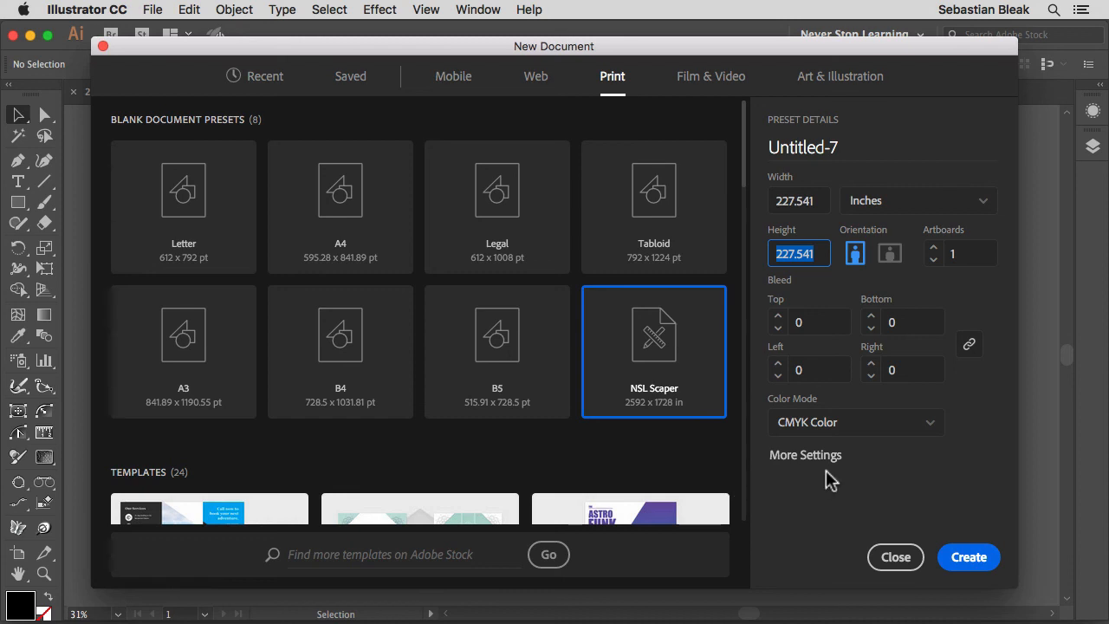
pyautogui.moveTo(830, 468)
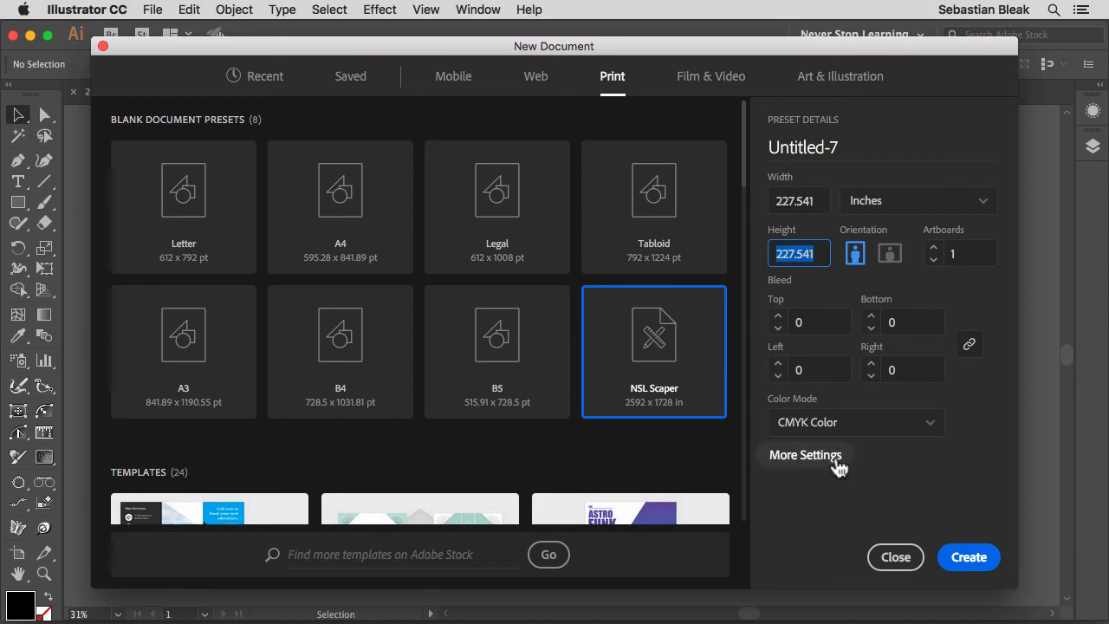
# - Set Profile to NSL Scaper under More Settings and create Untitled-7
pyautogui.click(806, 454)
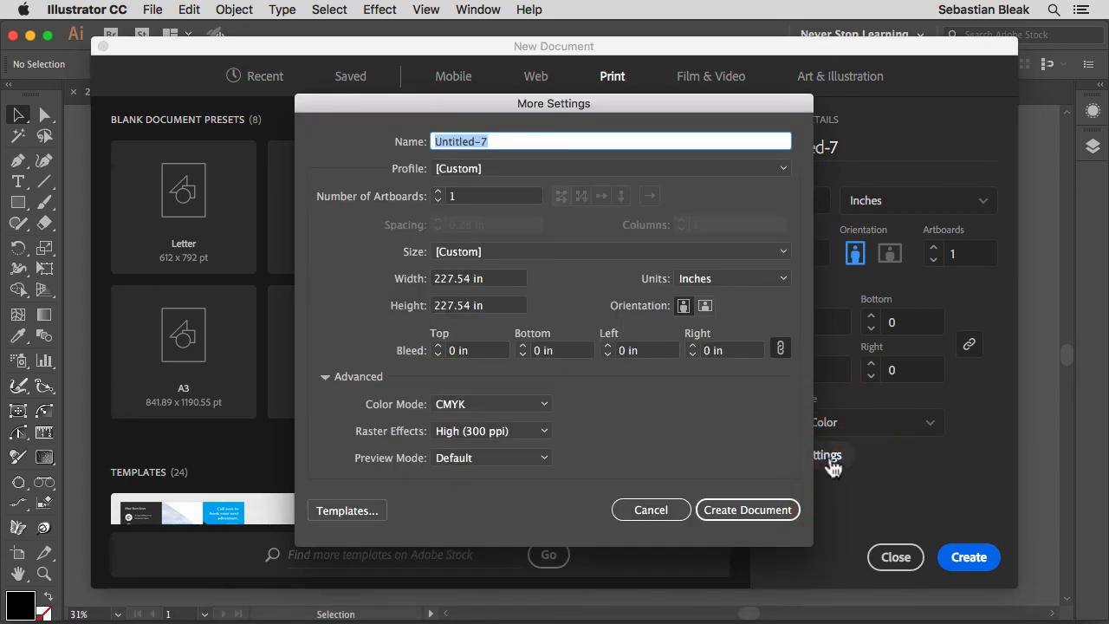
pyautogui.moveTo(554, 273)
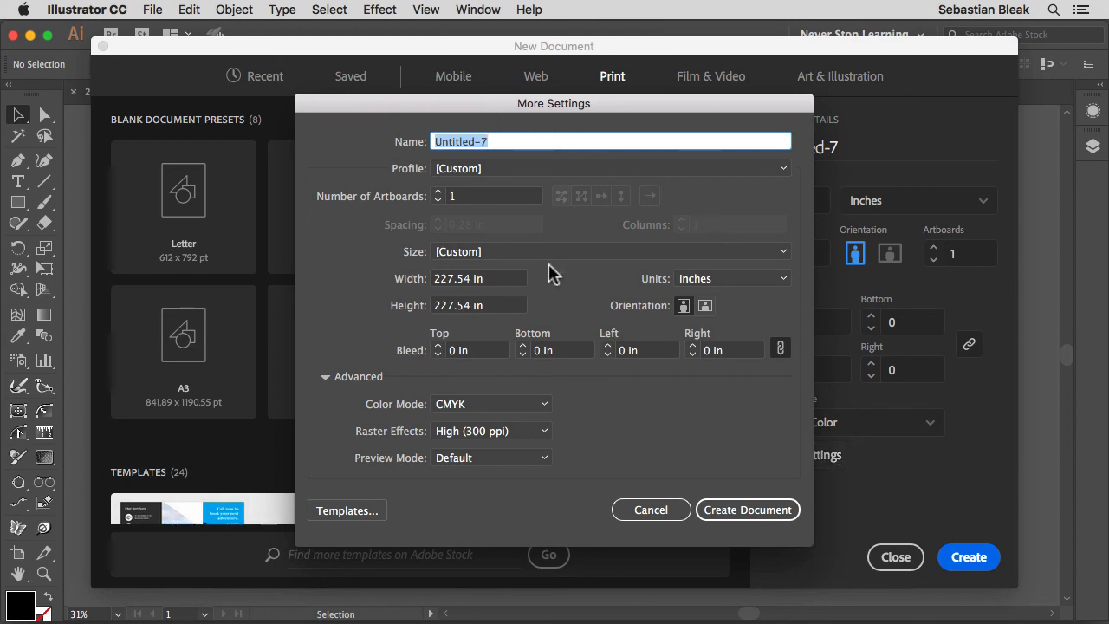
pyautogui.moveTo(554, 186)
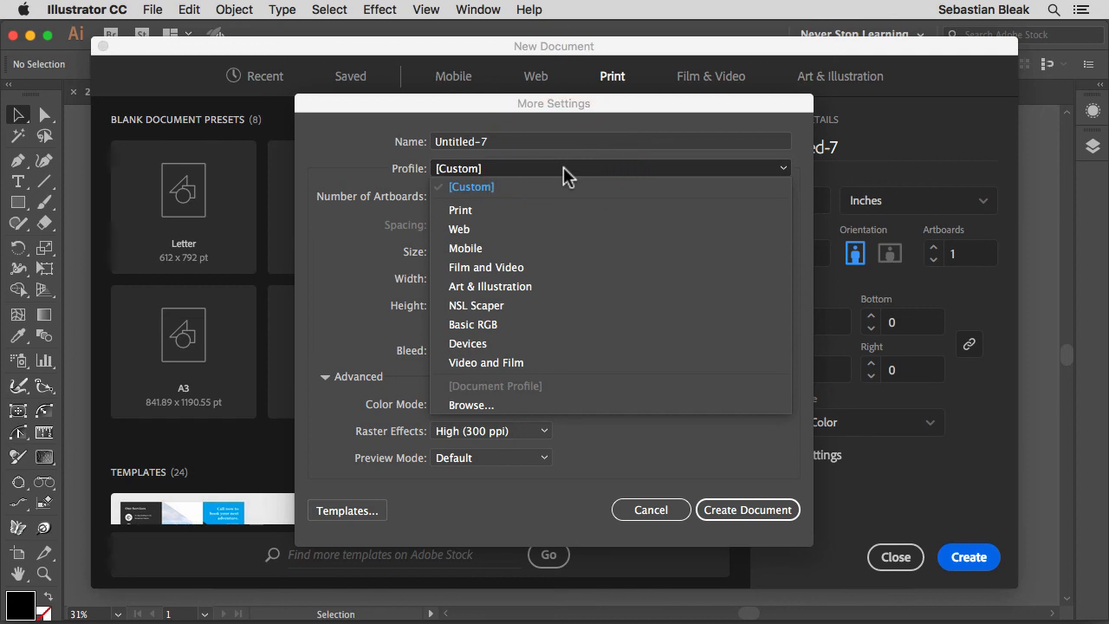
pyautogui.moveTo(580, 305)
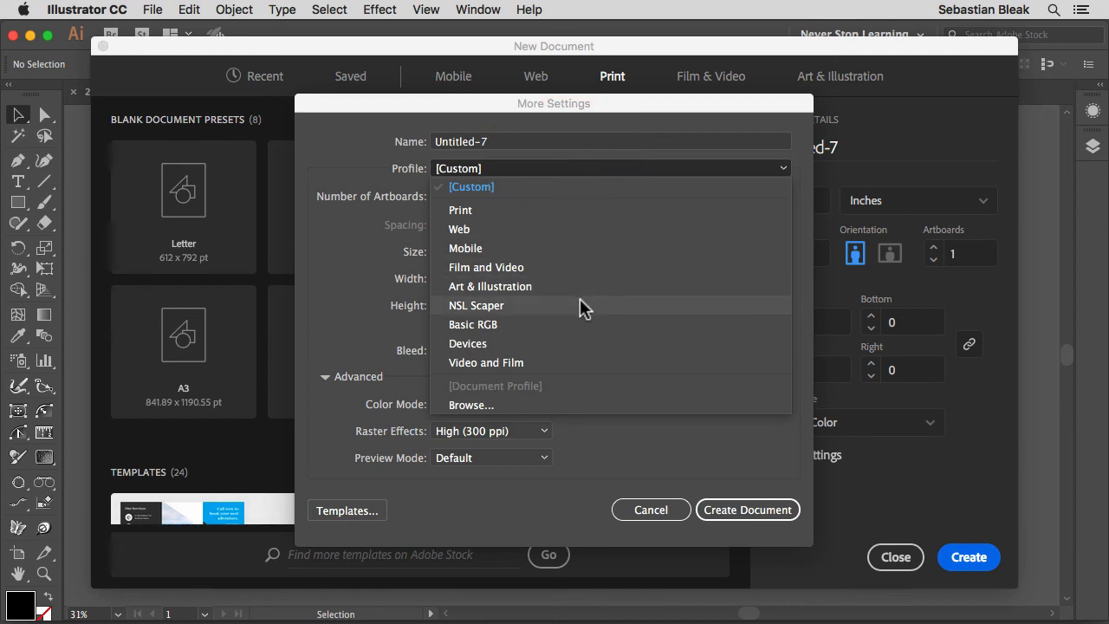
pyautogui.click(476, 305)
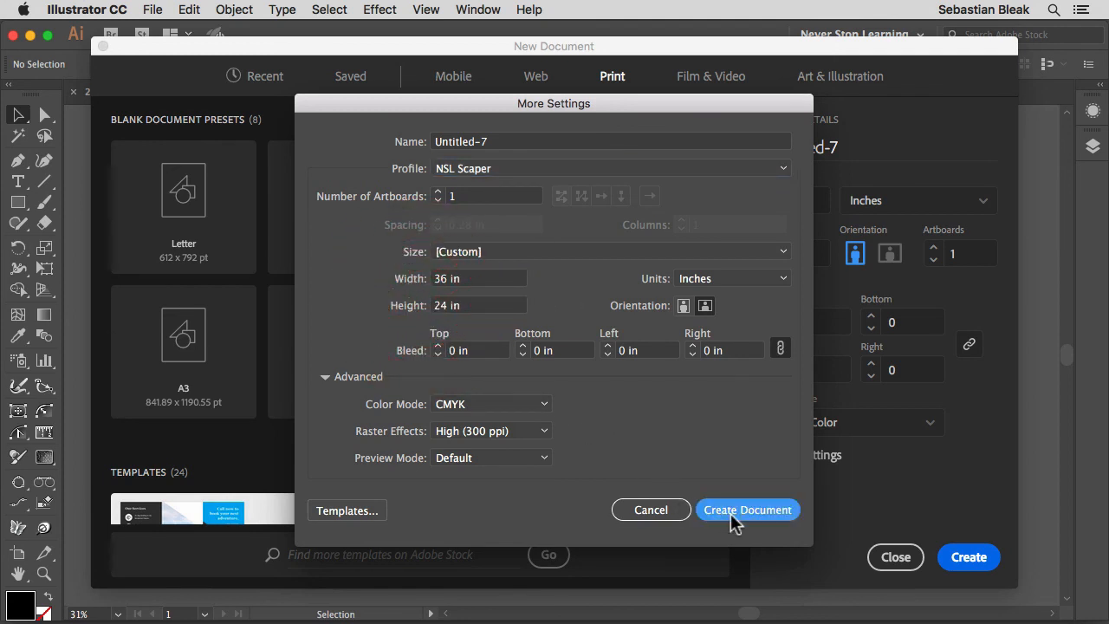
pyautogui.click(747, 509)
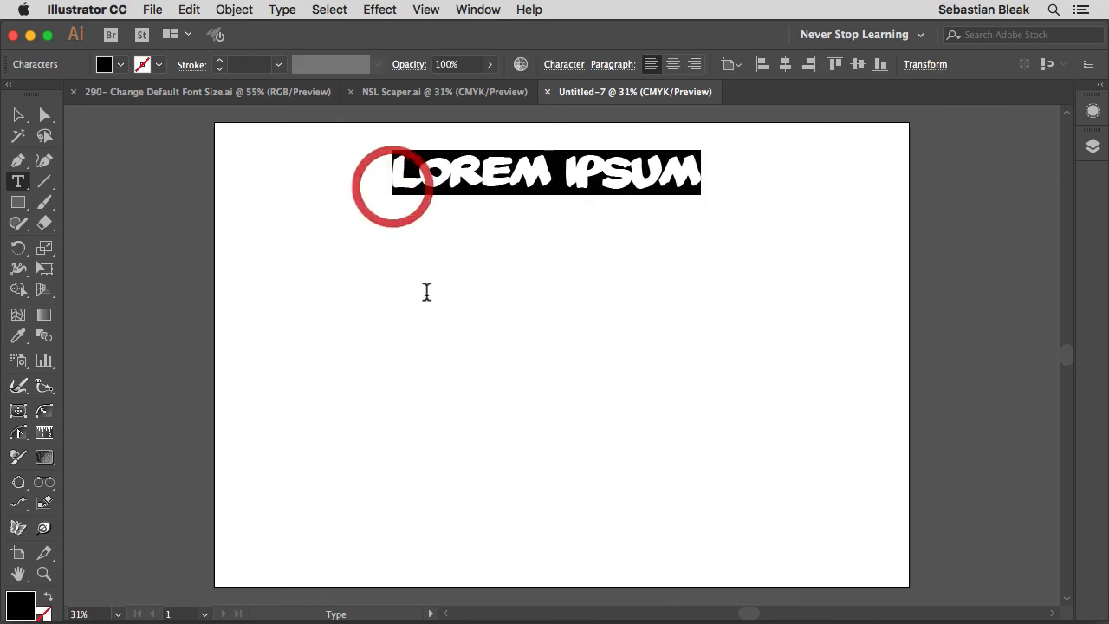
# - Exit editing of the LOREM IPSUM placeholder text on Untitled-7
pyautogui.press('Delete')
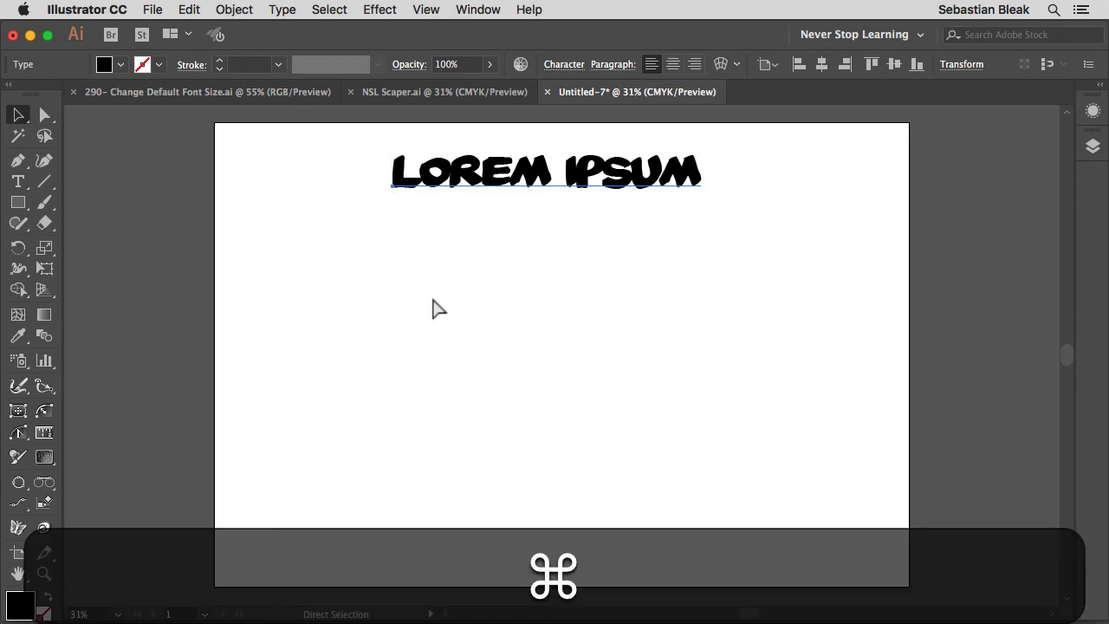
# - Create Untitled-8 using the NSL Scaper profile from More Settings
pyautogui.press('cmd+n')
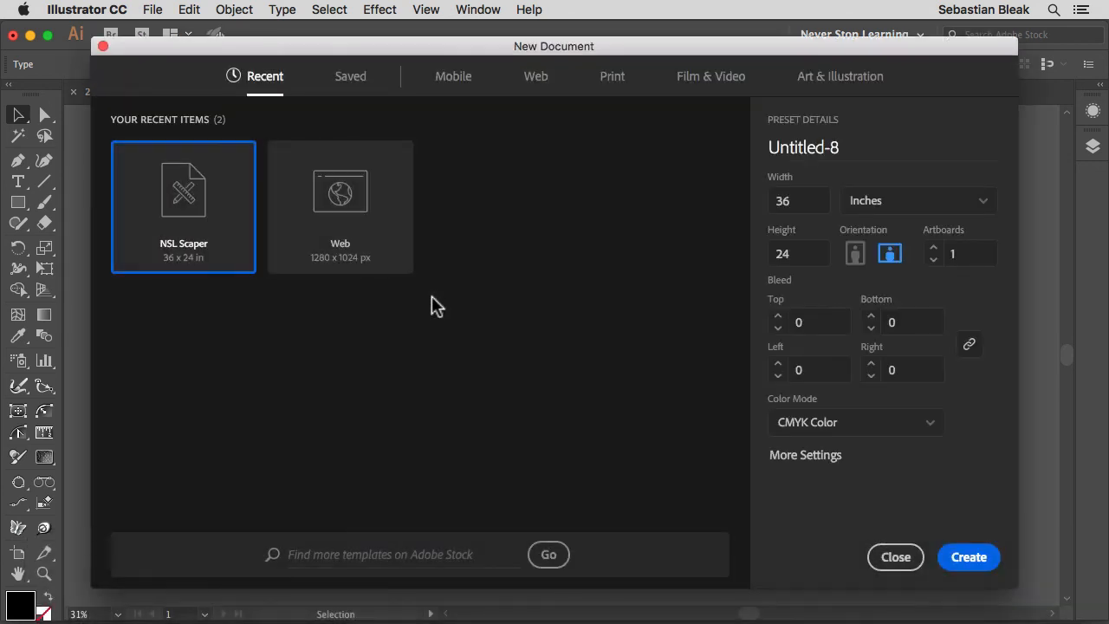
pyautogui.moveTo(639, 400)
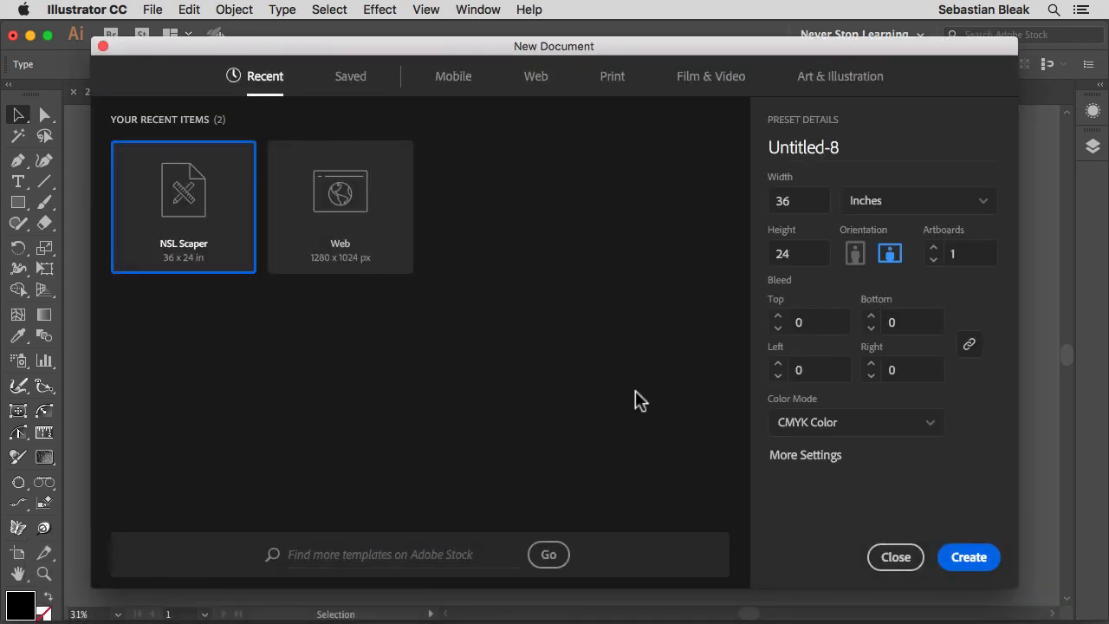
pyautogui.moveTo(840, 466)
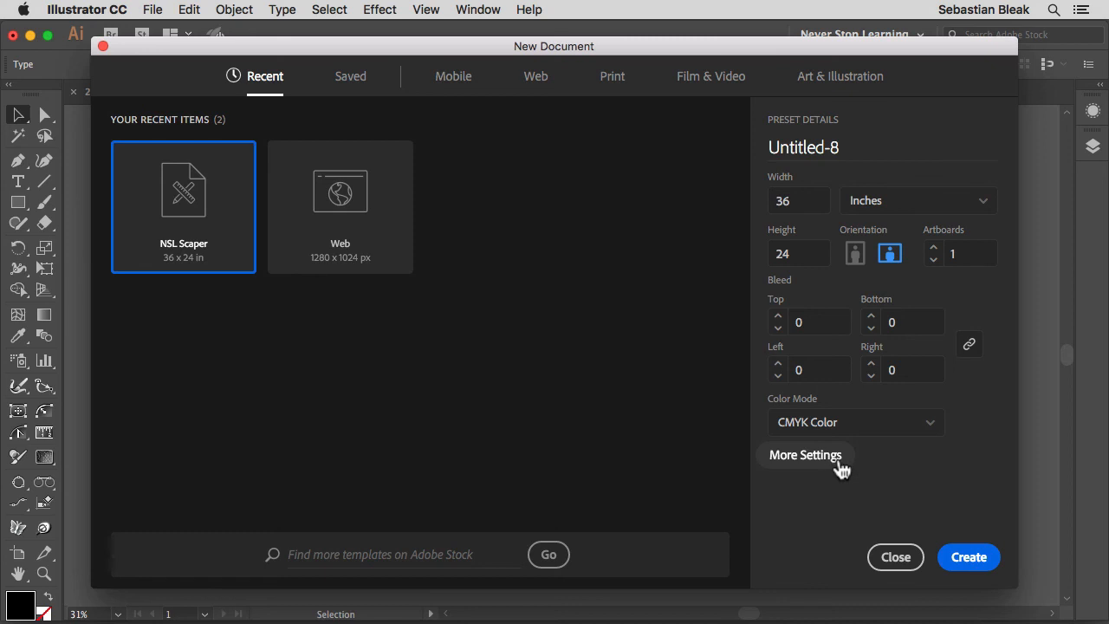
pyautogui.click(805, 455)
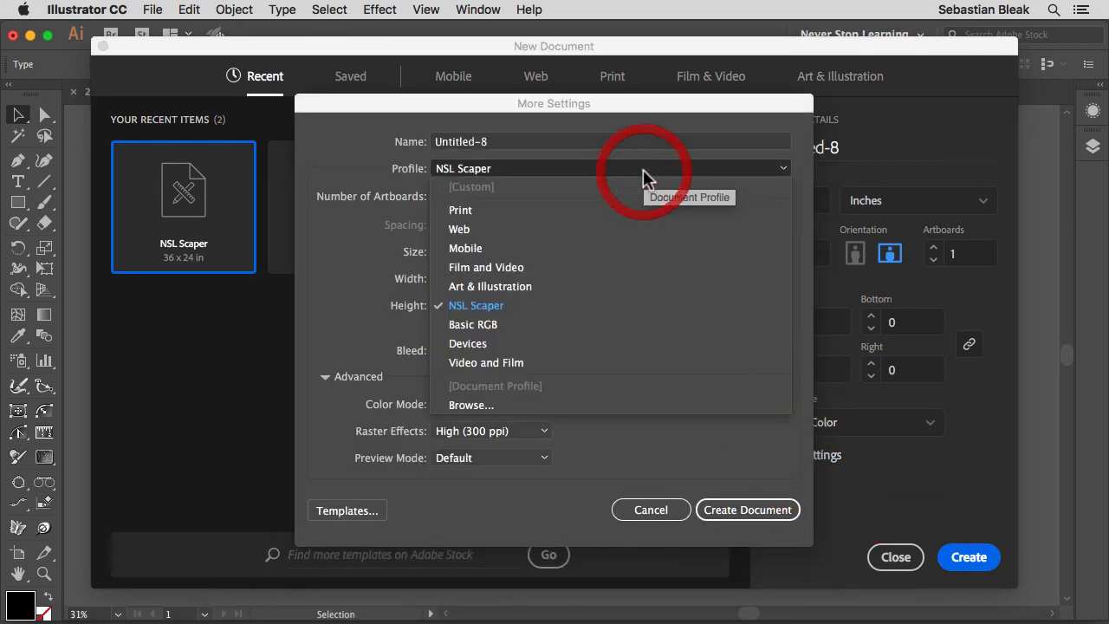
pyautogui.moveTo(537, 310)
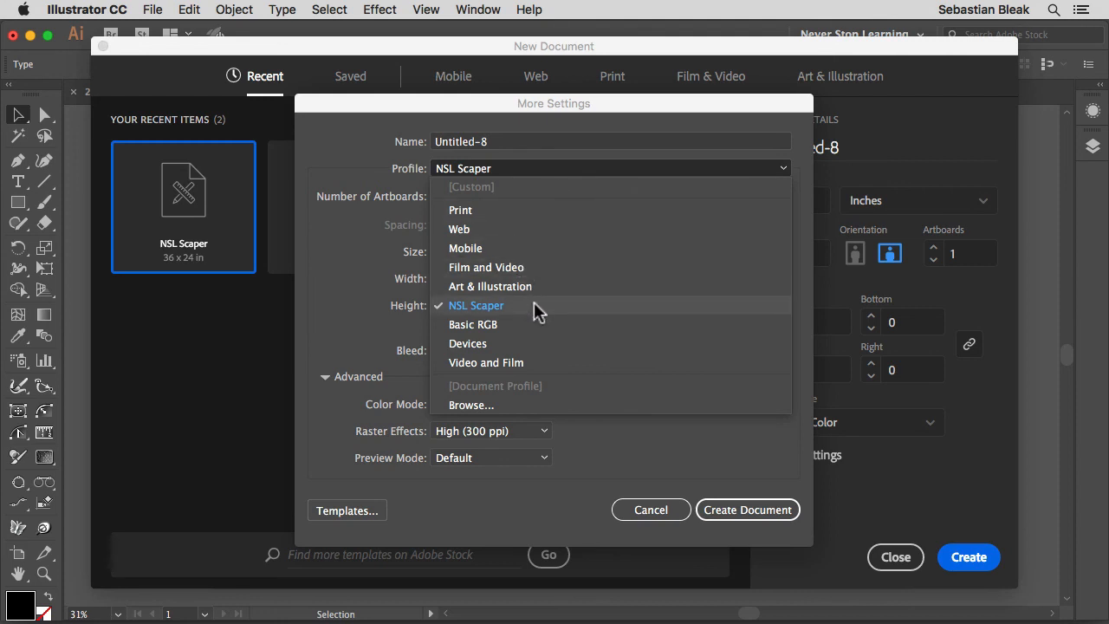
pyautogui.click(476, 305)
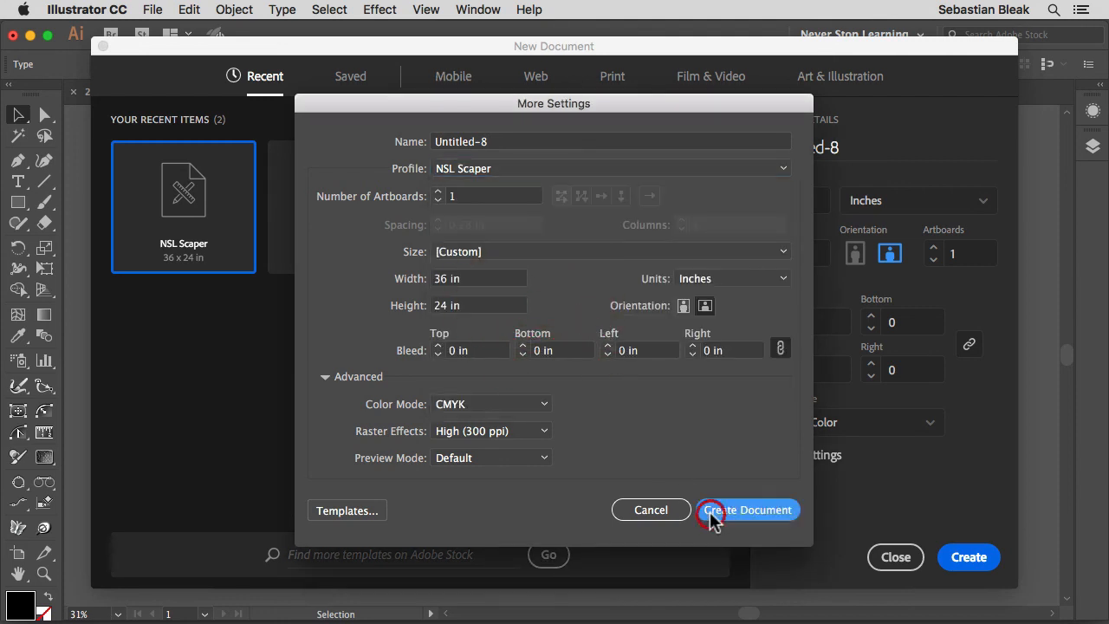
pyautogui.click(747, 510)
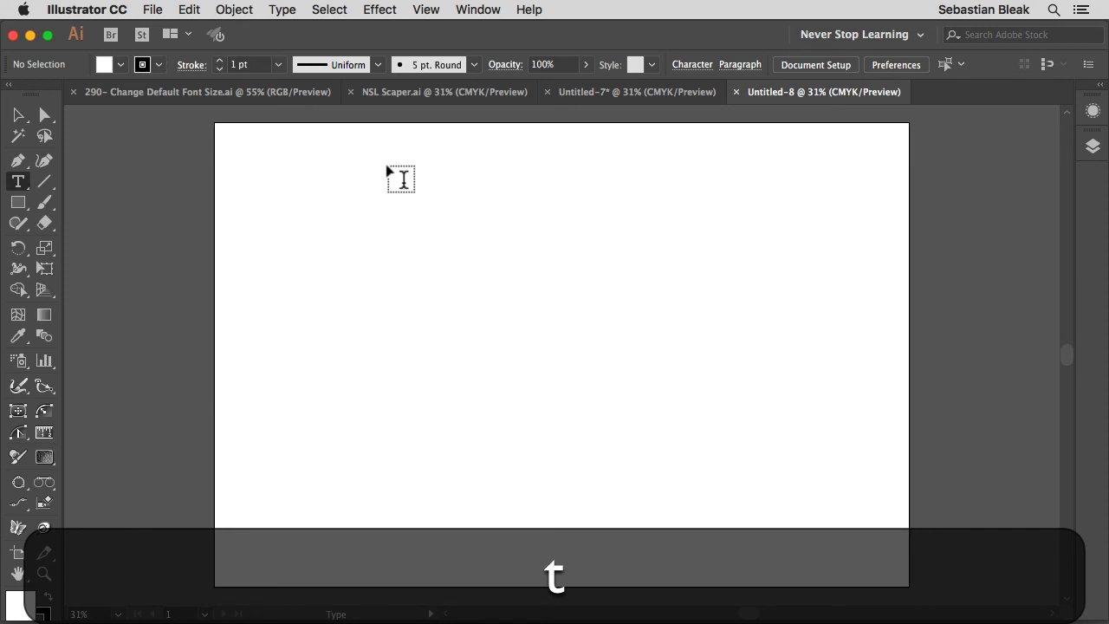